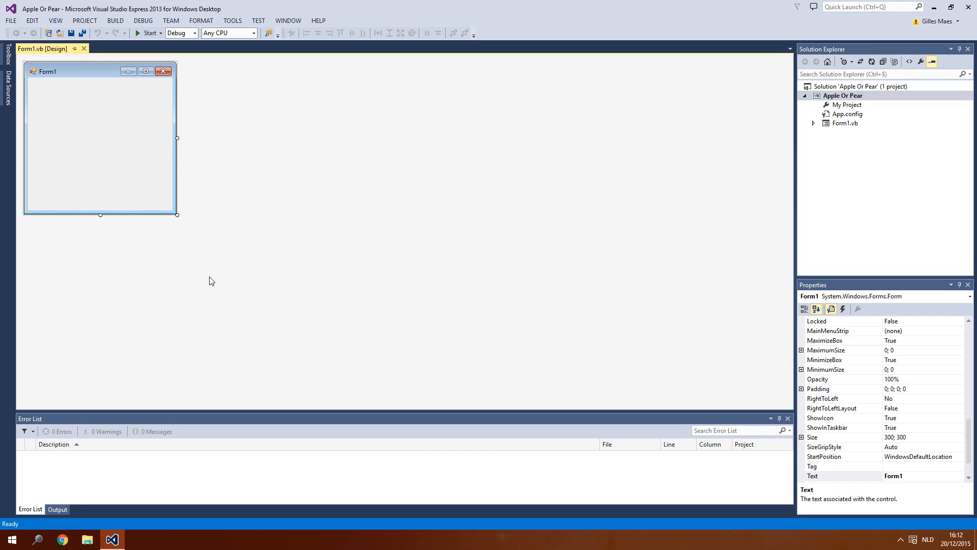
{"action": "mouse_move", "coordinate": [190, 258]}
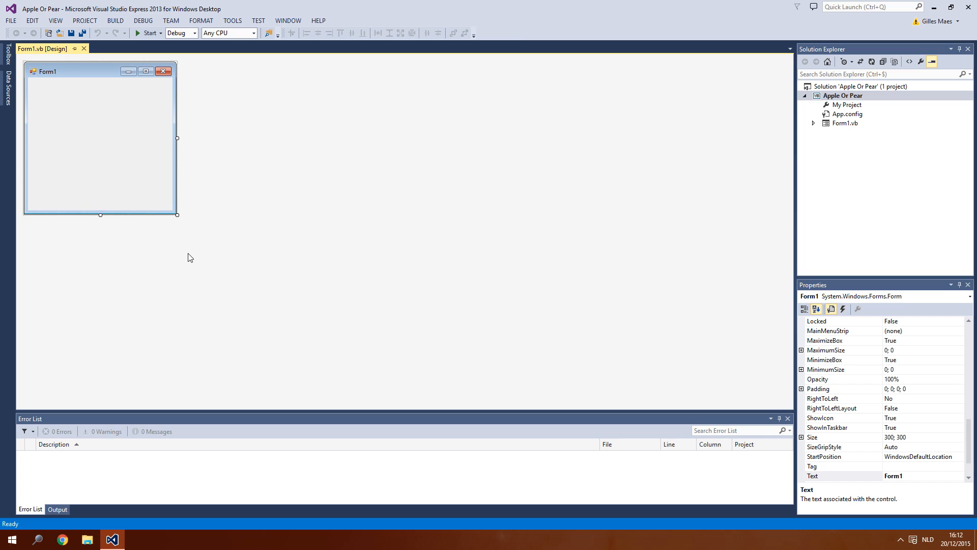
{"action": "mouse_move", "coordinate": [181, 246]}
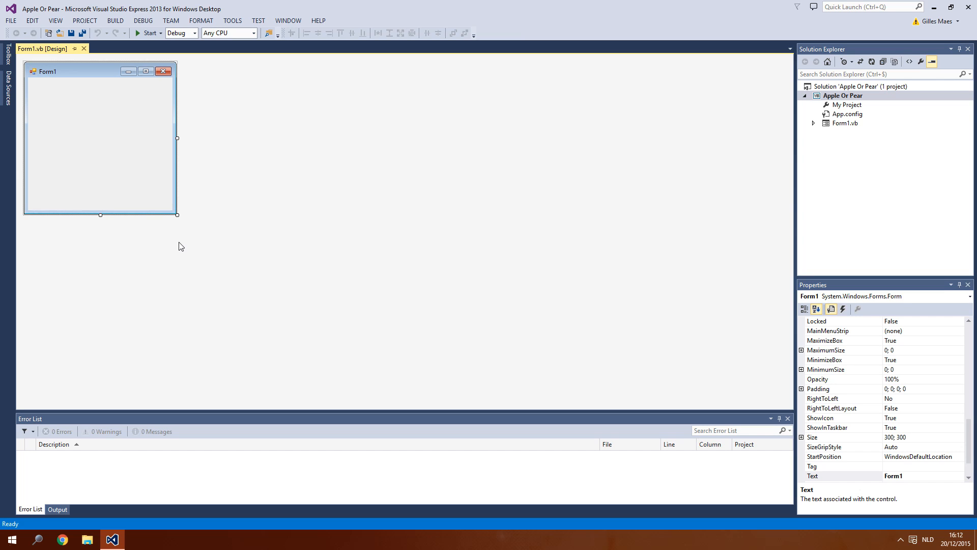
{"action": "mouse_move", "coordinate": [180, 228]}
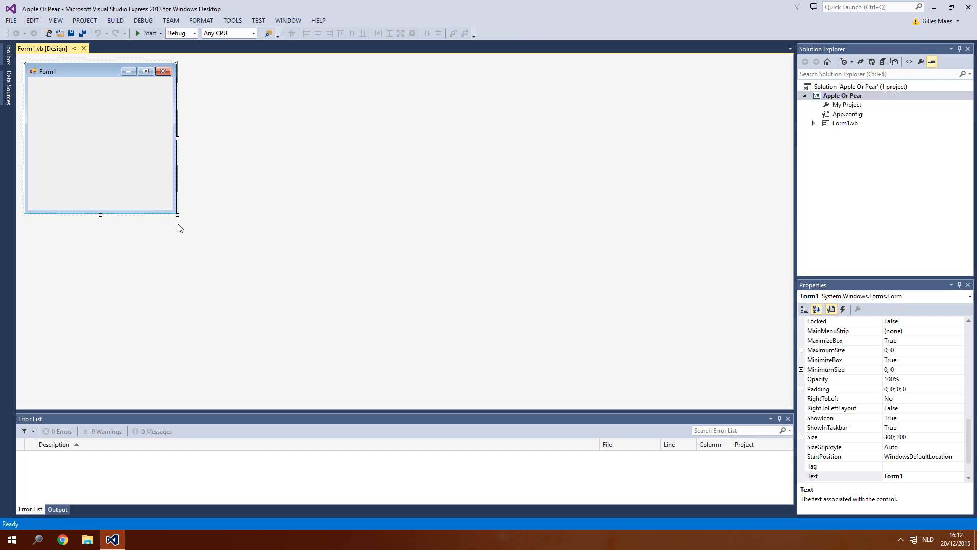
{"action": "mouse_move", "coordinate": [301, 202]}
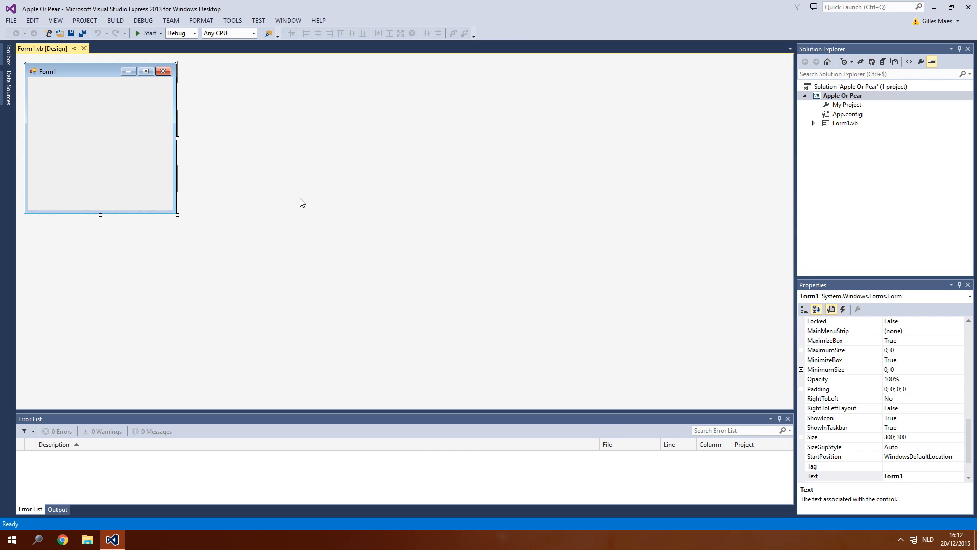
{"action": "mouse_move", "coordinate": [219, 233]}
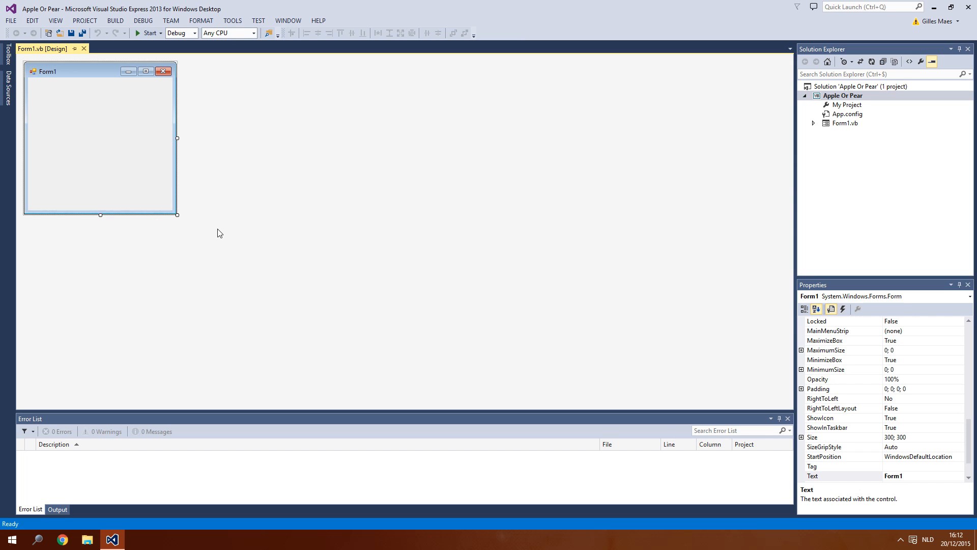
{"action": "mouse_move", "coordinate": [230, 198]}
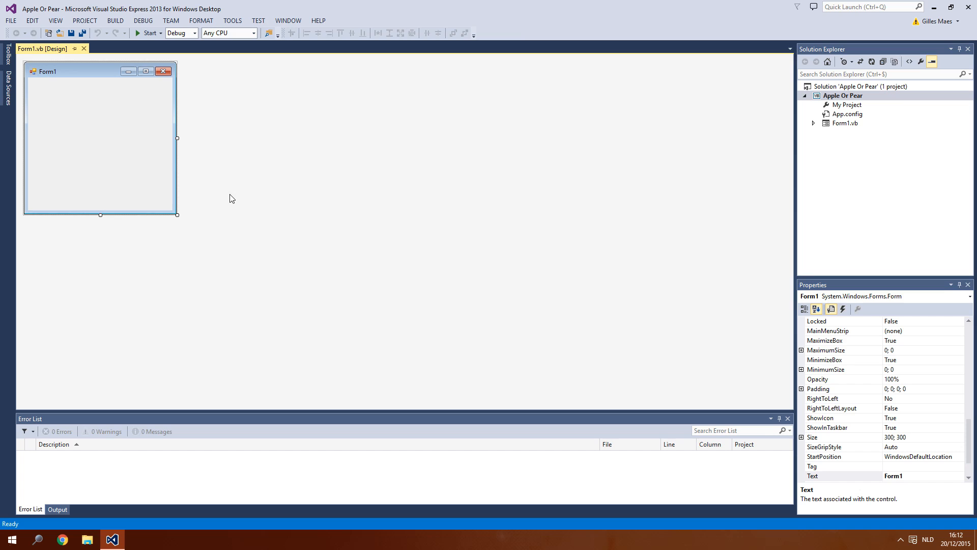
{"action": "mouse_move", "coordinate": [226, 199]}
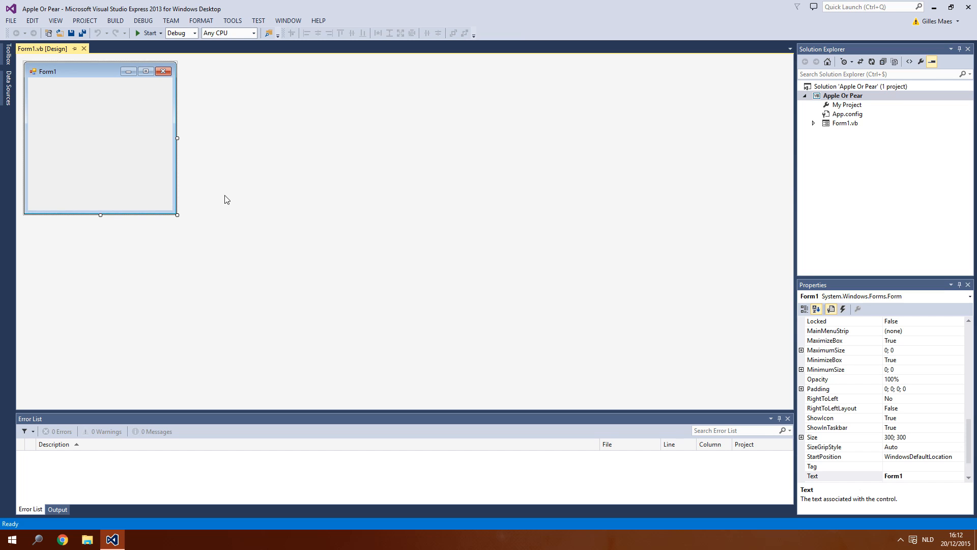
{"action": "mouse_move", "coordinate": [229, 250]}
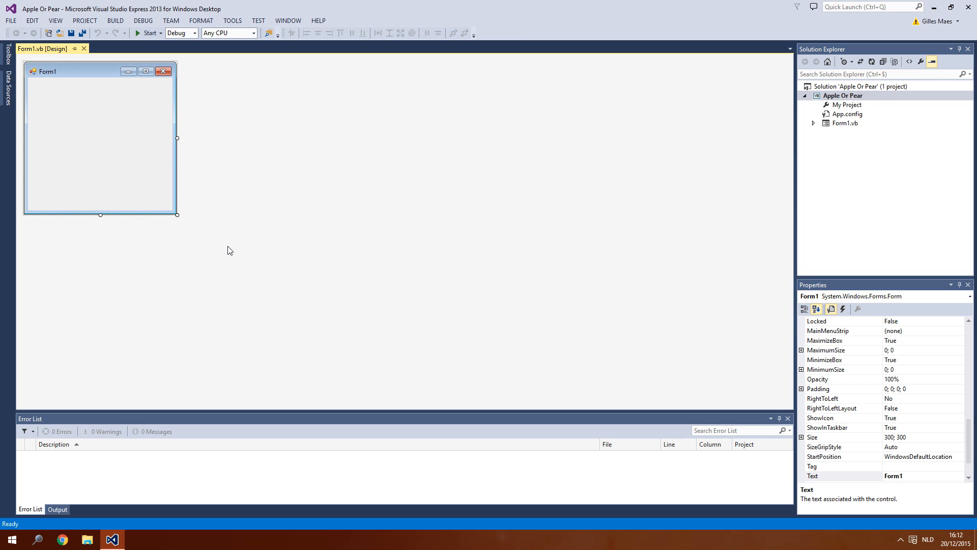
{"action": "mouse_move", "coordinate": [248, 214]}
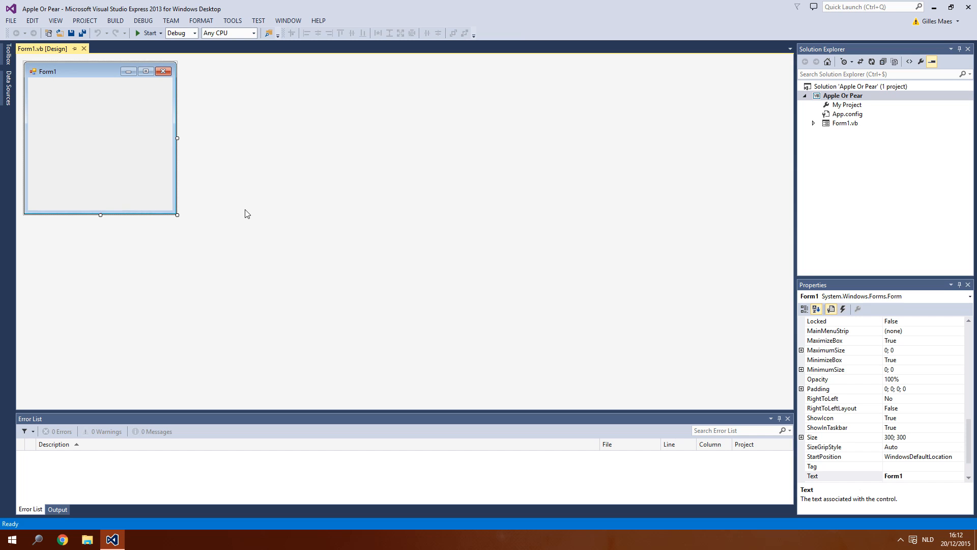
{"action": "mouse_move", "coordinate": [235, 263]}
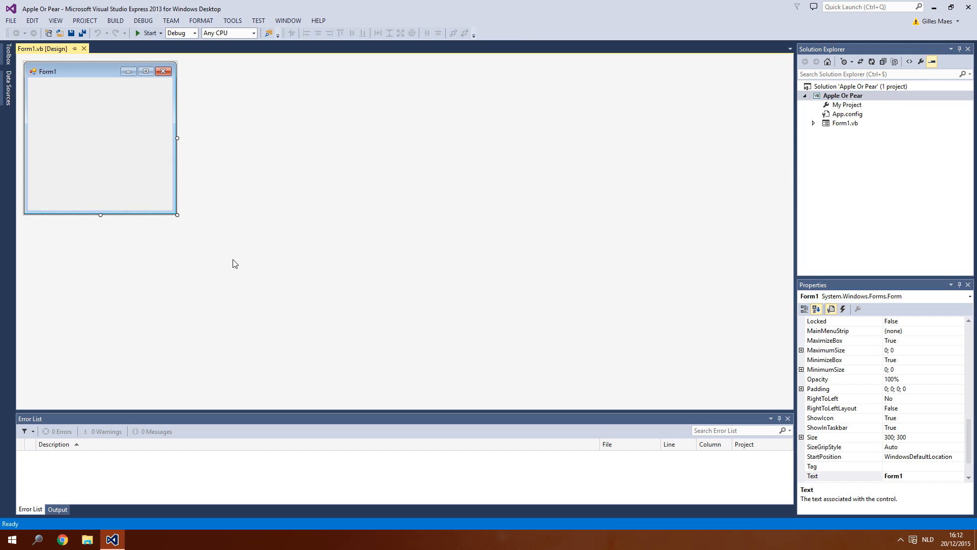
{"action": "mouse_move", "coordinate": [252, 252]}
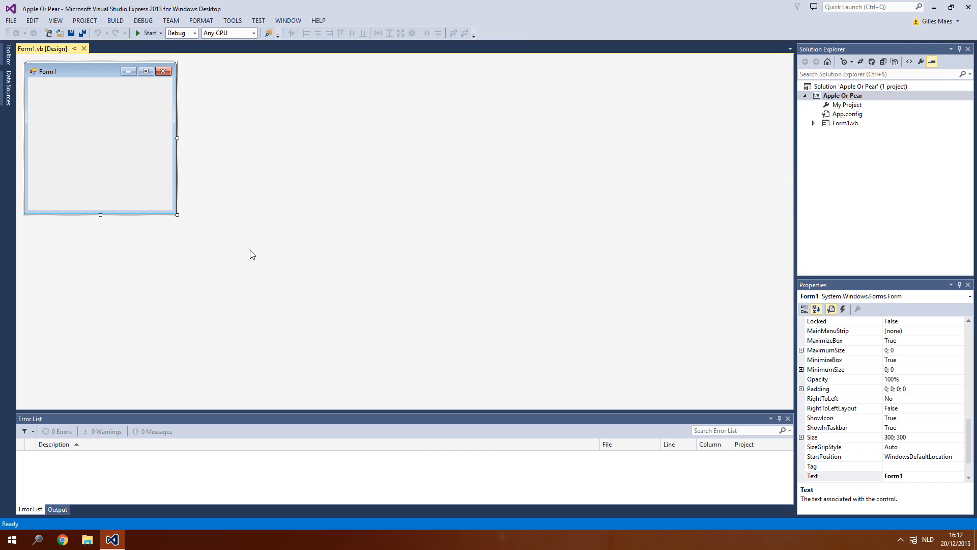
{"action": "mouse_move", "coordinate": [33, 217]}
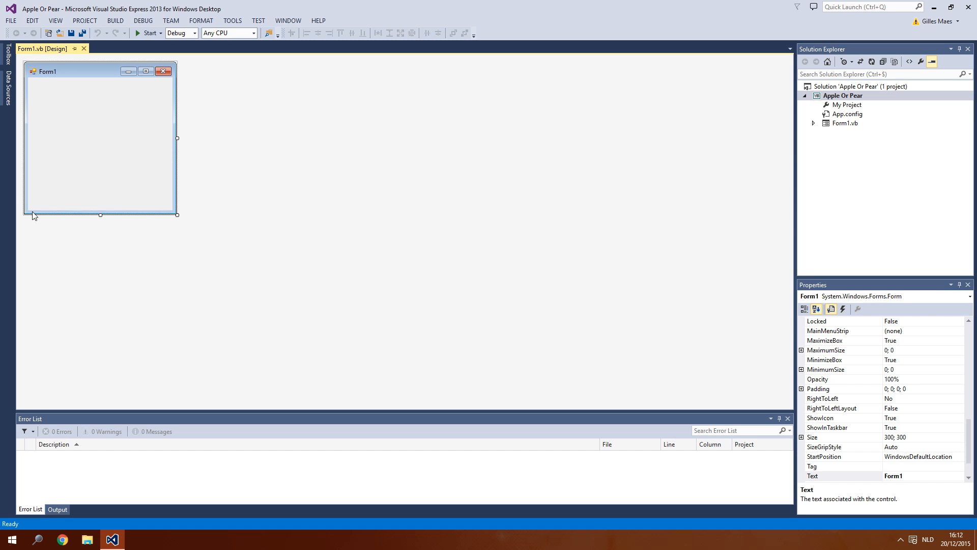
{"action": "mouse_move", "coordinate": [89, 204]}
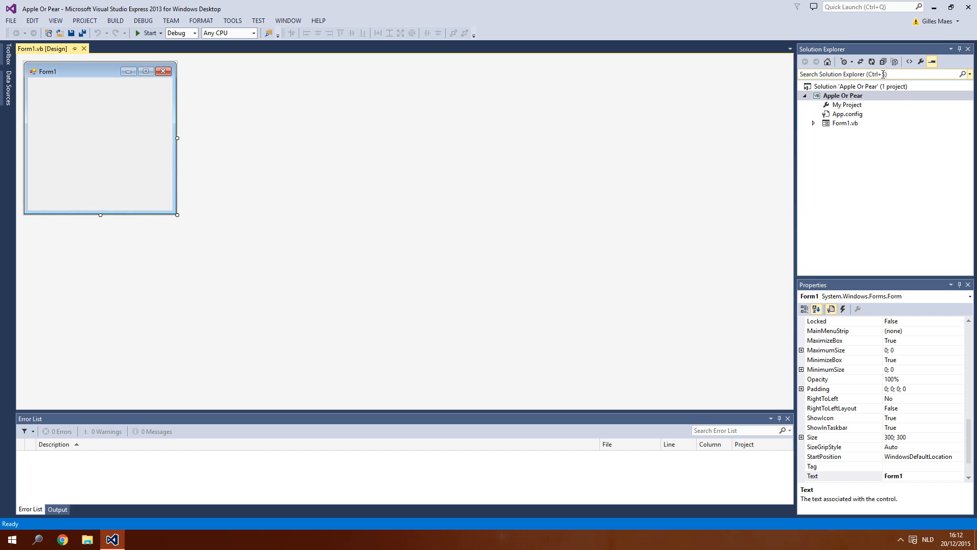
View the Apple Or Pear project's properties, then go back to Form1's properties.
{"action": "left_click", "coordinate": [843, 95]}
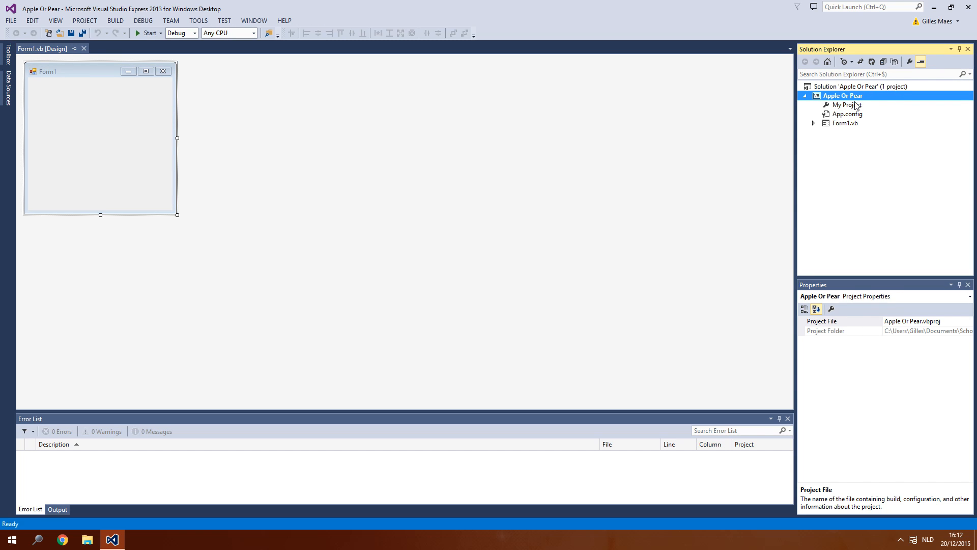
{"action": "left_click", "coordinate": [100, 144]}
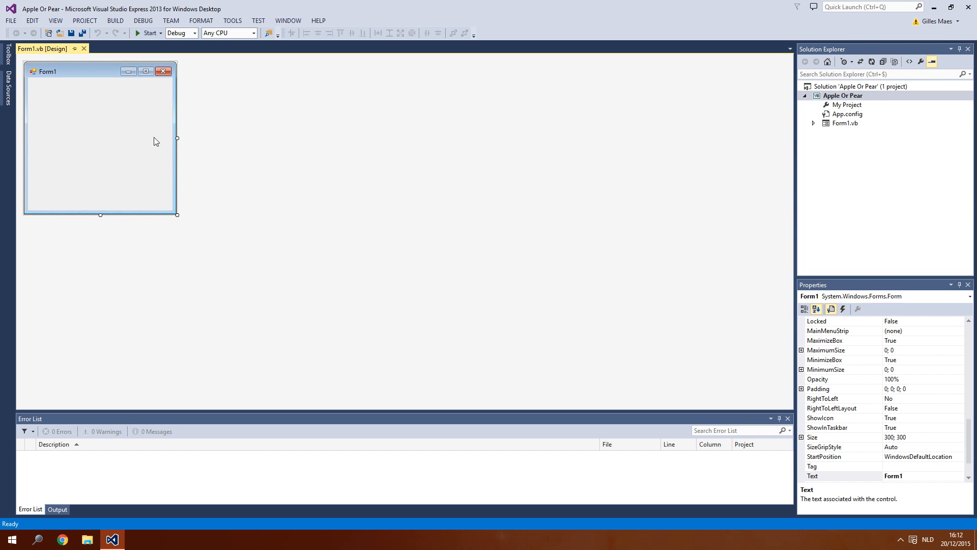
{"action": "mouse_move", "coordinate": [142, 174]}
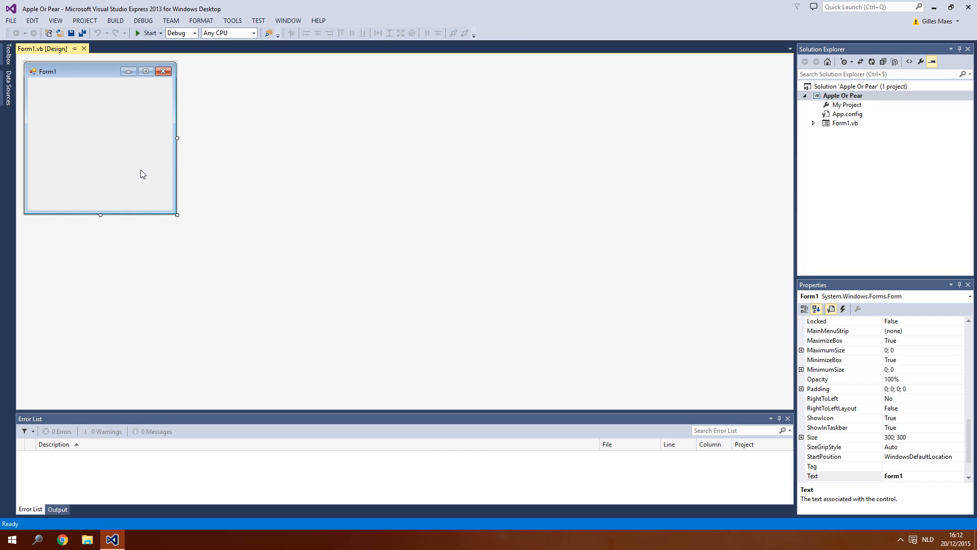
{"action": "mouse_move", "coordinate": [103, 208]}
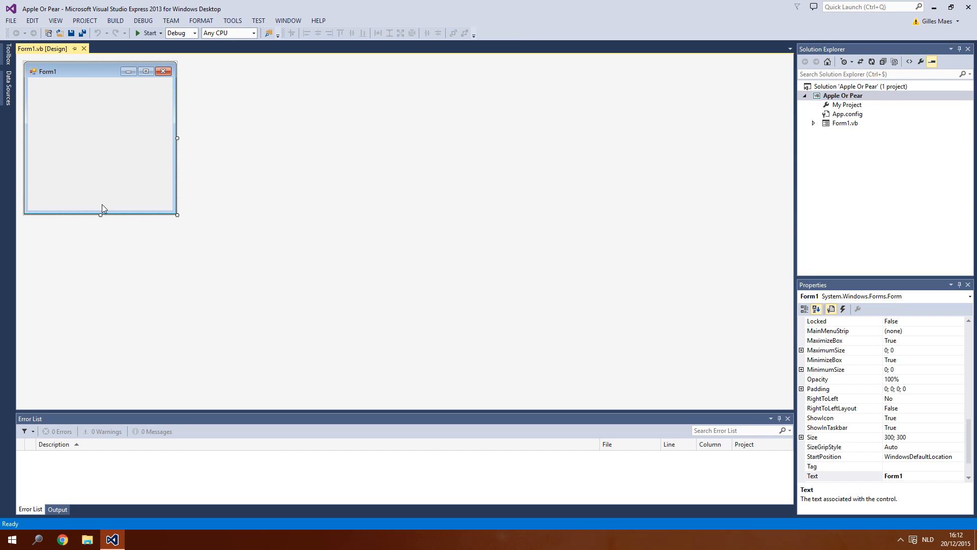
{"action": "mouse_move", "coordinate": [239, 130]}
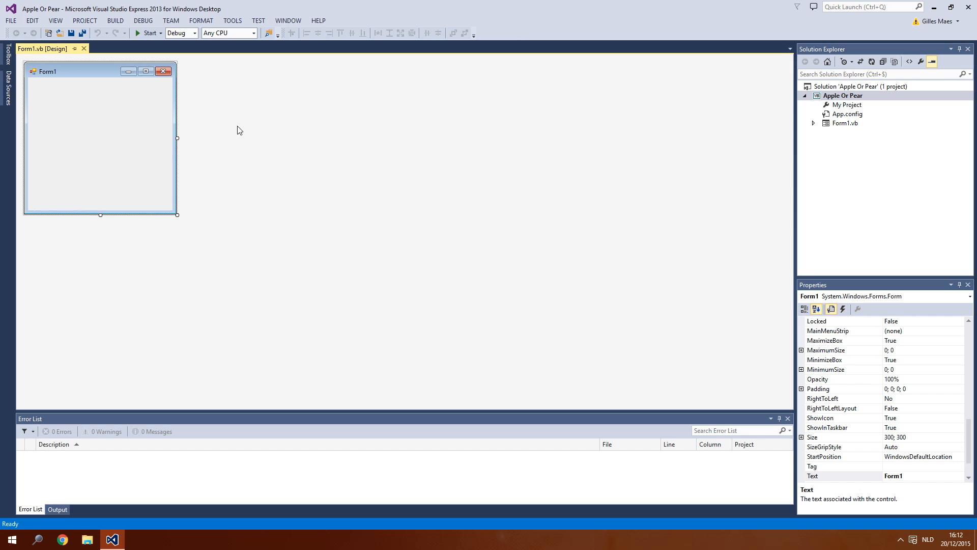
{"action": "mouse_move", "coordinate": [198, 217]}
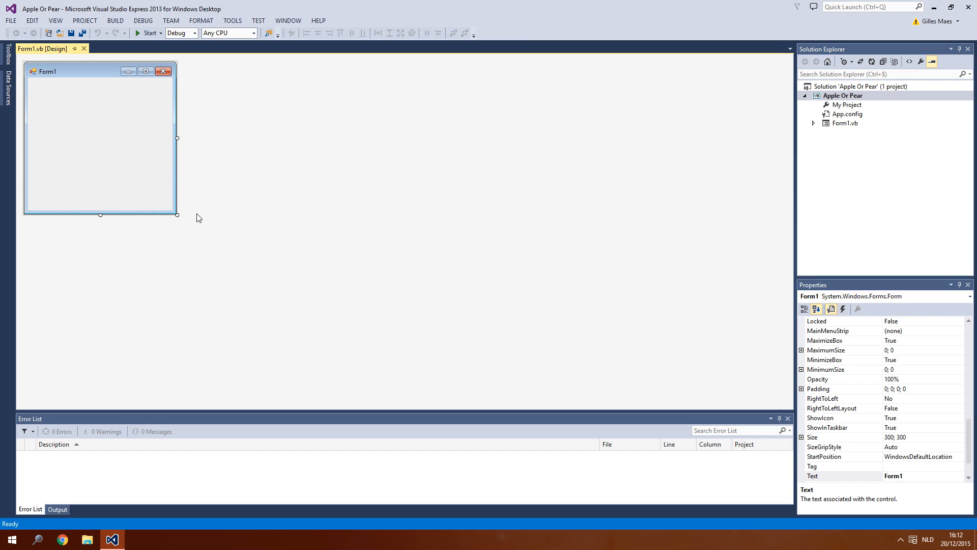
{"action": "mouse_move", "coordinate": [206, 231]}
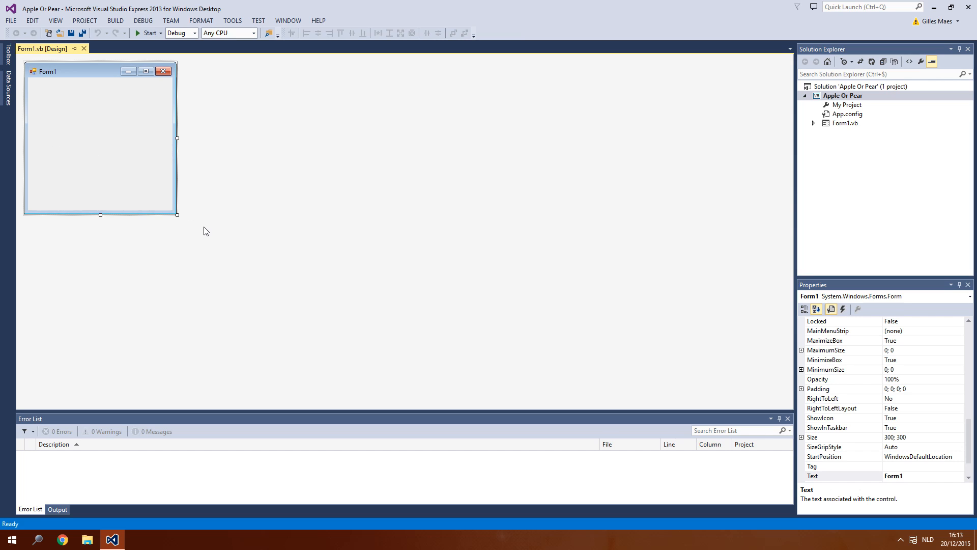
{"action": "mouse_move", "coordinate": [234, 248]}
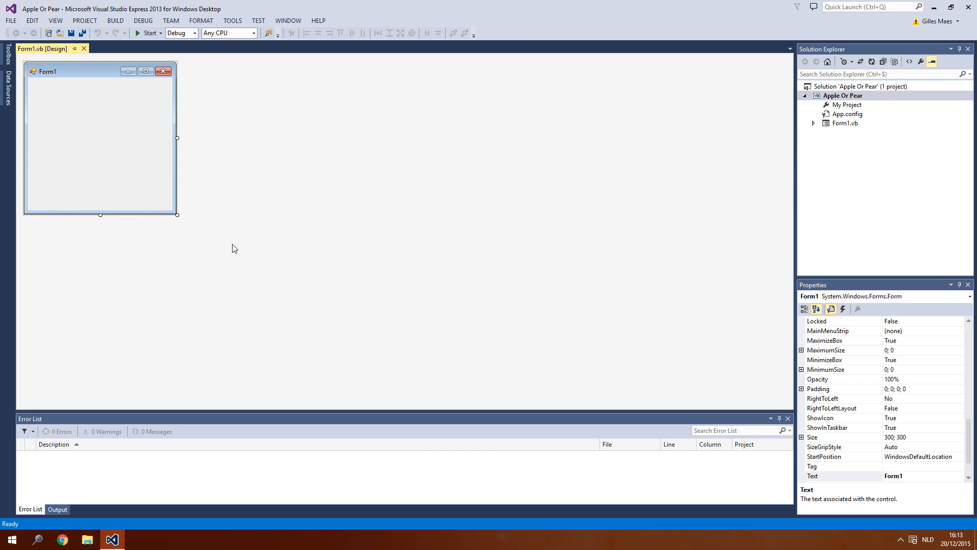
{"action": "mouse_move", "coordinate": [182, 87]}
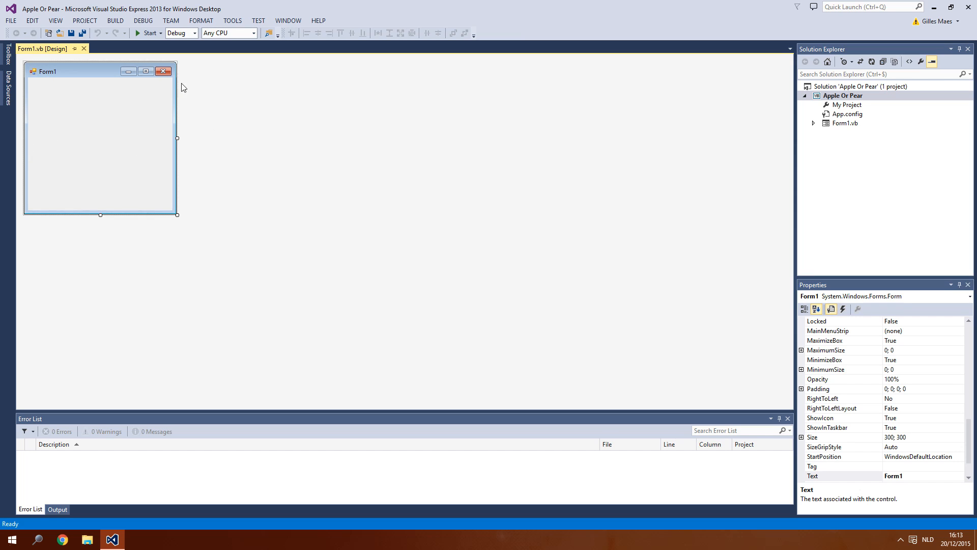
{"action": "mouse_move", "coordinate": [150, 117]}
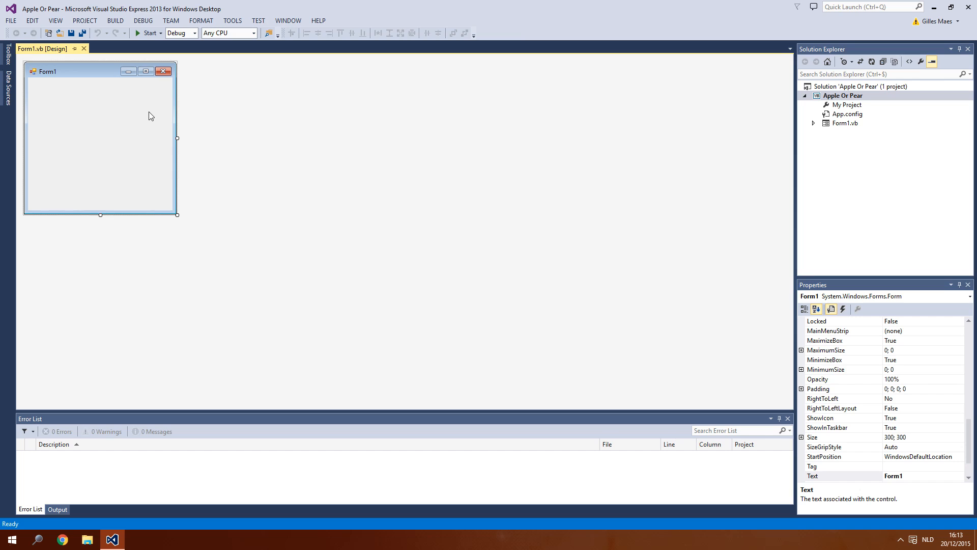
{"action": "mouse_move", "coordinate": [181, 216]}
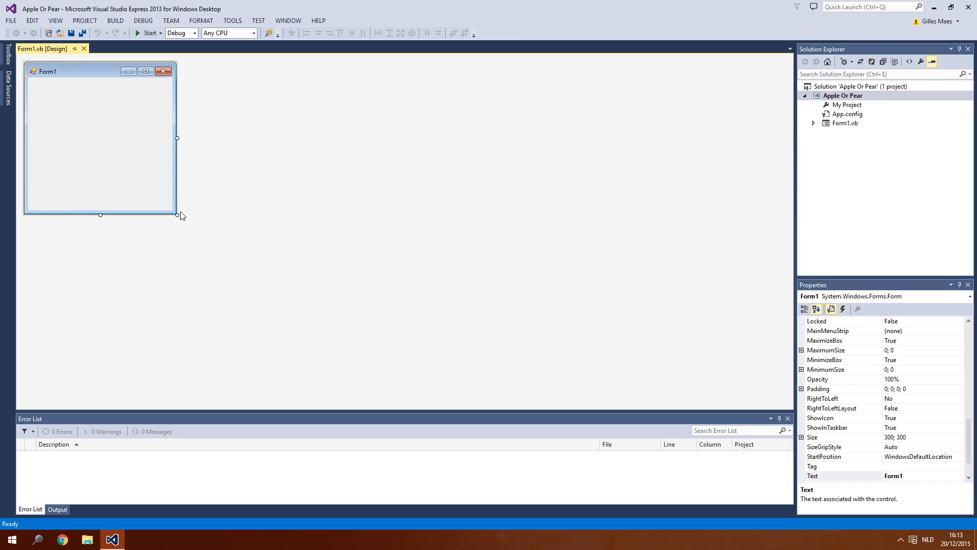
{"action": "mouse_move", "coordinate": [165, 200]}
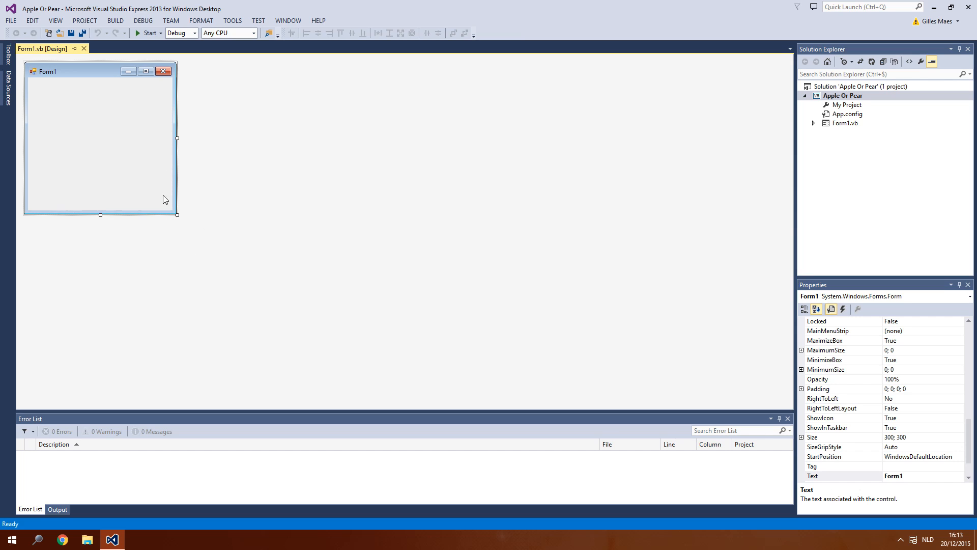
{"action": "mouse_move", "coordinate": [179, 217]}
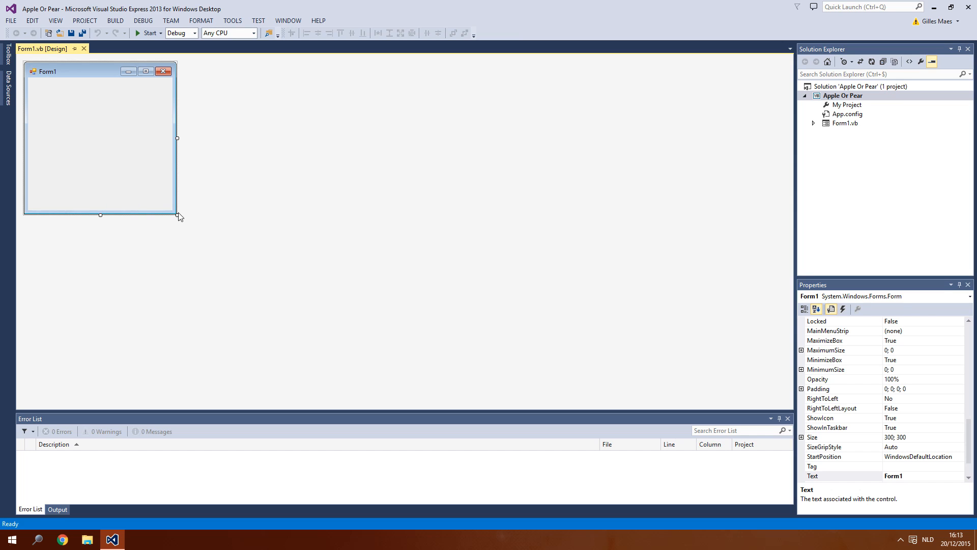
{"action": "mouse_move", "coordinate": [83, 163]}
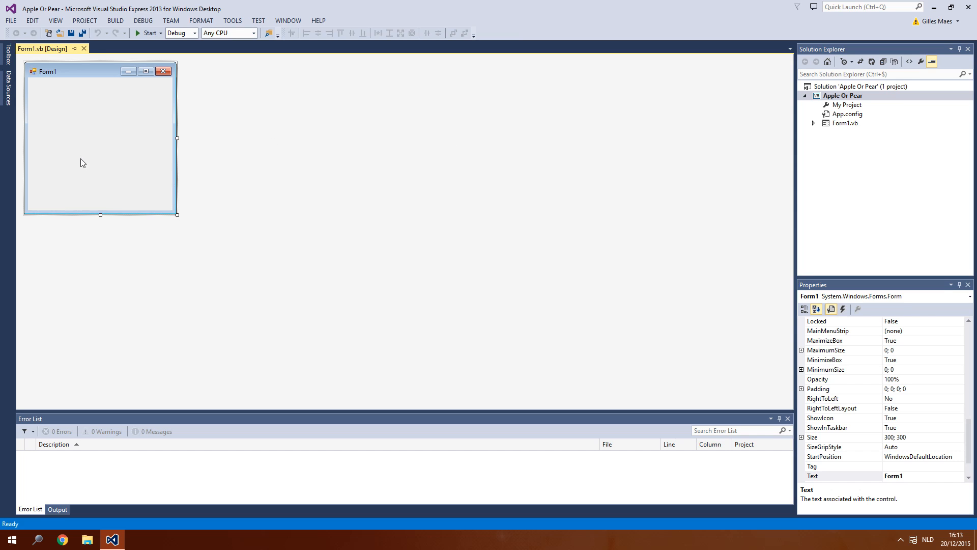
{"action": "mouse_move", "coordinate": [183, 222]}
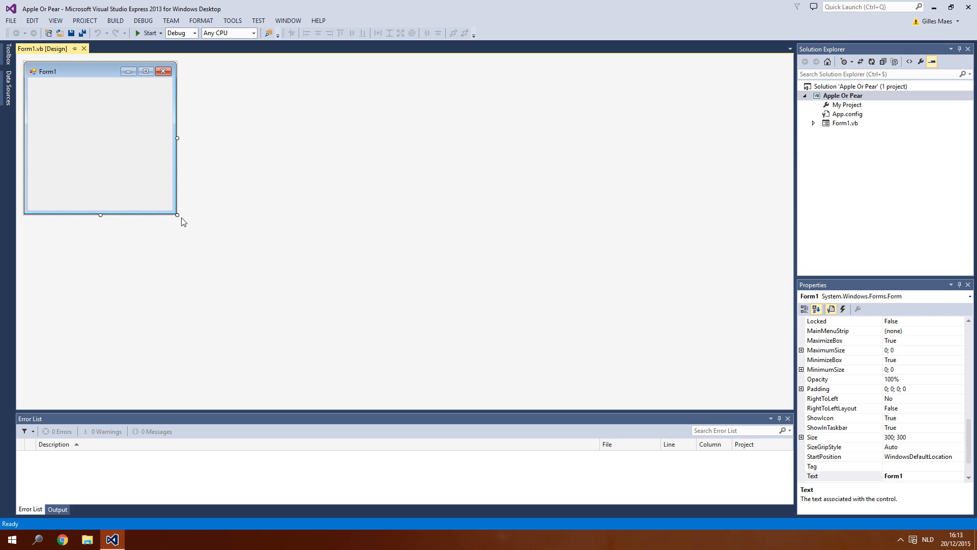
{"action": "mouse_move", "coordinate": [131, 118]}
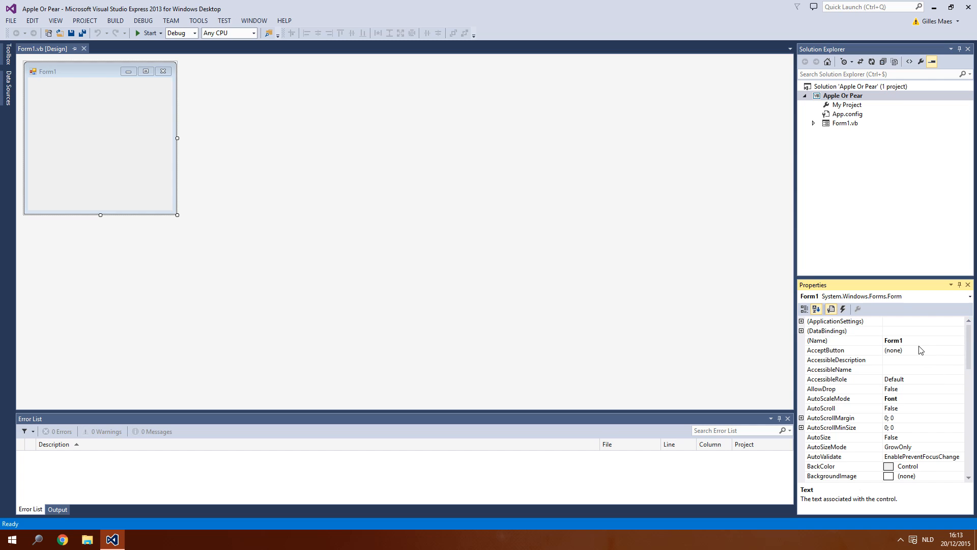
Set Form1's (Name) to frmAppleorpear and its Text to 'Apple or Pear'.
{"action": "left_click", "coordinate": [822, 340]}
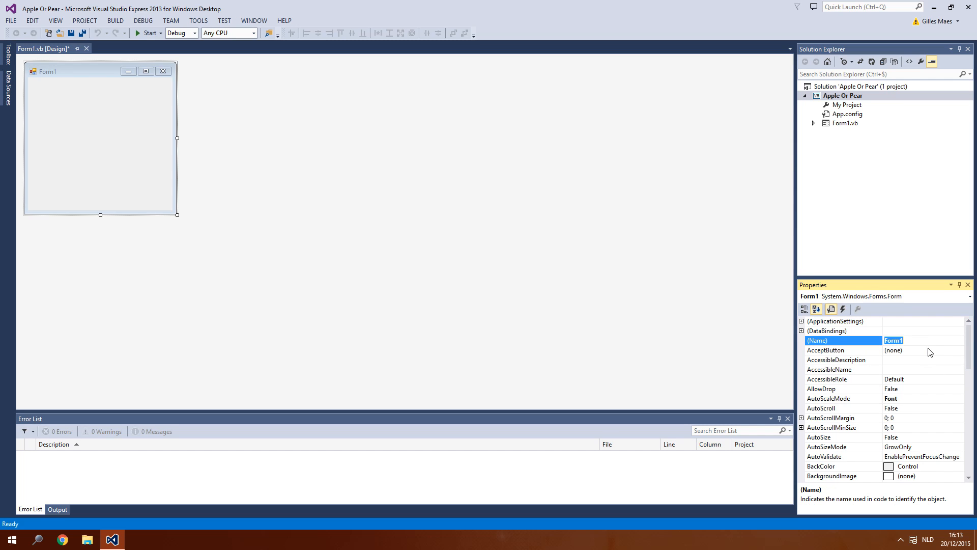
{"action": "type", "text": "frm"}
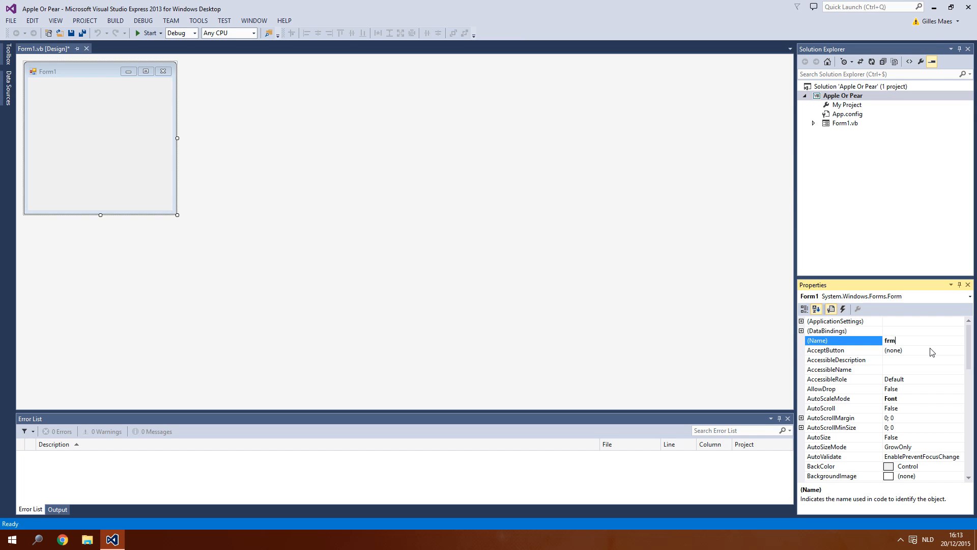
{"action": "type", "text": "Appleorpear"}
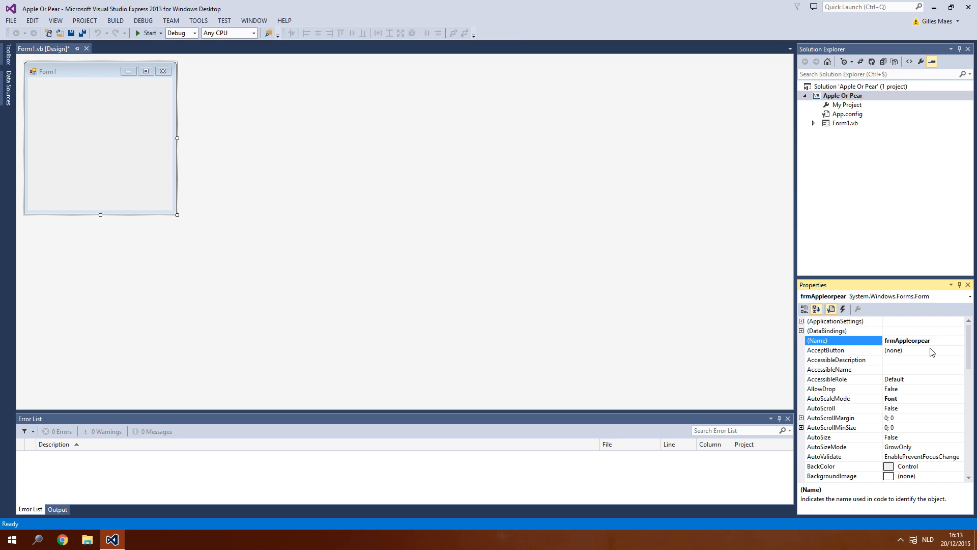
{"action": "scroll", "scroll_direction": "down", "scroll_amount": 3}
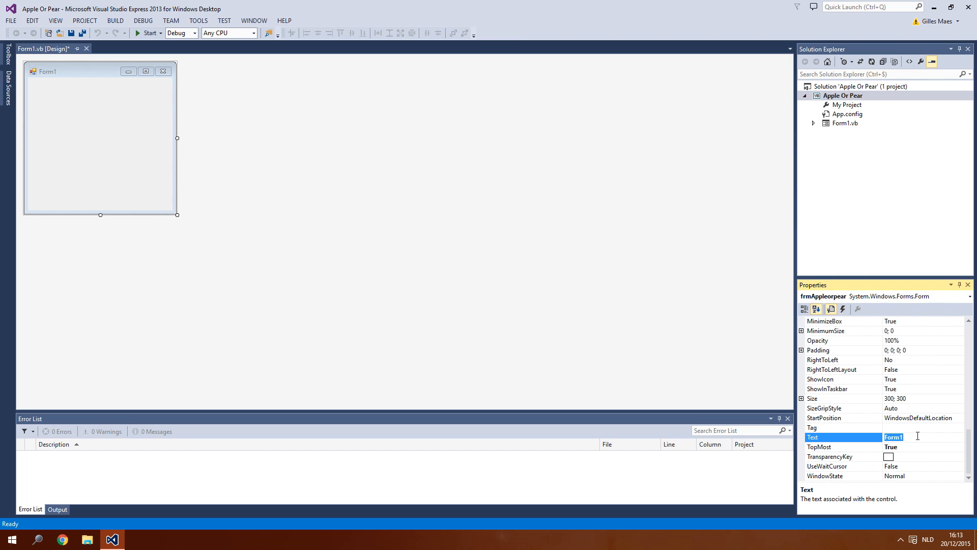
{"action": "type", "text": "Apple or Pear"}
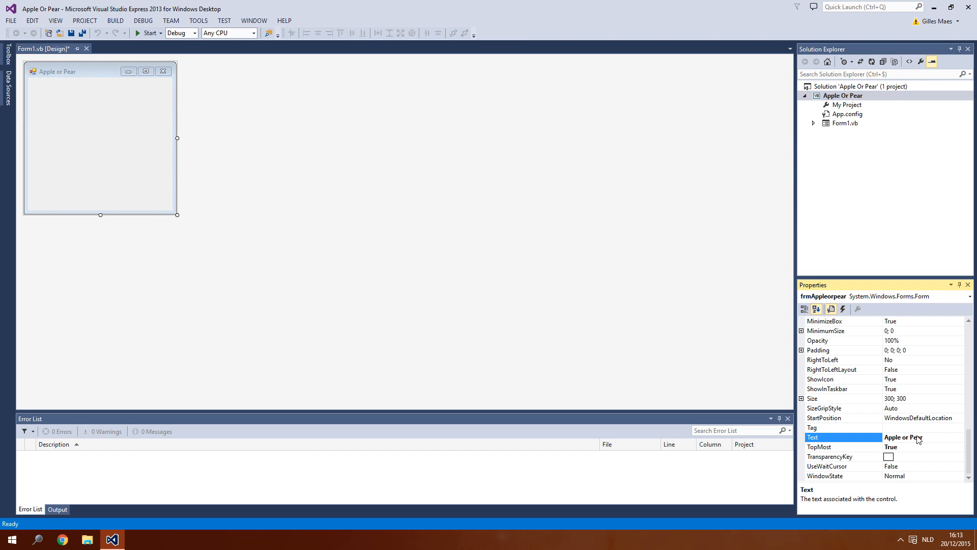
{"action": "left_click", "coordinate": [819, 447]}
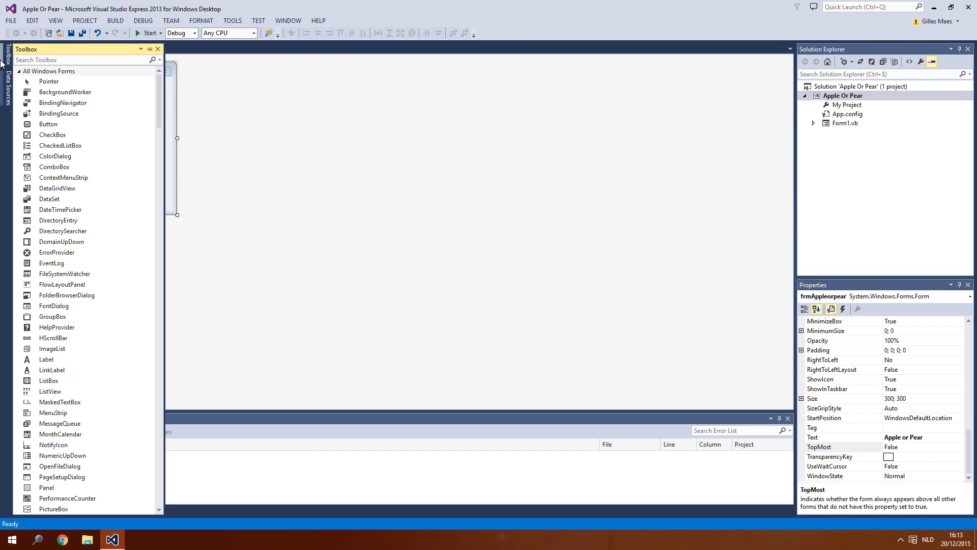
Place a label reading 'What do you think that will fall from the tree?' and give it a lbl name.
{"action": "left_click", "coordinate": [46, 359]}
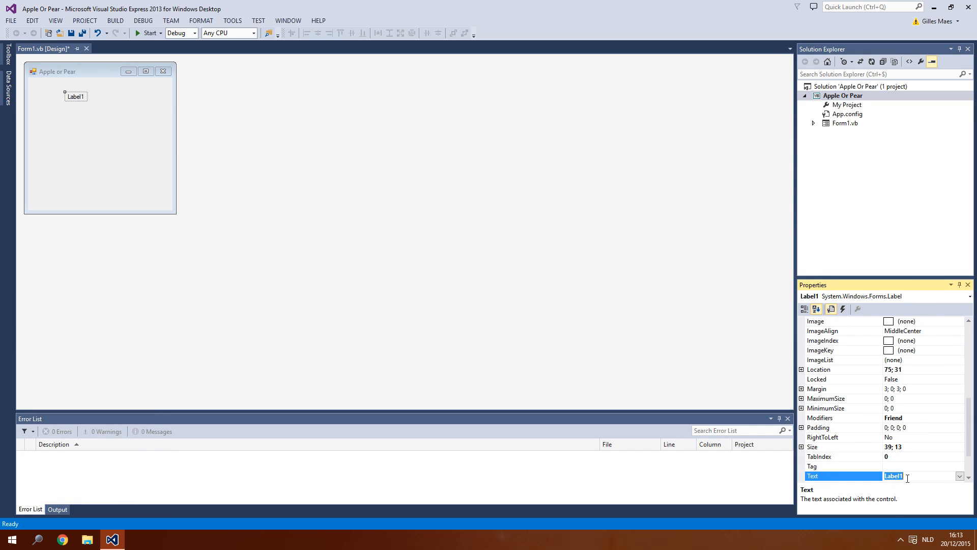
{"action": "type", "text": "What wi"}
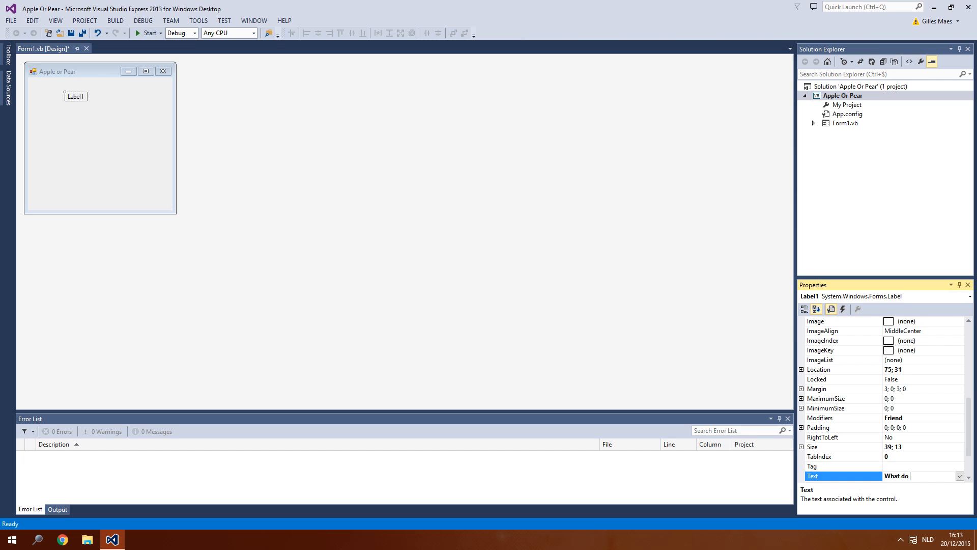
{"action": "type", "text": "you thin"}
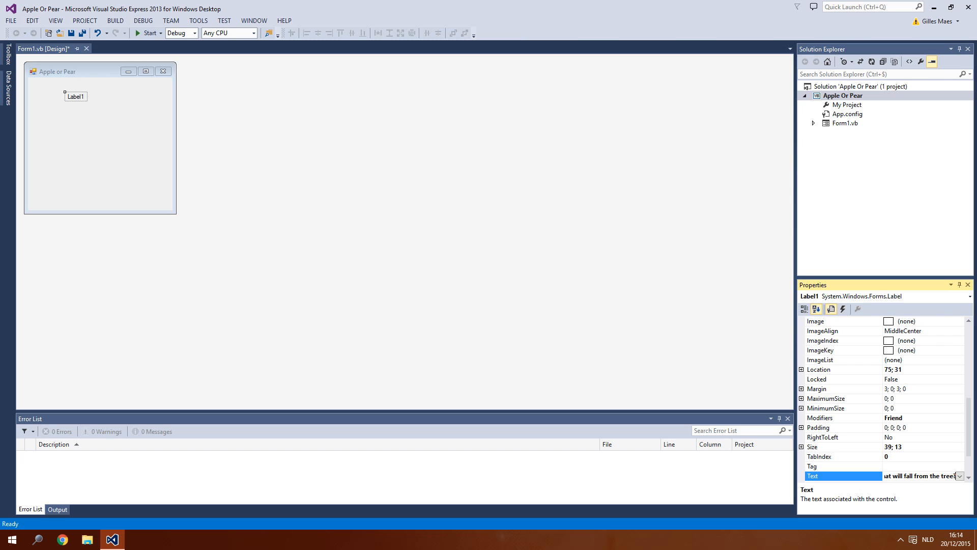
{"action": "key", "text": "Return"}
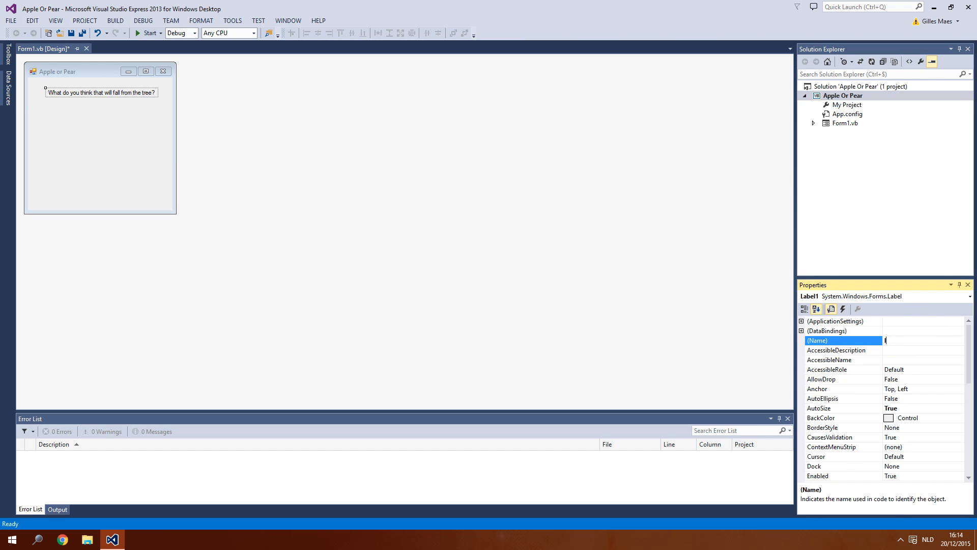
{"action": "type", "text": "lbl"}
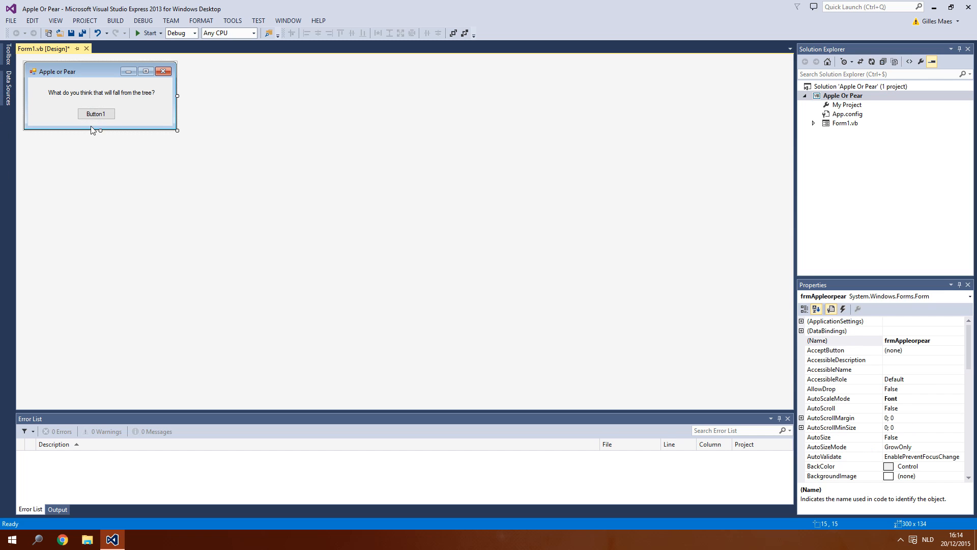
Place a second label on the form captioned 'Result:'.
{"action": "left_click", "coordinate": [96, 128]}
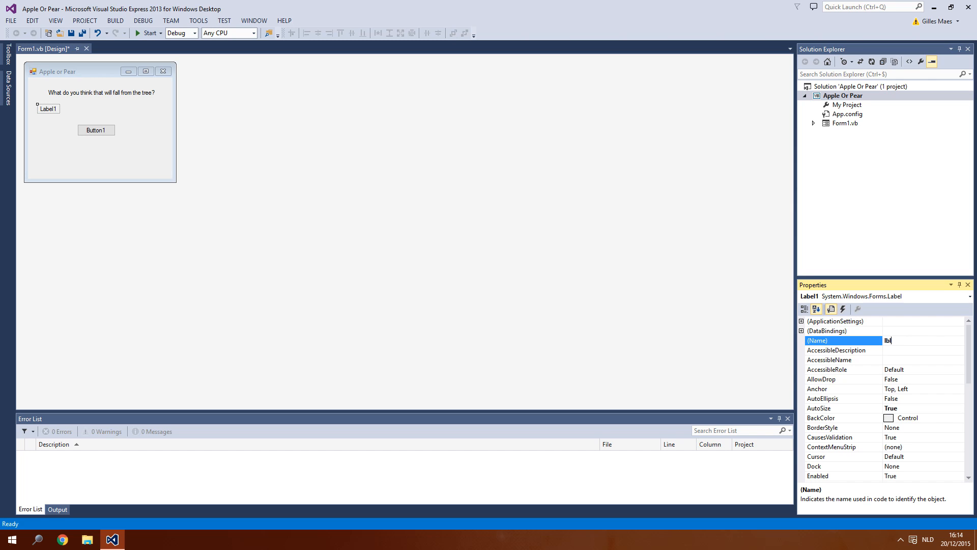
{"action": "type", "text": "Re"}
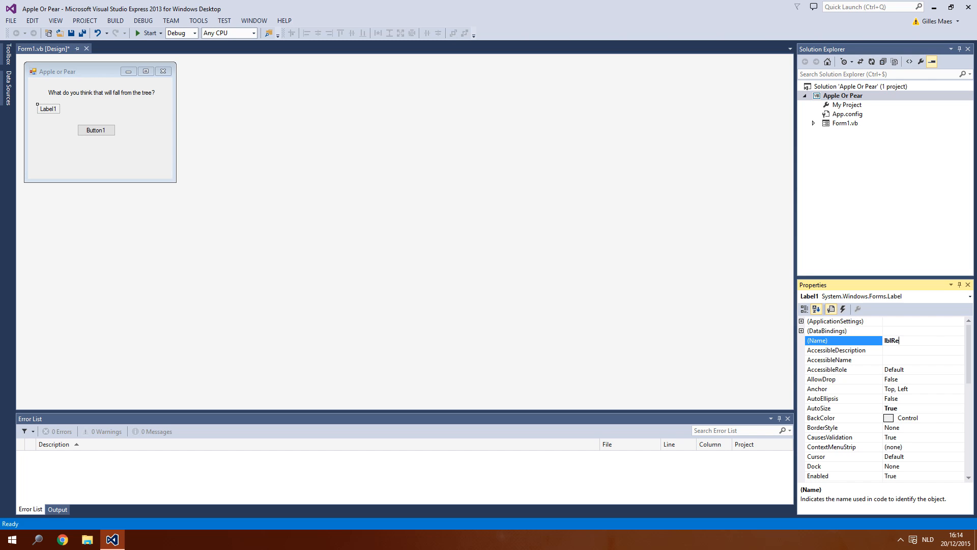
{"action": "type", "text": "sult"}
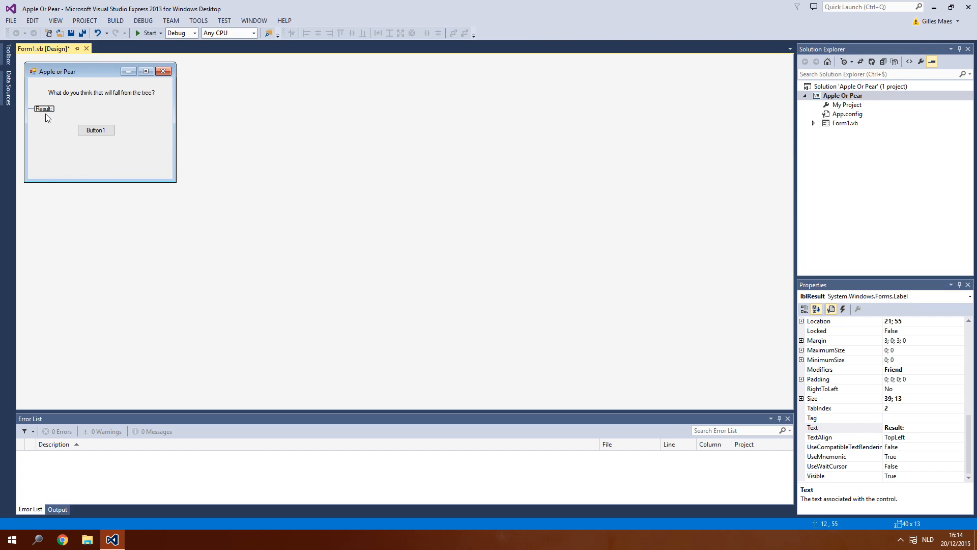
{"action": "left_click", "coordinate": [97, 130]}
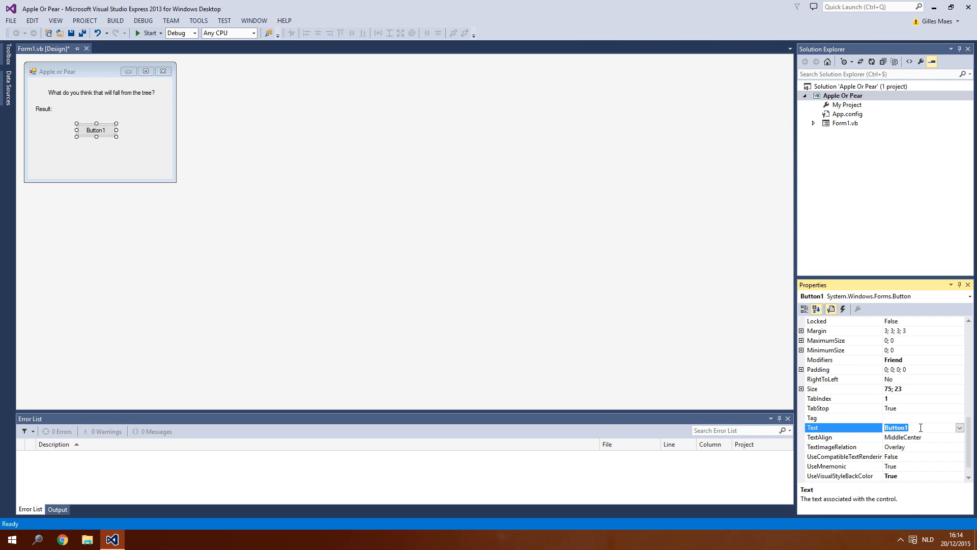
Caption the button 'Fall!' and place a text box beside the Result label.
{"action": "type", "text": "Fall"}
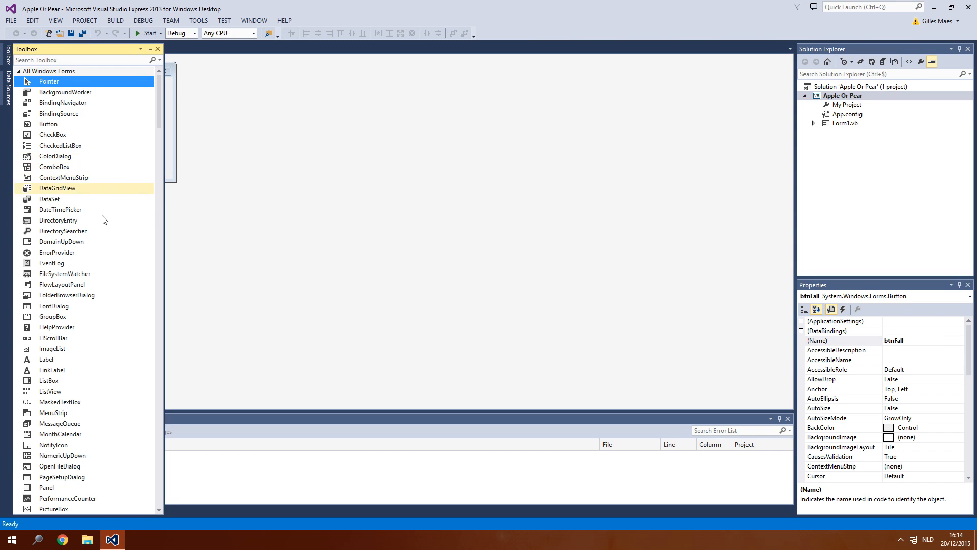
{"action": "scroll", "scroll_direction": "down", "scroll_amount": 3}
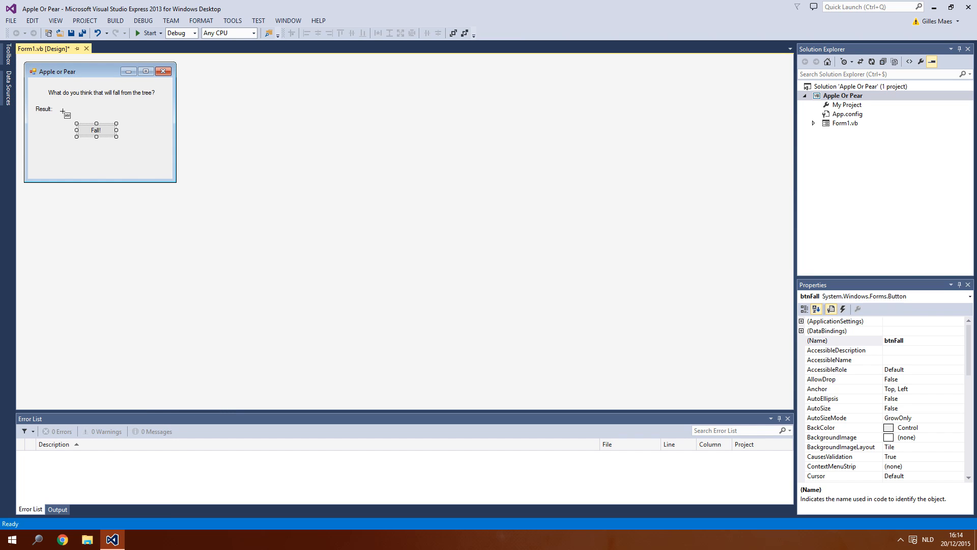
{"action": "left_click", "coordinate": [89, 109]}
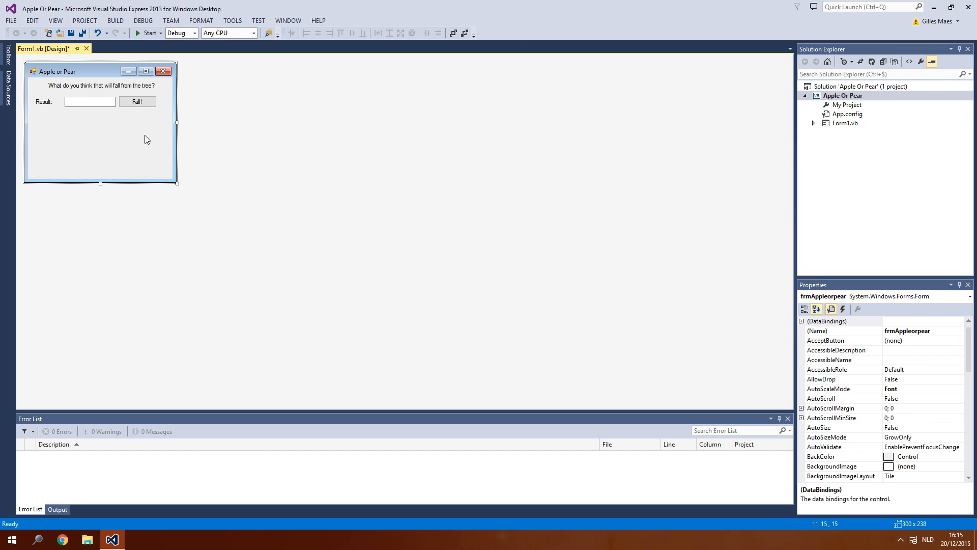
Rename the text box txtResult and shrink the form to 300×122.
{"action": "left_click", "coordinate": [90, 102]}
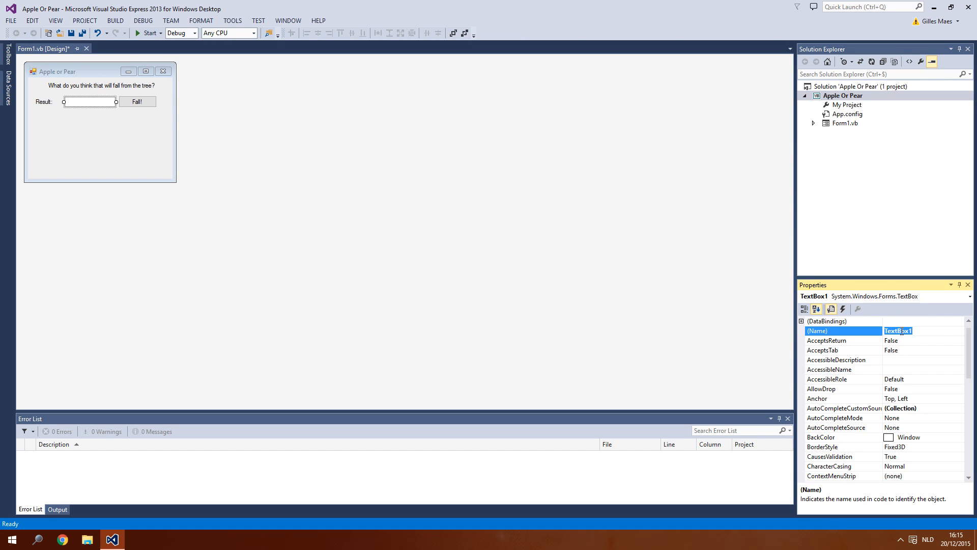
{"action": "type", "text": "txt"}
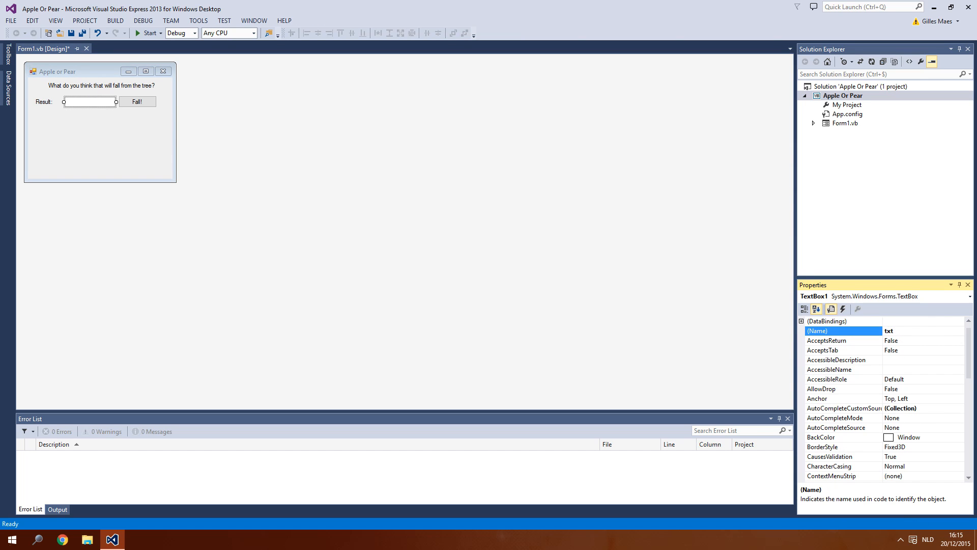
{"action": "left_click", "coordinate": [916, 330]}
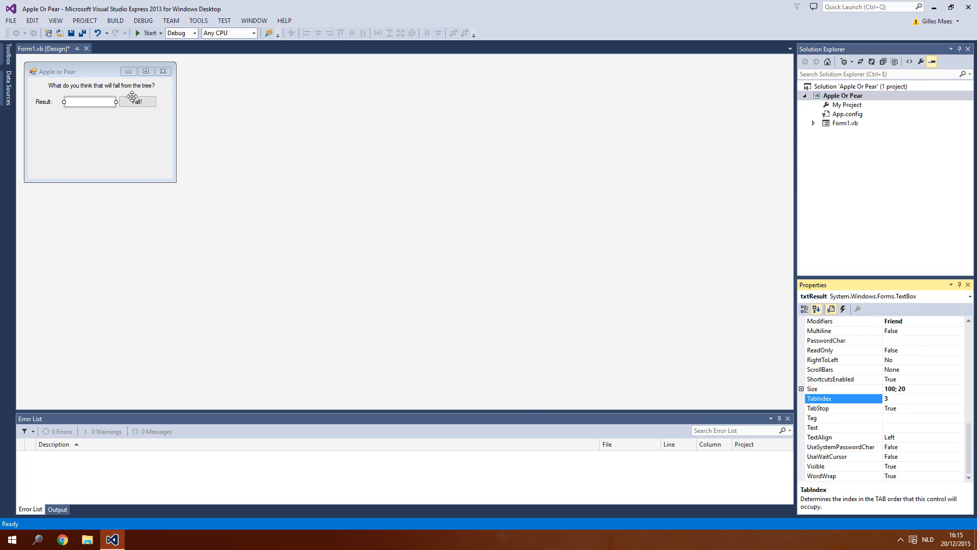
{"action": "left_click", "coordinate": [100, 150]}
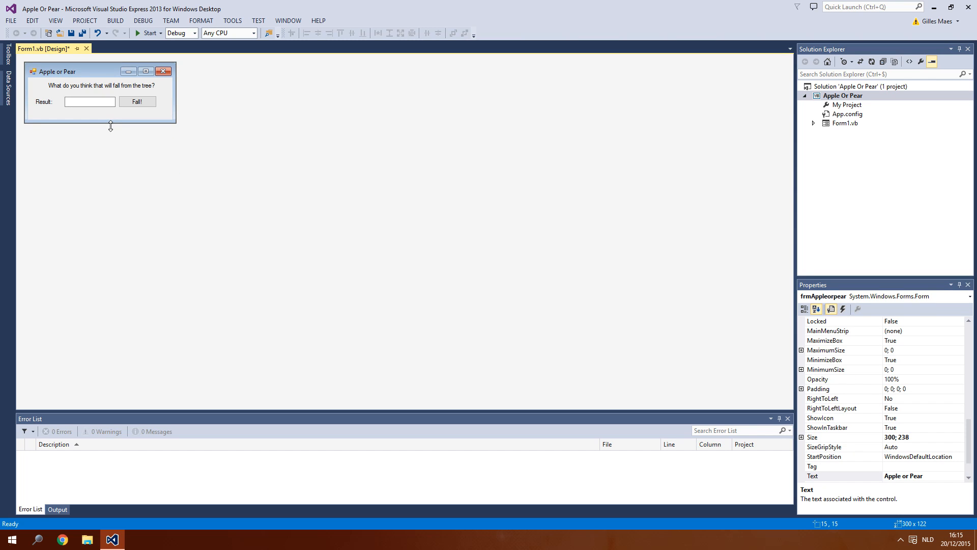
{"action": "left_click_drag", "start_coordinate": [110, 126], "coordinate": [110, 123]}
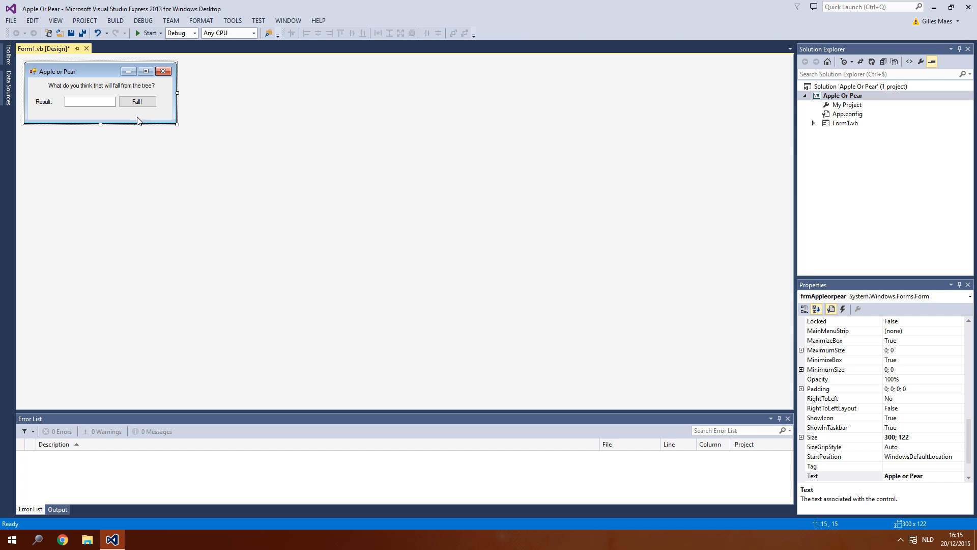
{"action": "mouse_move", "coordinate": [150, 118]}
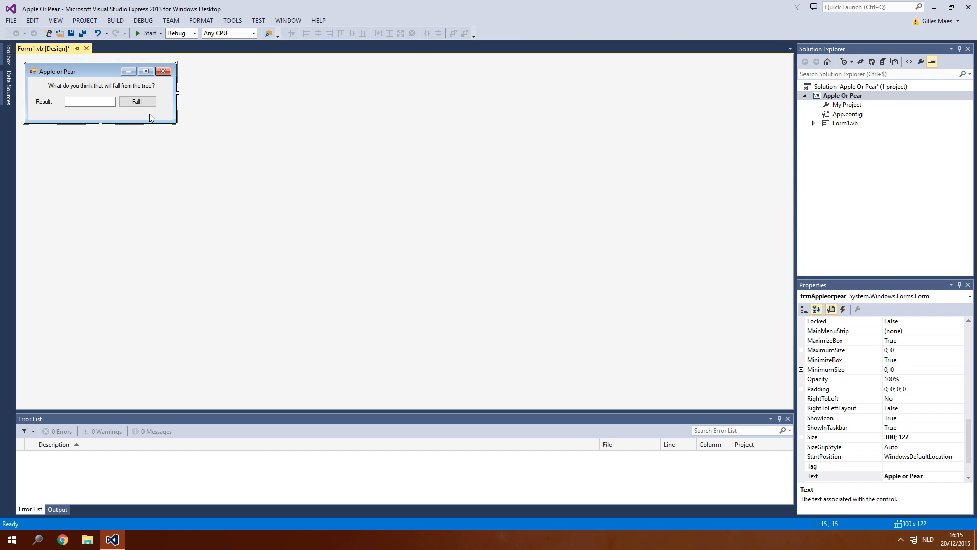
Add the comment 'declaration variables' to a new btnFall_Click handler, then return to the designer.
{"action": "double_click", "coordinate": [138, 102]}
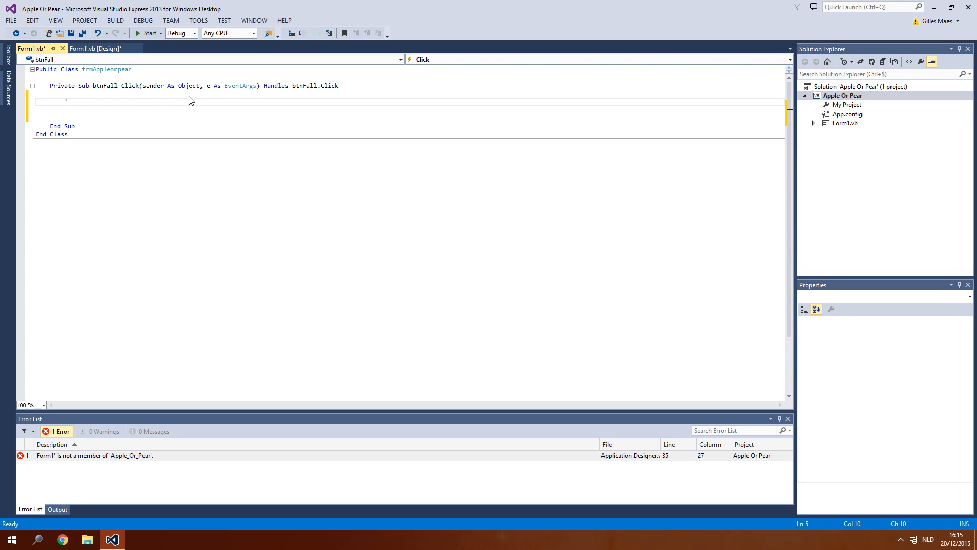
{"action": "type", "text": "'decl"}
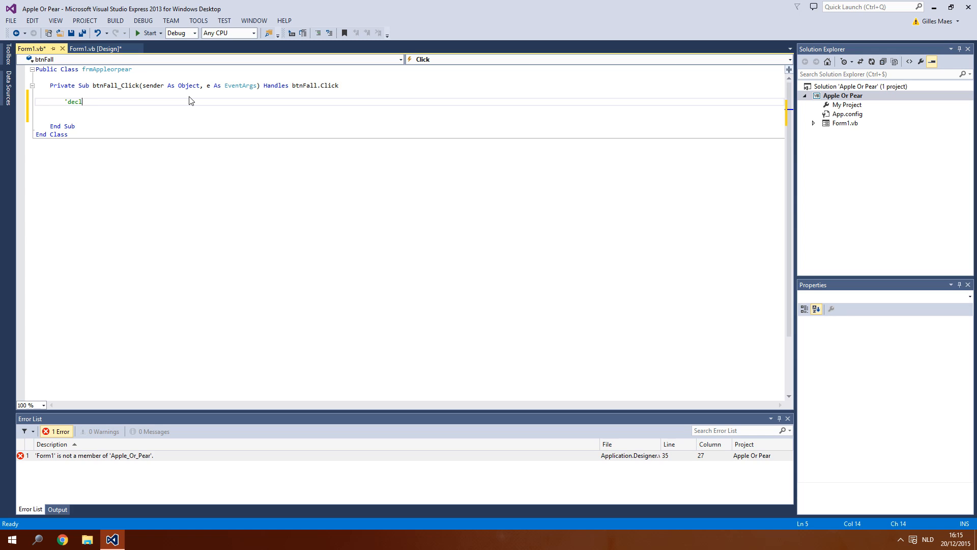
{"action": "type", "text": "aration"}
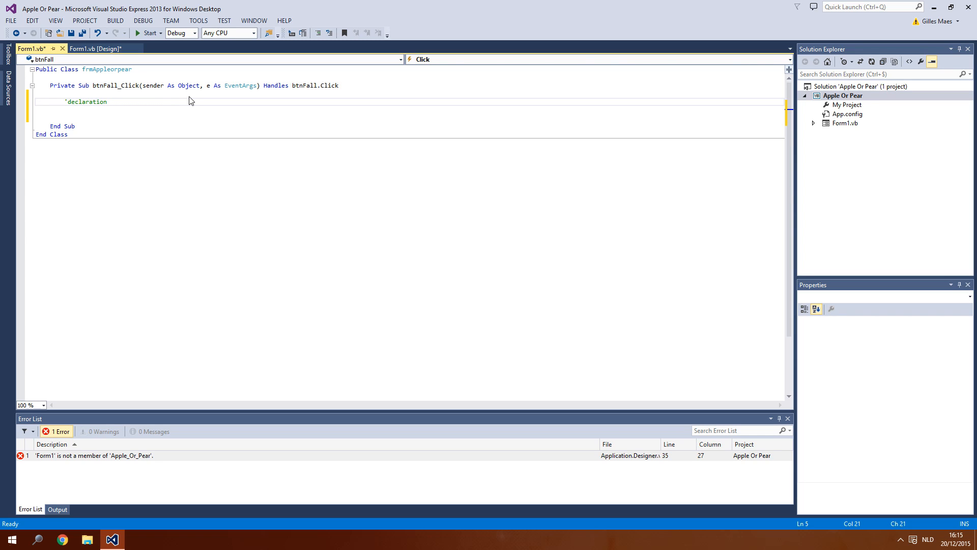
{"action": "type", "text": "variables"}
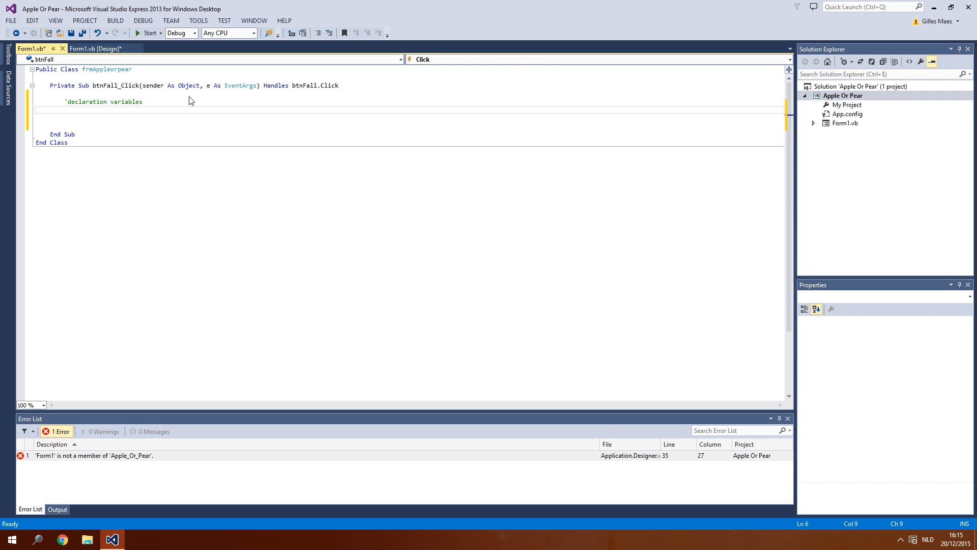
{"action": "left_click", "coordinate": [96, 49]}
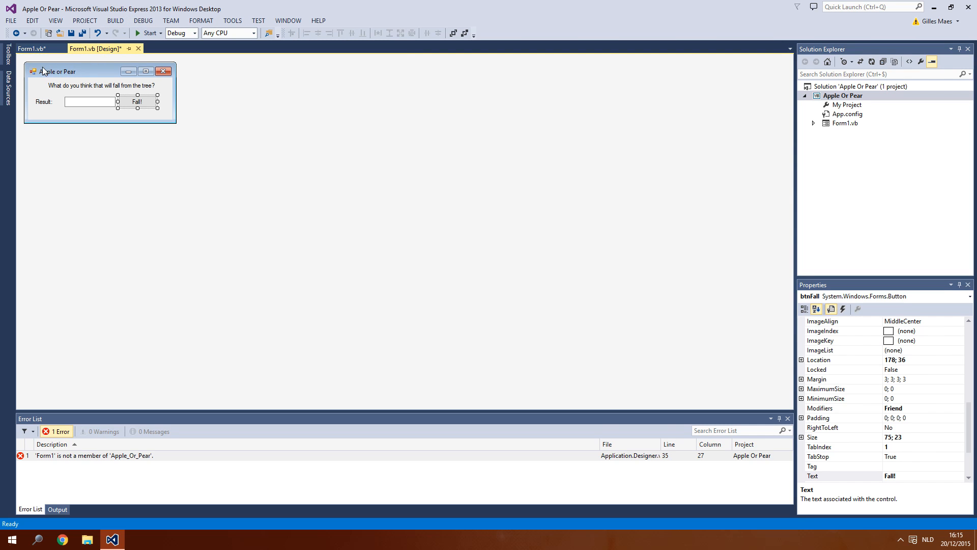
{"action": "mouse_move", "coordinate": [31, 49]}
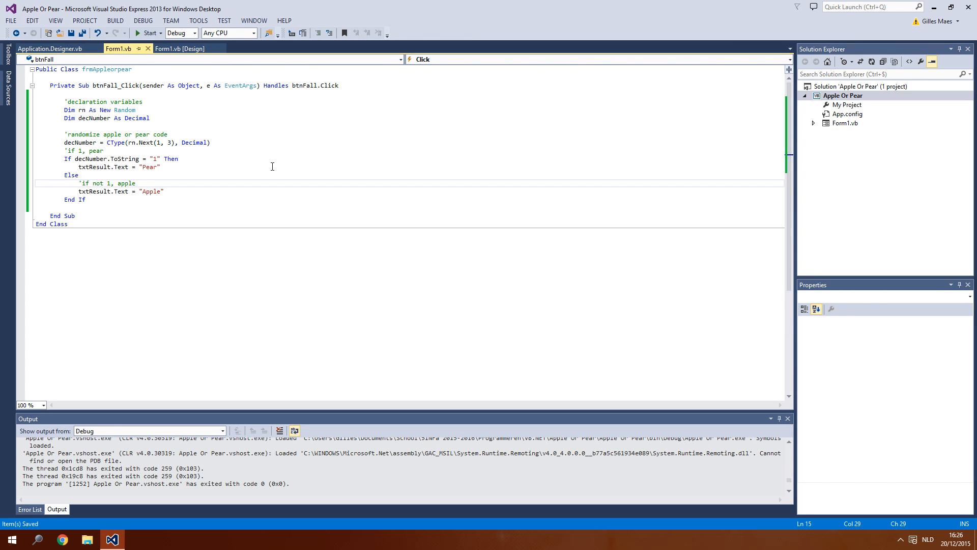
{"action": "mouse_move", "coordinate": [249, 147]}
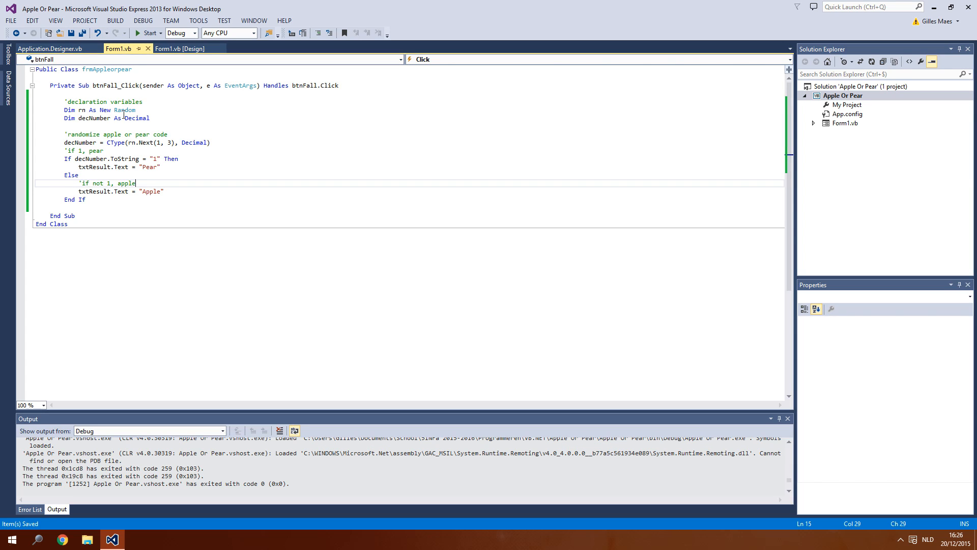
{"action": "double_click", "coordinate": [91, 118]}
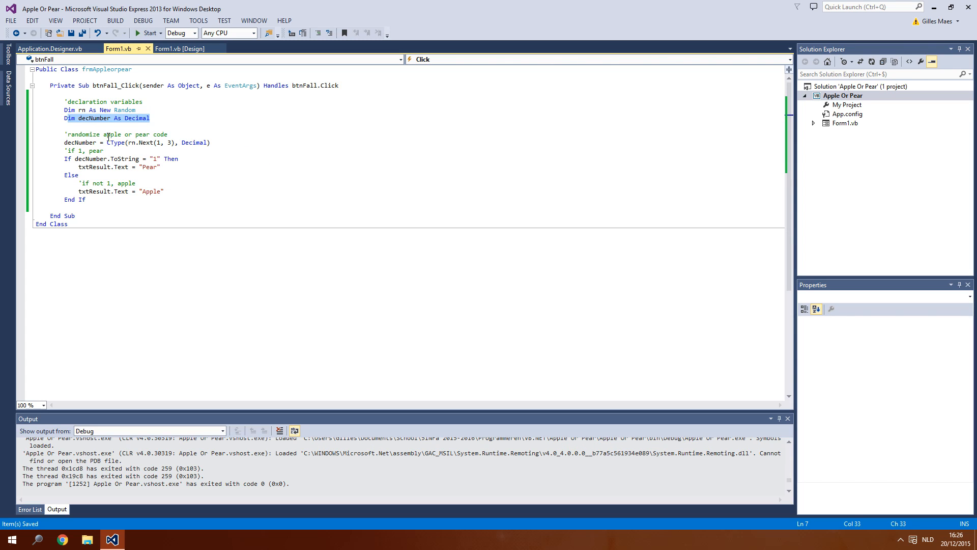
{"action": "left_click", "coordinate": [81, 142]}
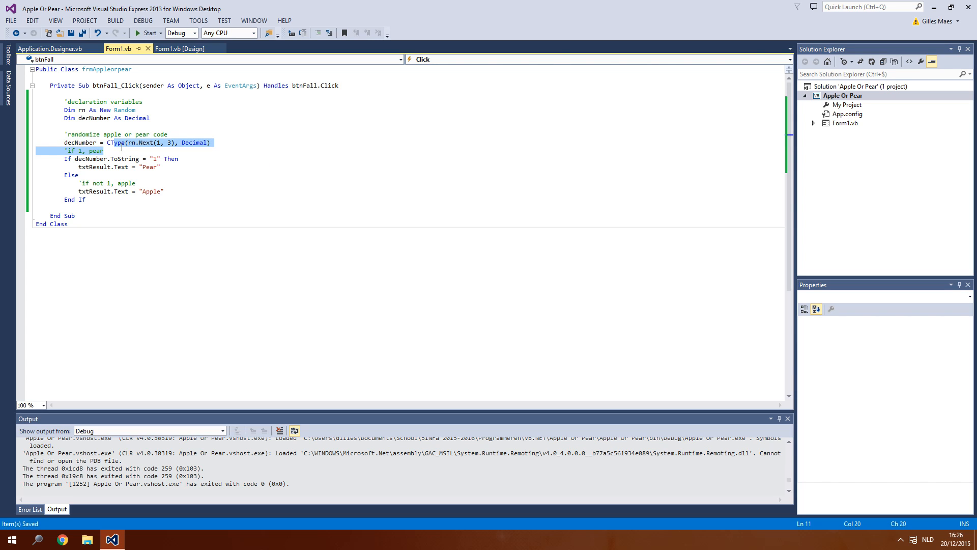
{"action": "left_click", "coordinate": [176, 142]}
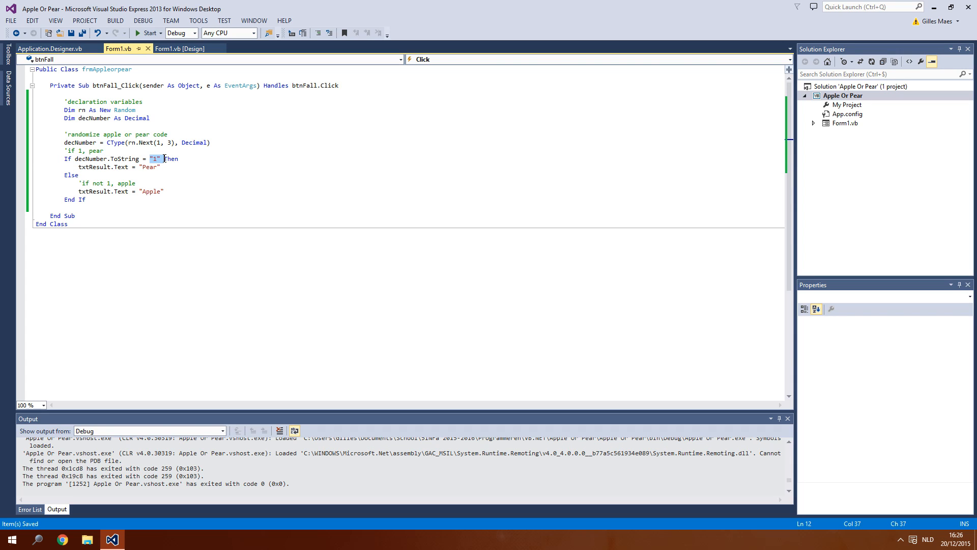
{"action": "left_click", "coordinate": [86, 167]}
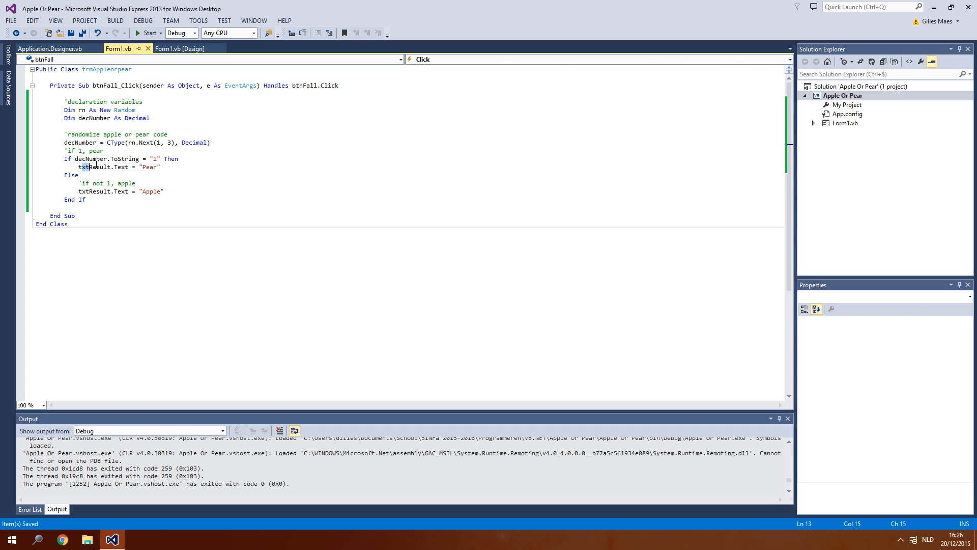
{"action": "double_click", "coordinate": [106, 183]}
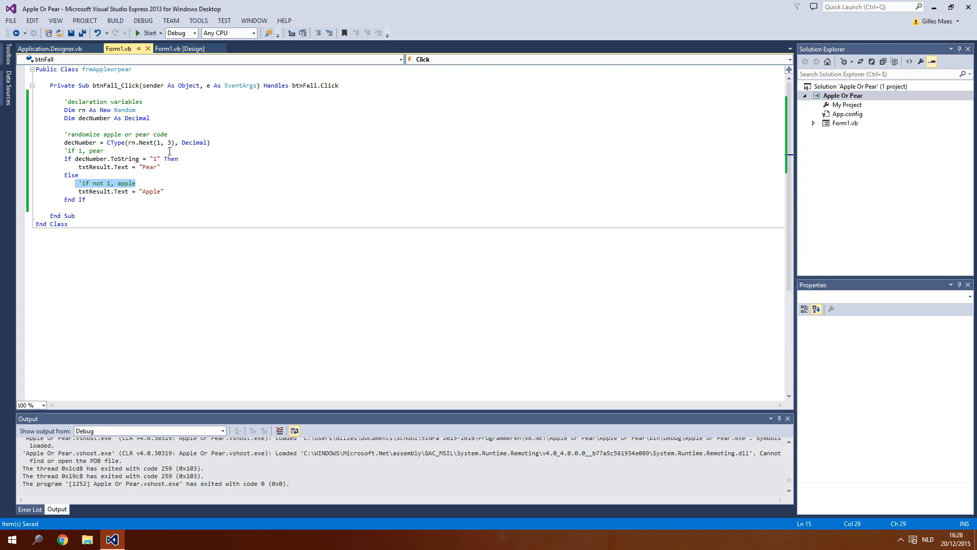
{"action": "left_click", "coordinate": [172, 142]}
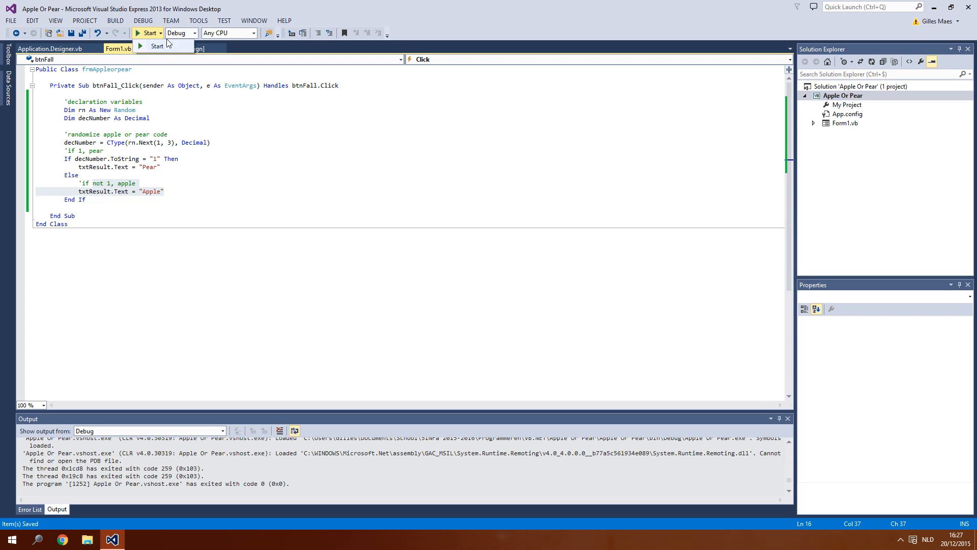
{"action": "left_click", "coordinate": [147, 33]}
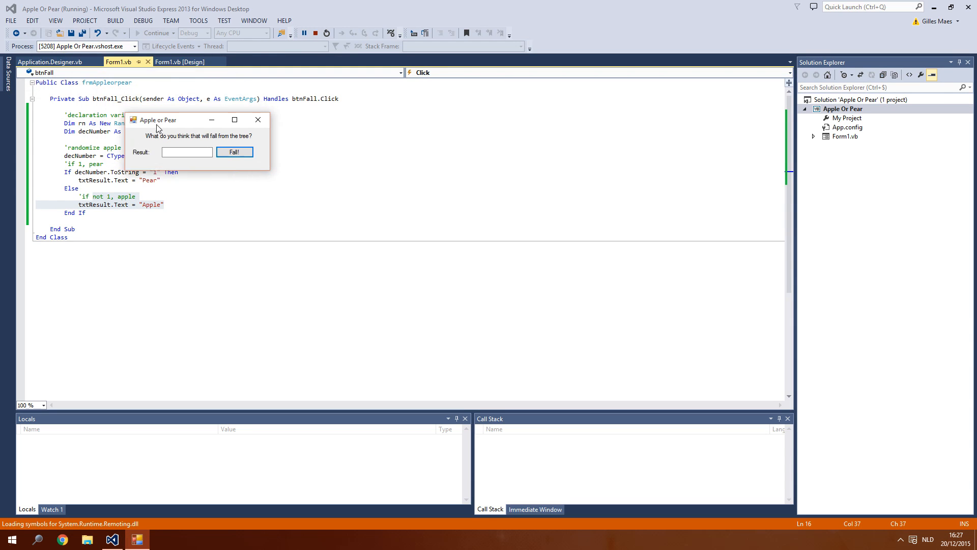
{"action": "left_click", "coordinate": [234, 151]}
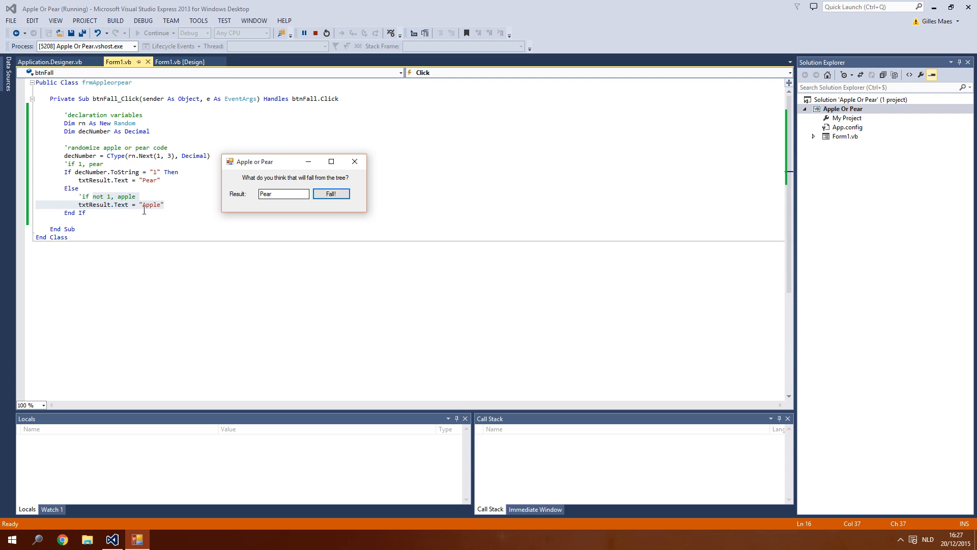
{"action": "left_click", "coordinate": [331, 194]}
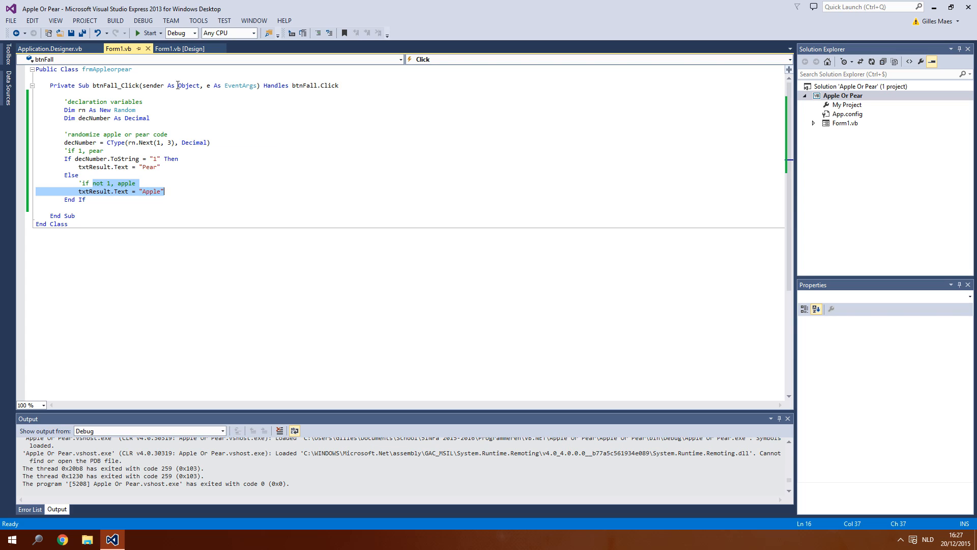
{"action": "mouse_move", "coordinate": [173, 75]}
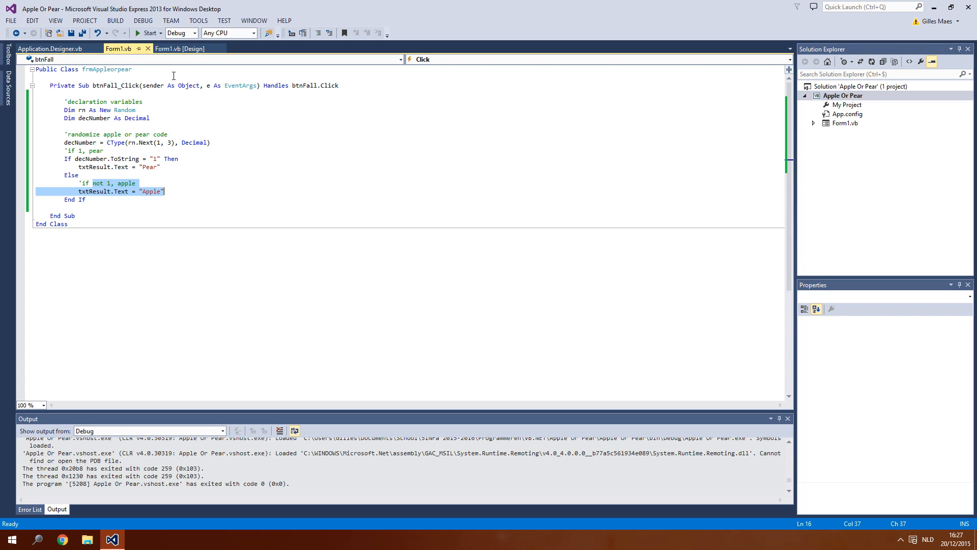
Collapse unneeded Toolbox groups and move Button2 below the Result box on the left.
{"action": "left_click", "coordinate": [180, 49]}
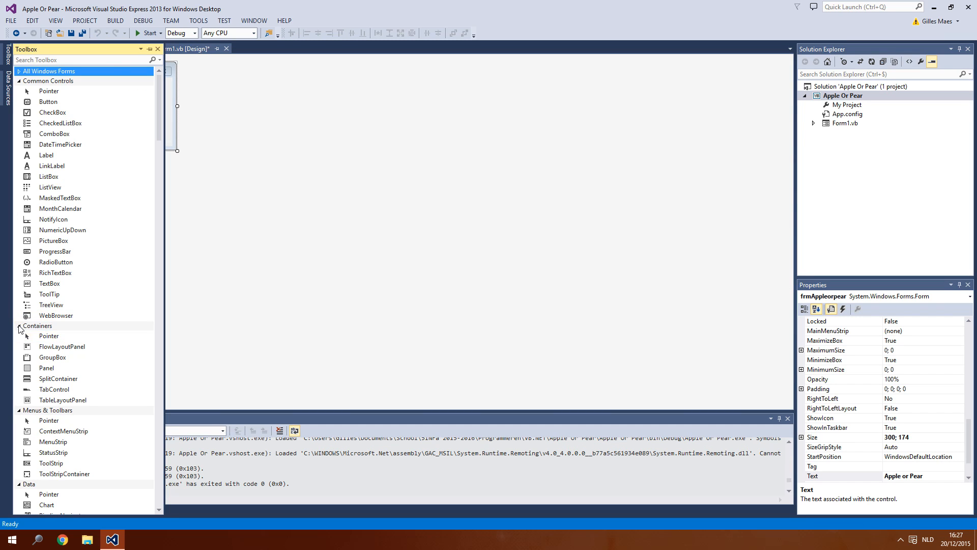
{"action": "left_click", "coordinate": [19, 325]}
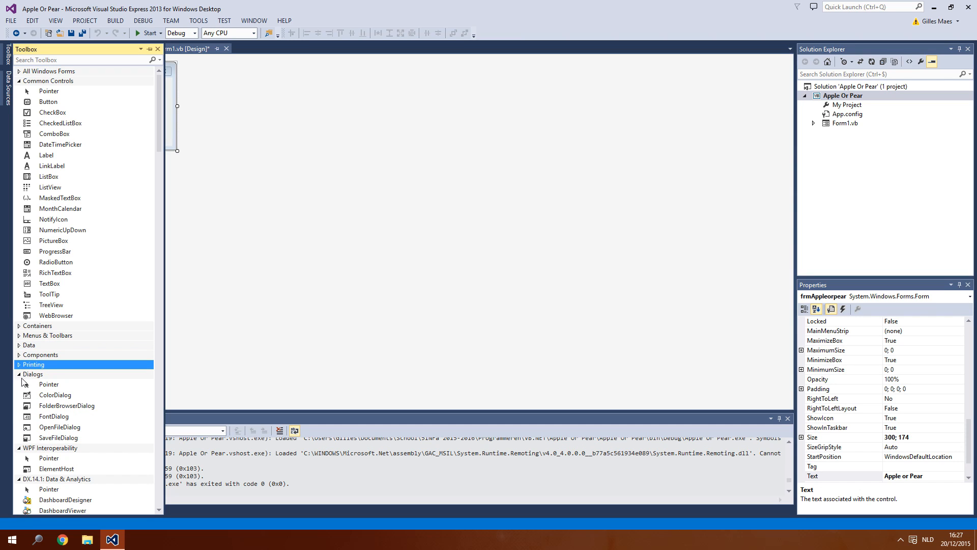
{"action": "left_click", "coordinate": [32, 373]}
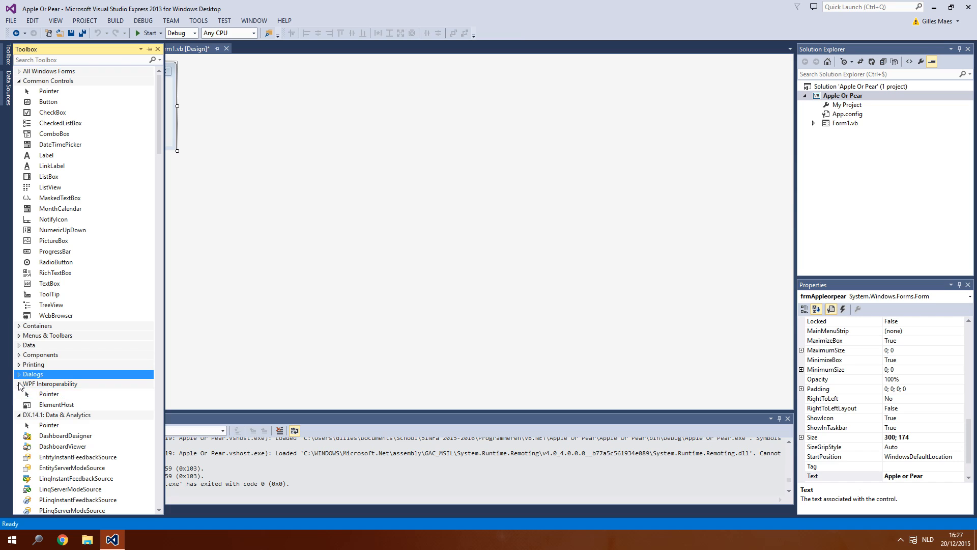
{"action": "left_click", "coordinate": [59, 393]}
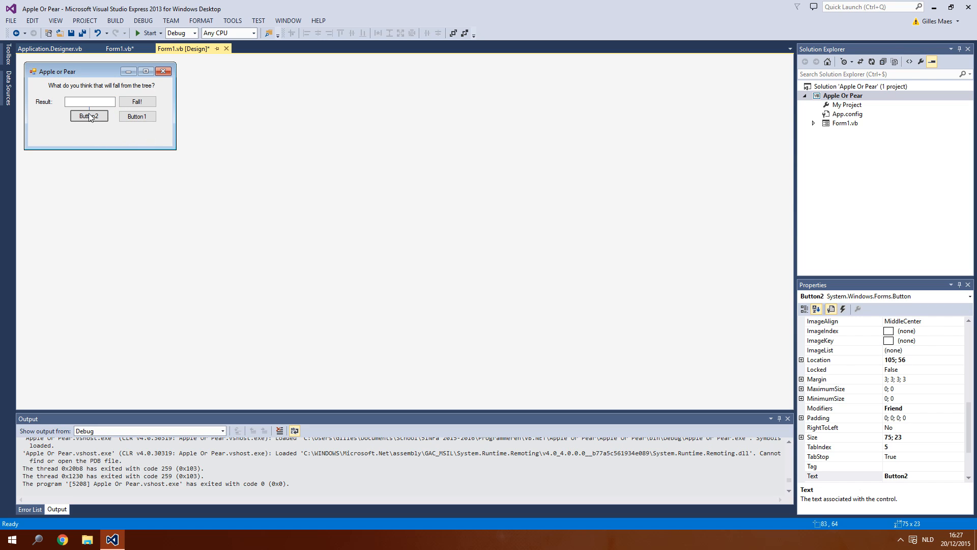
{"action": "left_click", "coordinate": [136, 116]}
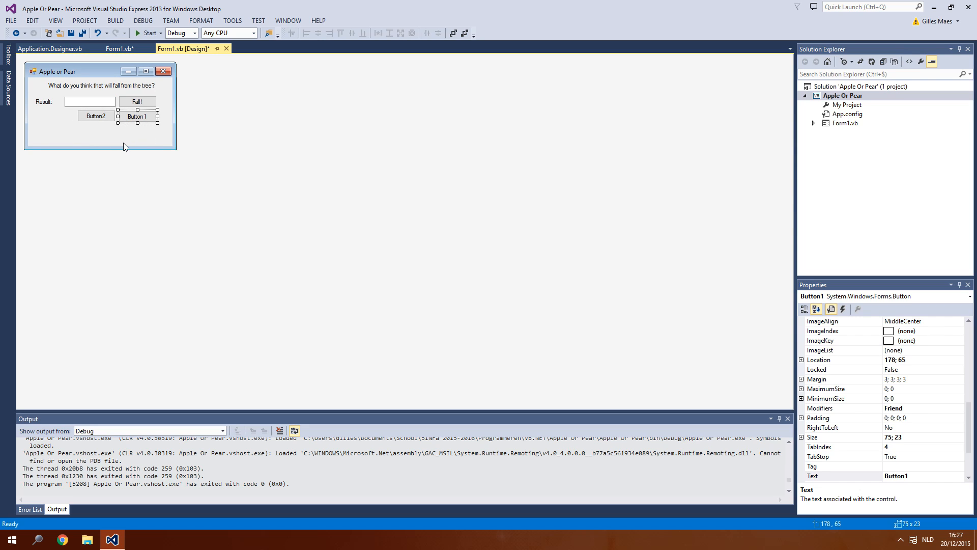
{"action": "left_click_drag", "start_coordinate": [96, 116], "coordinate": [54, 121]}
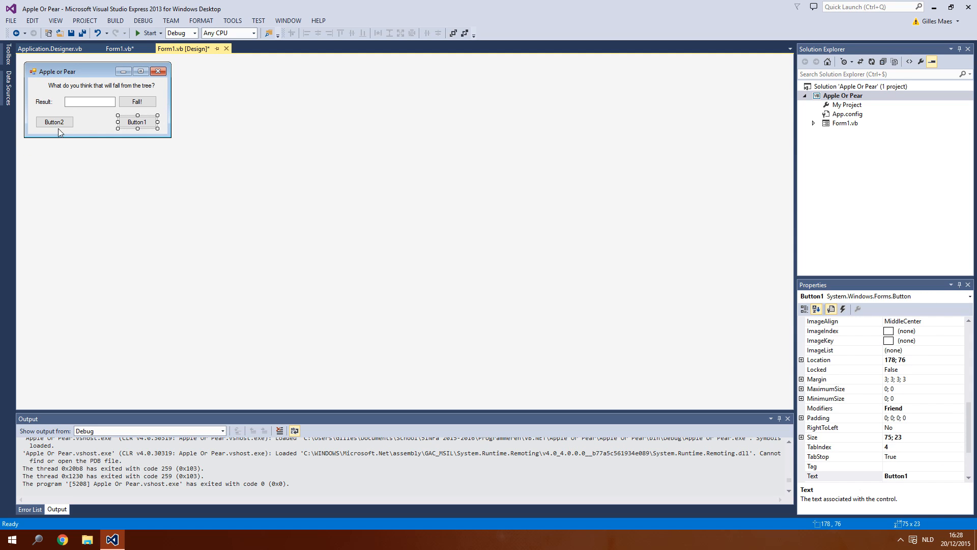
Caption the left button 'Close', name it btnClose, name the other btnReset, and create btnClose_Click.
{"action": "left_click", "coordinate": [55, 122]}
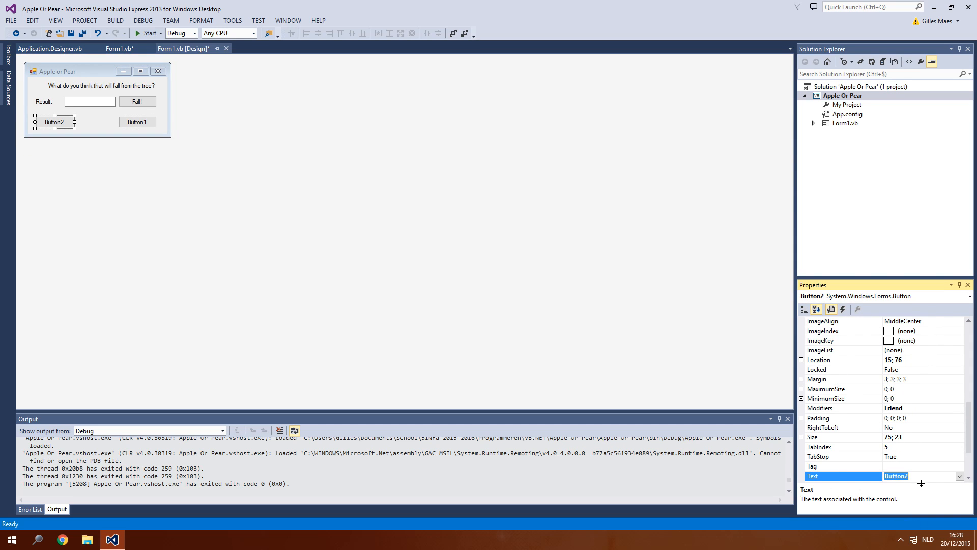
{"action": "type", "text": "Close"}
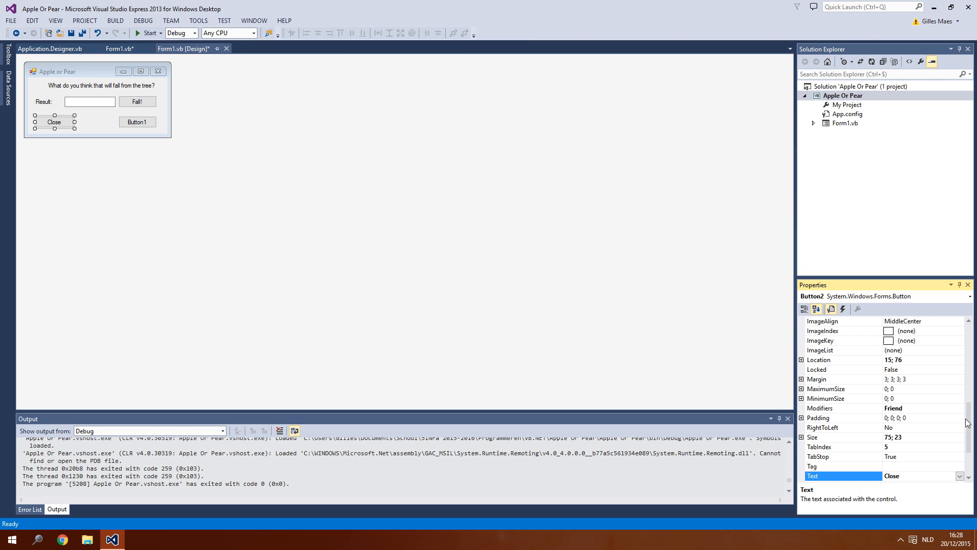
{"action": "scroll", "scroll_direction": "up", "scroll_amount": 3}
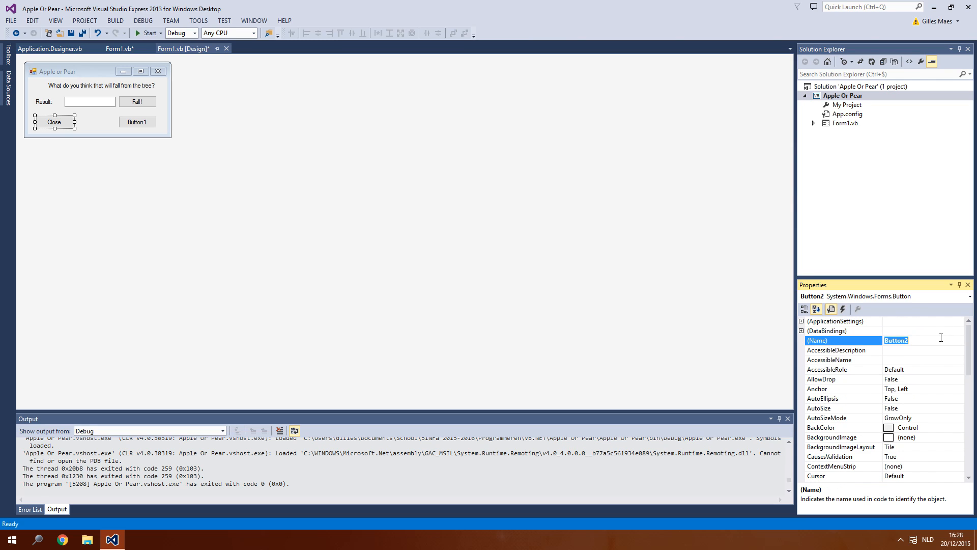
{"action": "type", "text": "btnClose"}
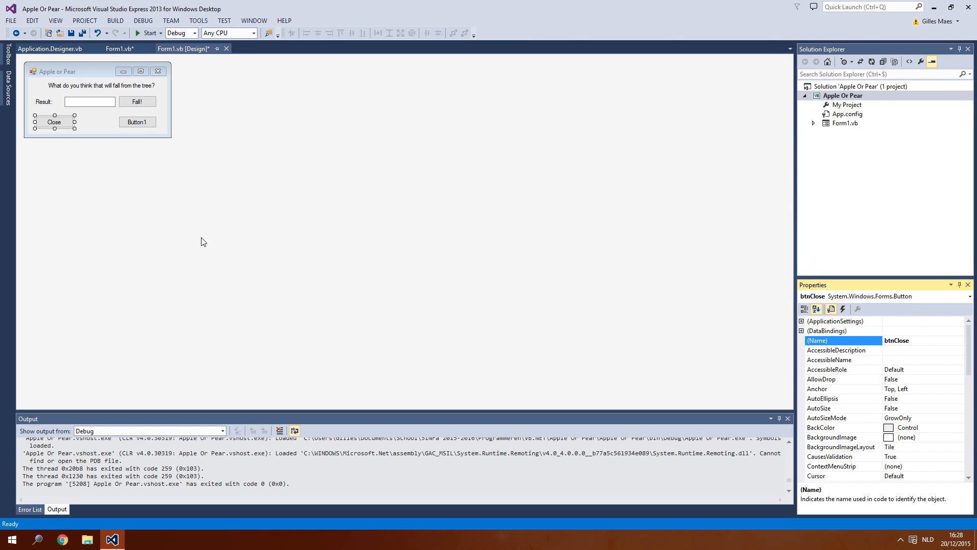
{"action": "left_click", "coordinate": [137, 122]}
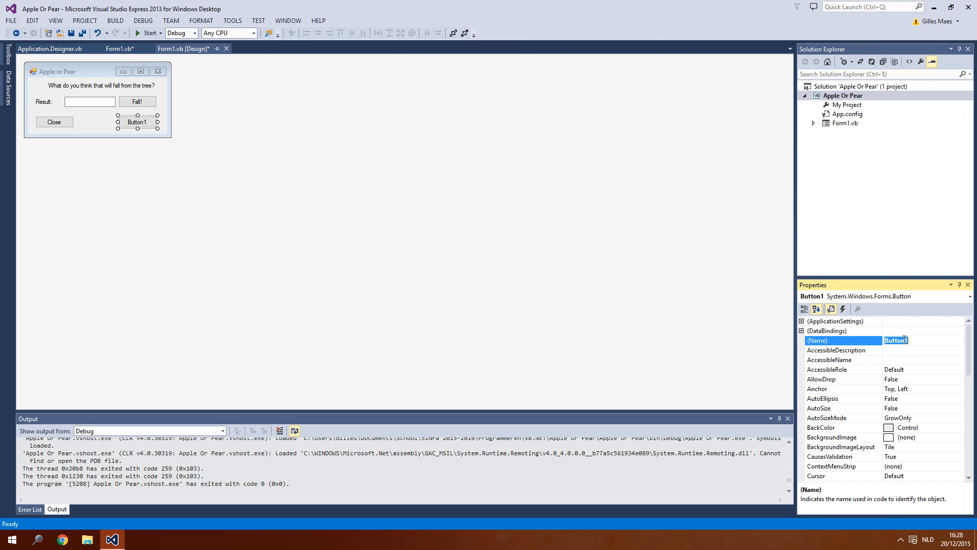
{"action": "type", "text": "btnReset"}
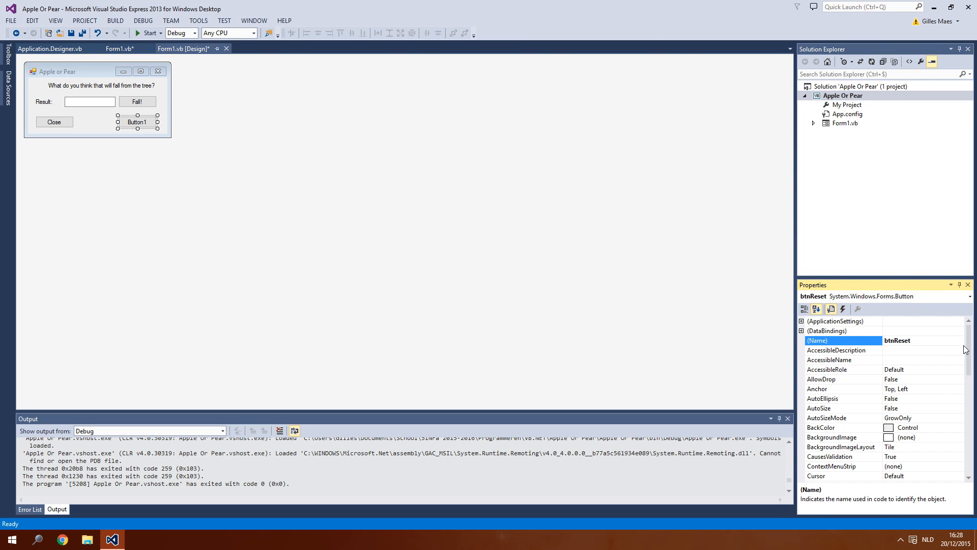
{"action": "left_click", "coordinate": [892, 407]}
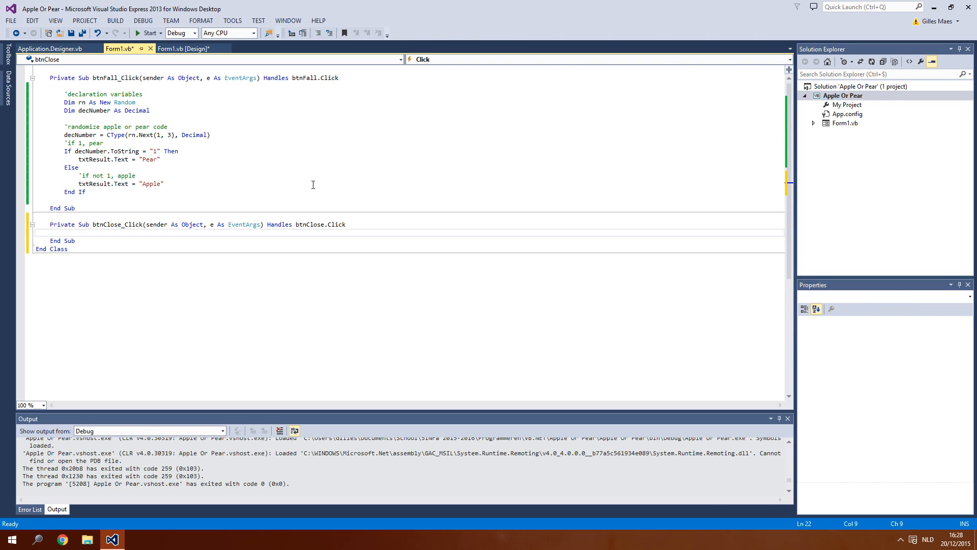
Add a 'close application' comment and Me.Close() to btnClose_Click, then return to design view.
{"action": "type", "text": "'close application"}
{"action": "type", "text": "Me.Close()"}
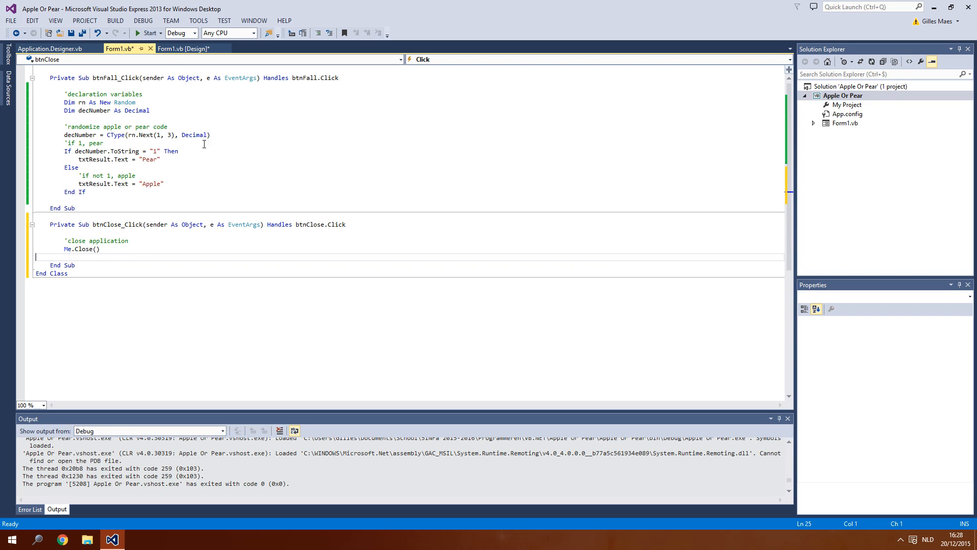
{"action": "left_click", "coordinate": [180, 49]}
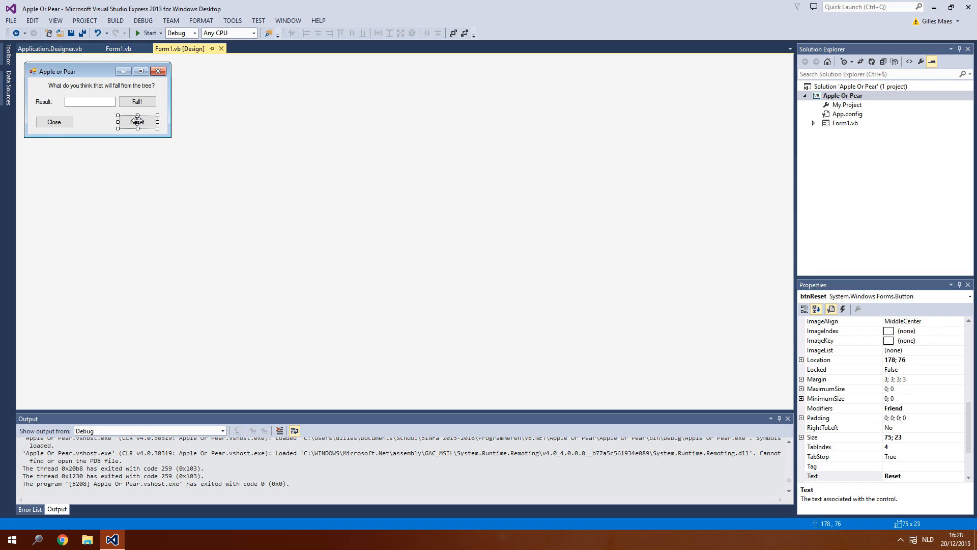
Create btnReset_Click with a 'make field blank' comment and txtResult.Text = "".
{"action": "double_click", "coordinate": [137, 121]}
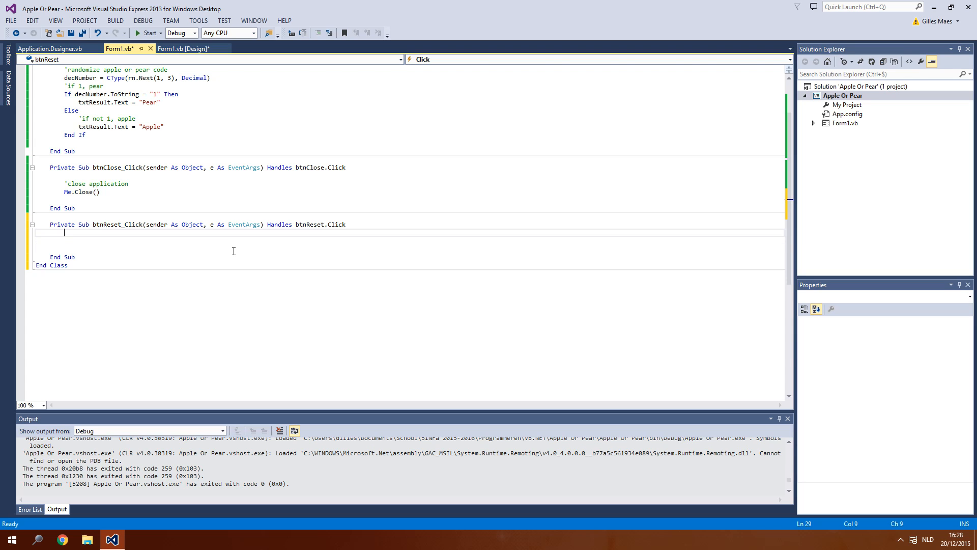
{"action": "type", "text": "'make field blank"}
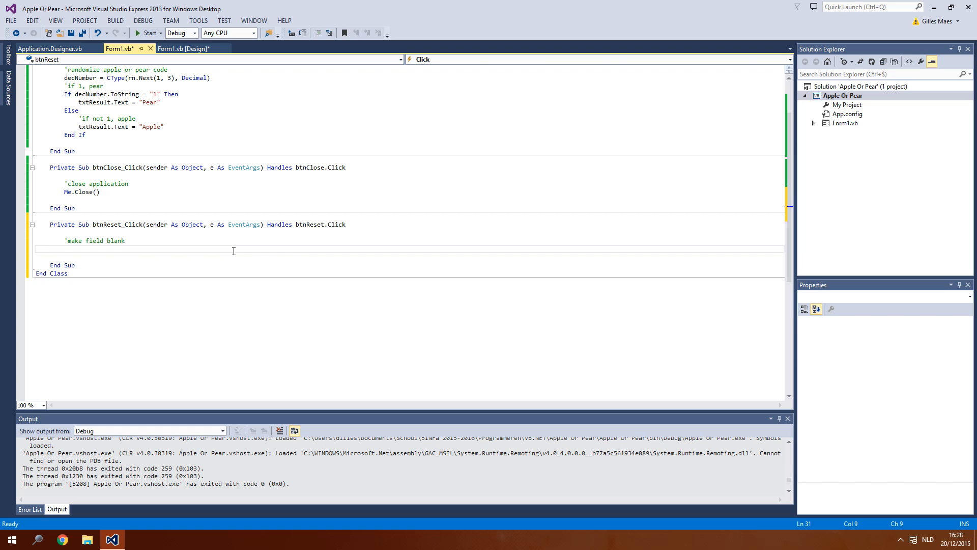
{"action": "type", "text": "txtResult.Text = \""}
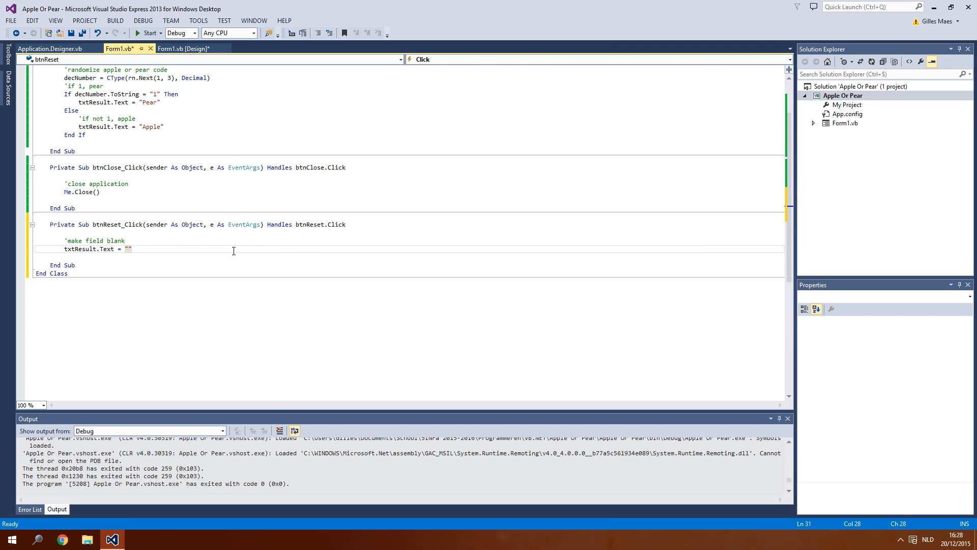
Save the code and add txtResult.Enabled = False after the If block in btnFall_Click.
{"action": "key", "text": "ctrl+s"}
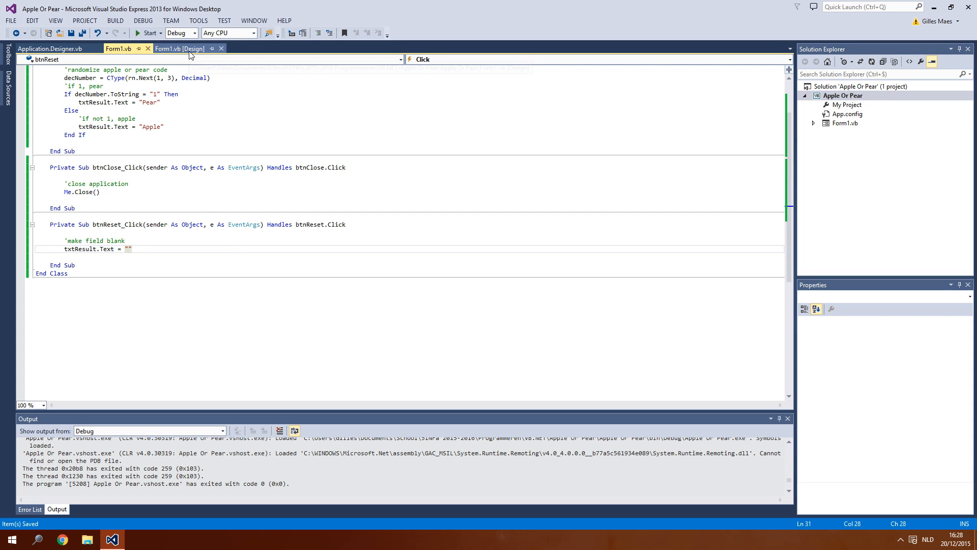
{"action": "scroll", "scroll_direction": "up", "scroll_amount": 3}
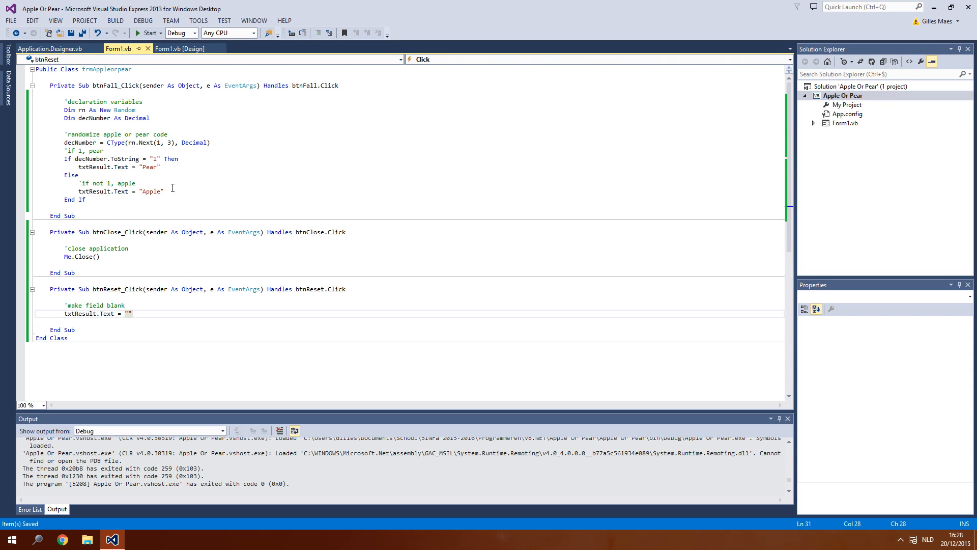
{"action": "left_click", "coordinate": [182, 49]}
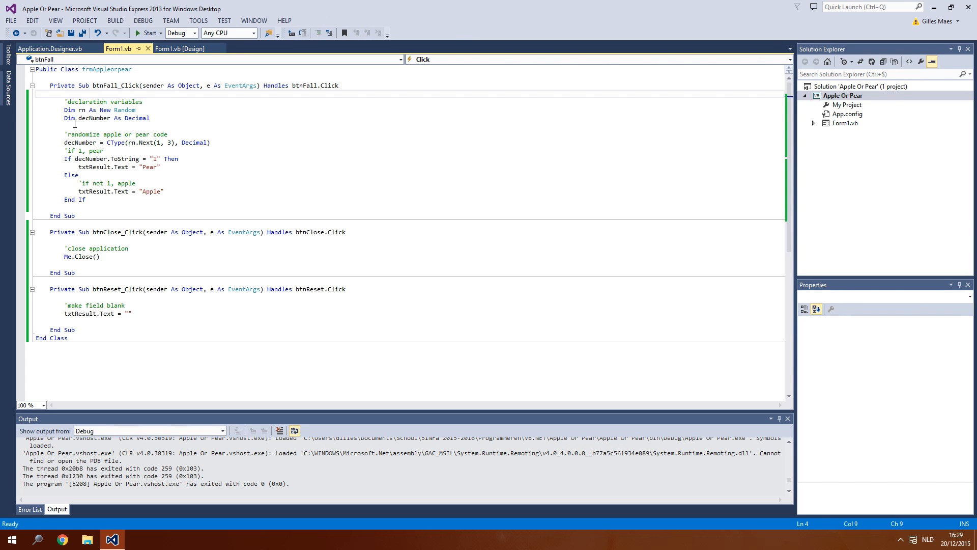
{"action": "type", "text": "txtResult."}
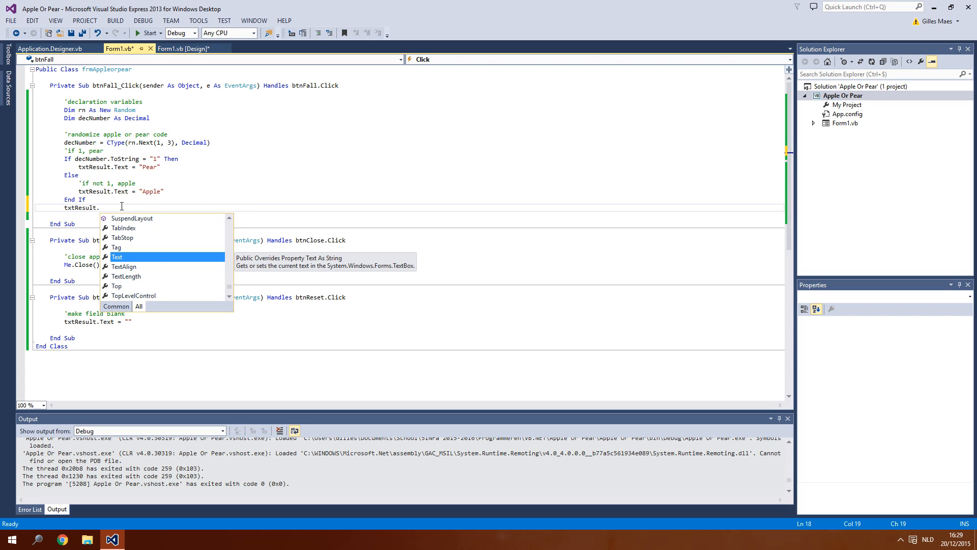
{"action": "type", "text": "Enabled(false)"}
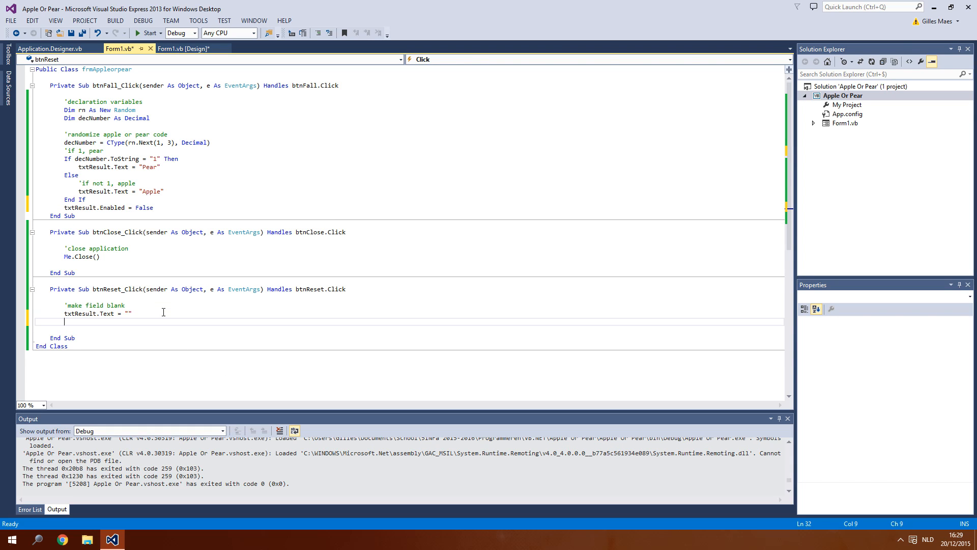
Add txtResult.Enabled = True to btnReset_Click and start the program.
{"action": "type", "text": "txtResult."}
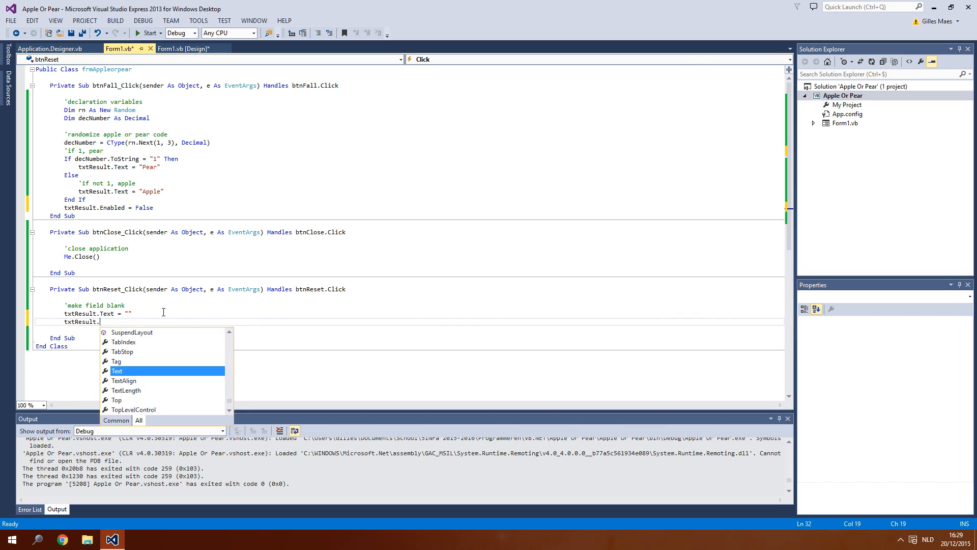
{"action": "type", "text": "Enabled = true"}
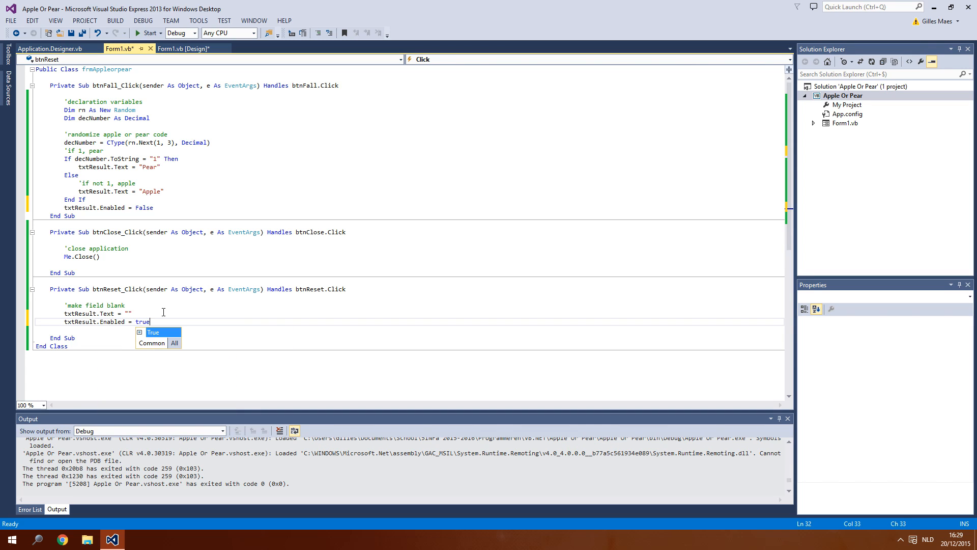
{"action": "left_click", "coordinate": [146, 33]}
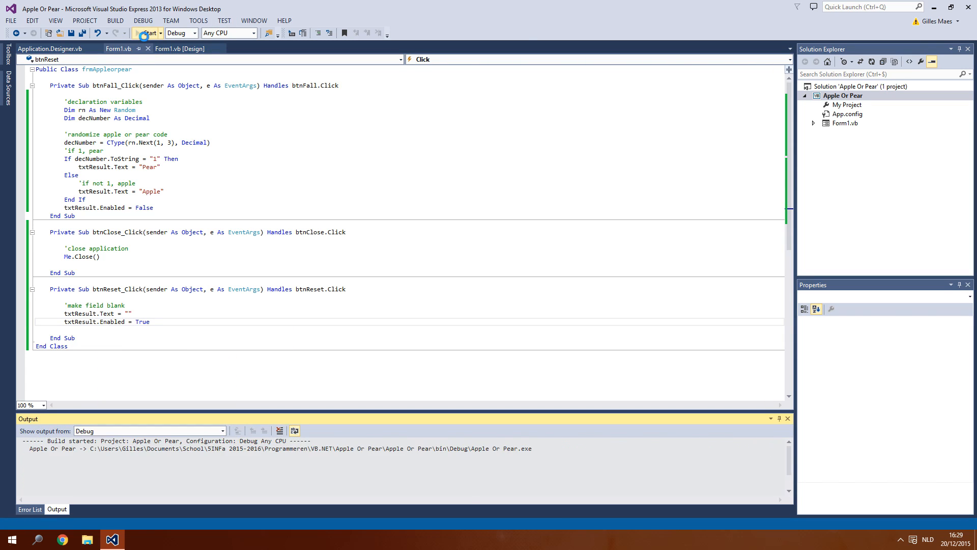
In the running form, press Fall! repeatedly for random fruit and Reset to clear the box.
{"action": "left_click", "coordinate": [148, 33]}
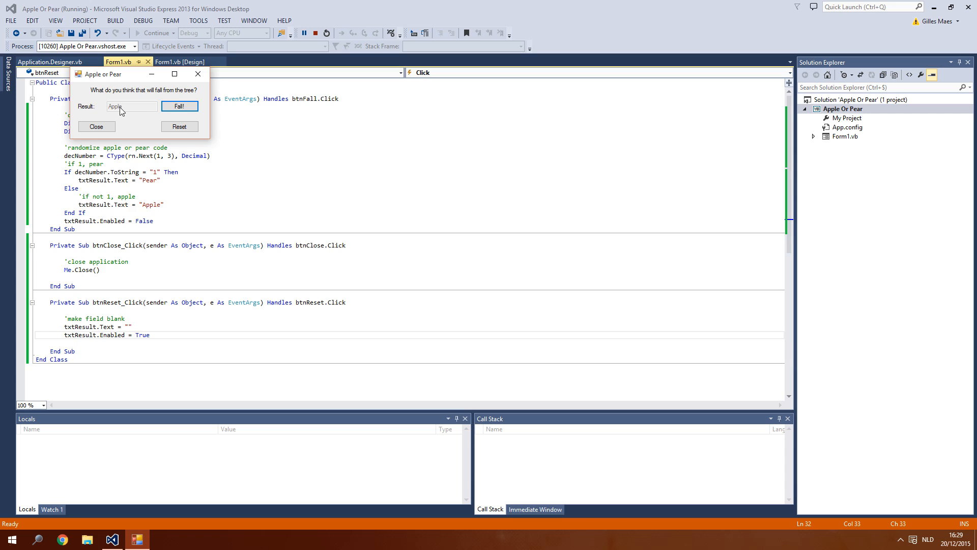
{"action": "left_click", "coordinate": [178, 126]}
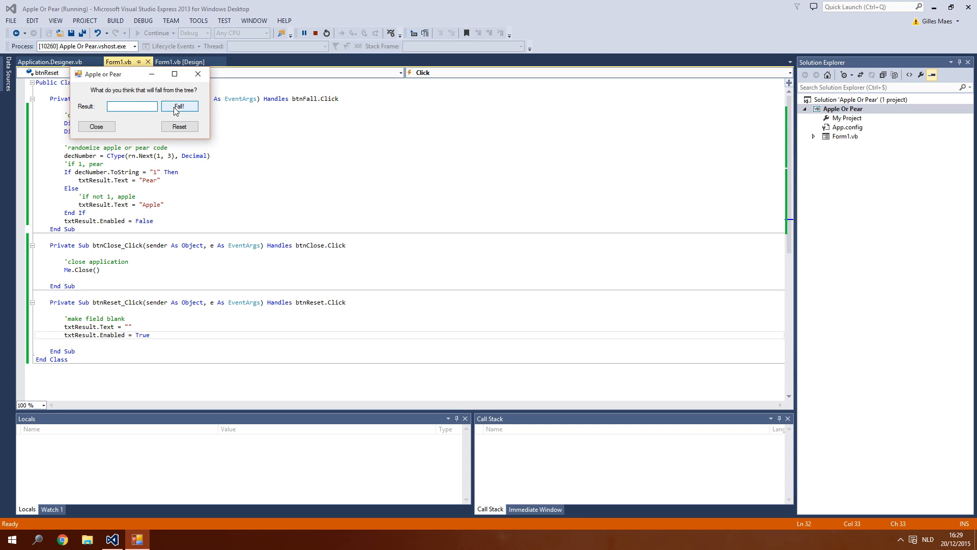
{"action": "left_click", "coordinate": [179, 106]}
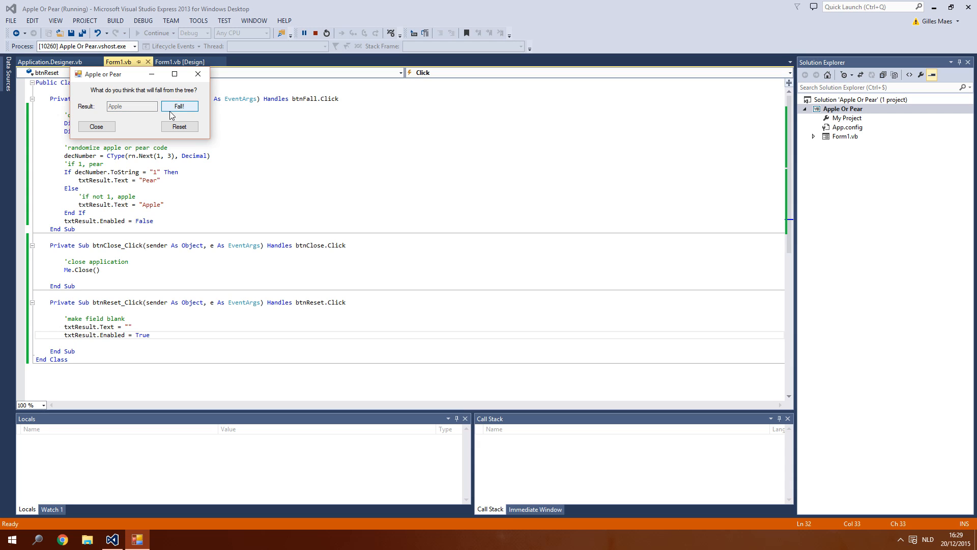
{"action": "left_click", "coordinate": [179, 106]}
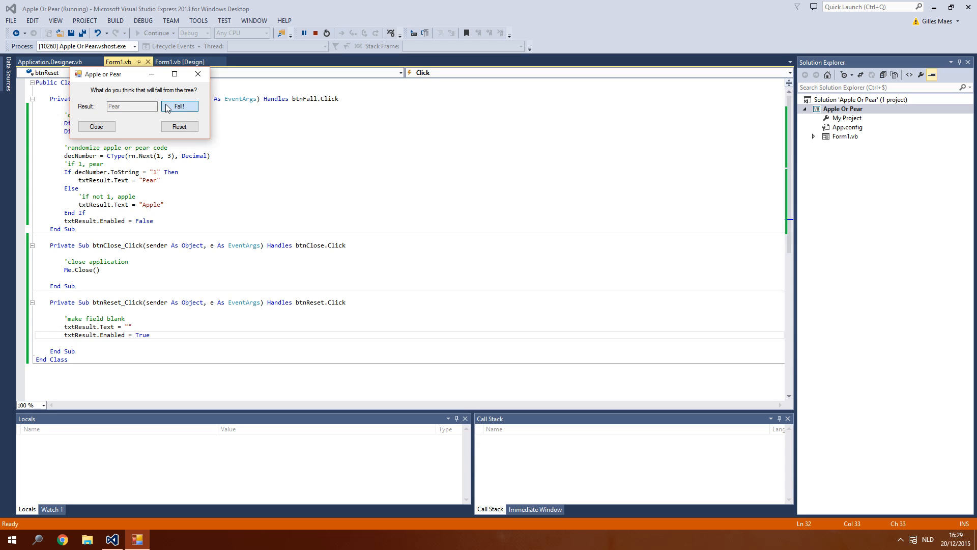
{"action": "left_click", "coordinate": [180, 105]}
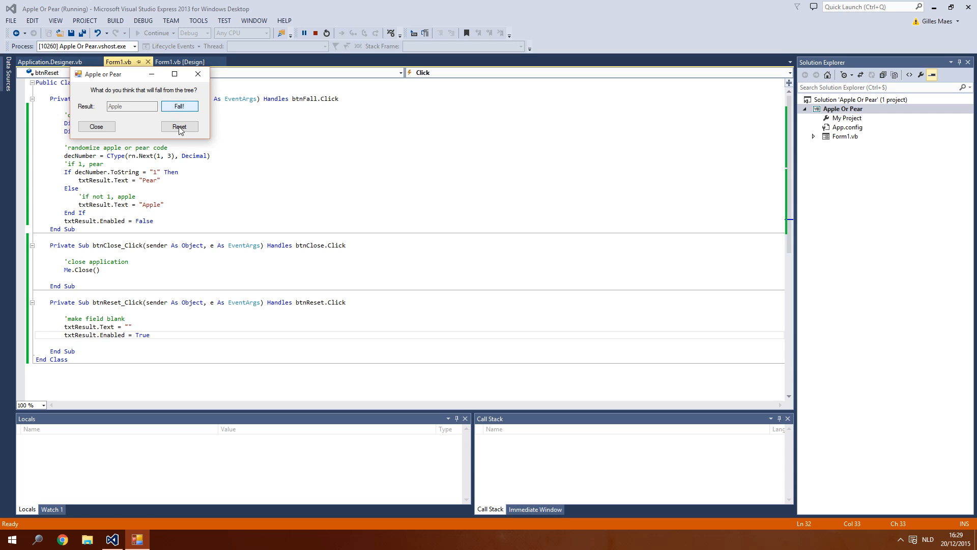
{"action": "left_click", "coordinate": [97, 126]}
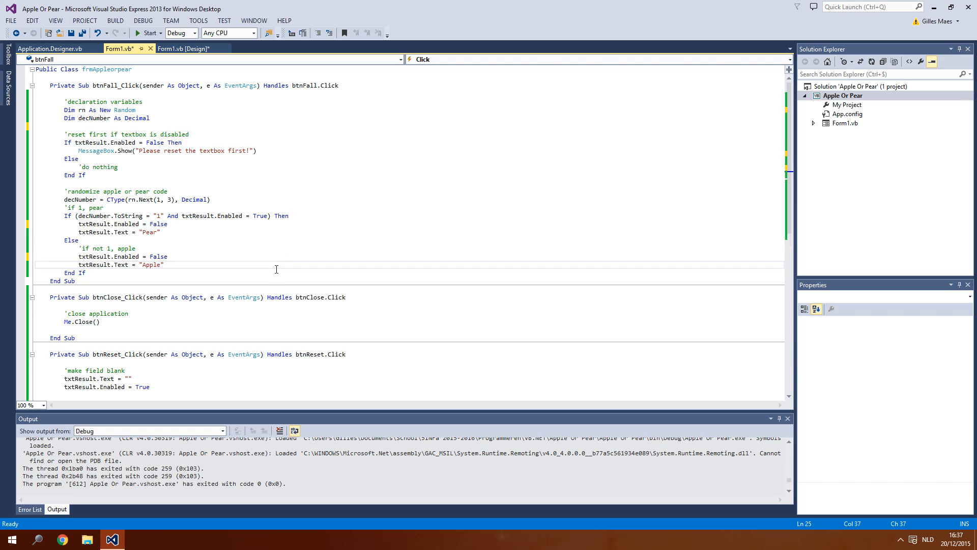
{"action": "key", "text": "ctrl+s"}
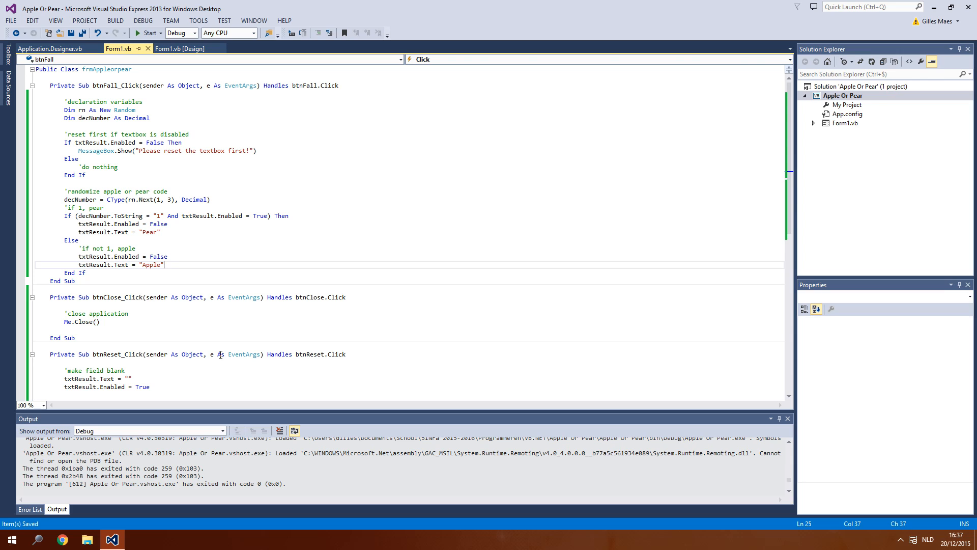
{"action": "mouse_move", "coordinate": [201, 225]}
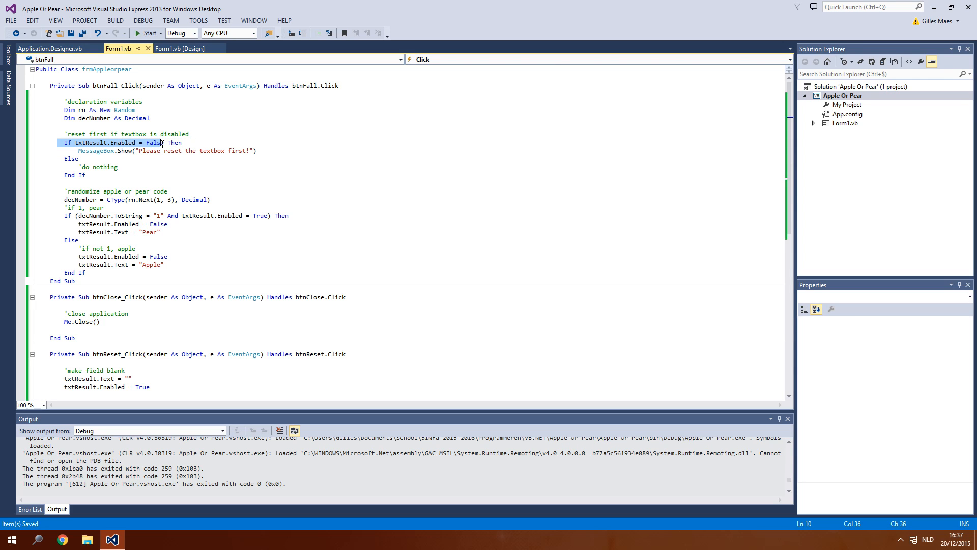
{"action": "left_click", "coordinate": [148, 151]}
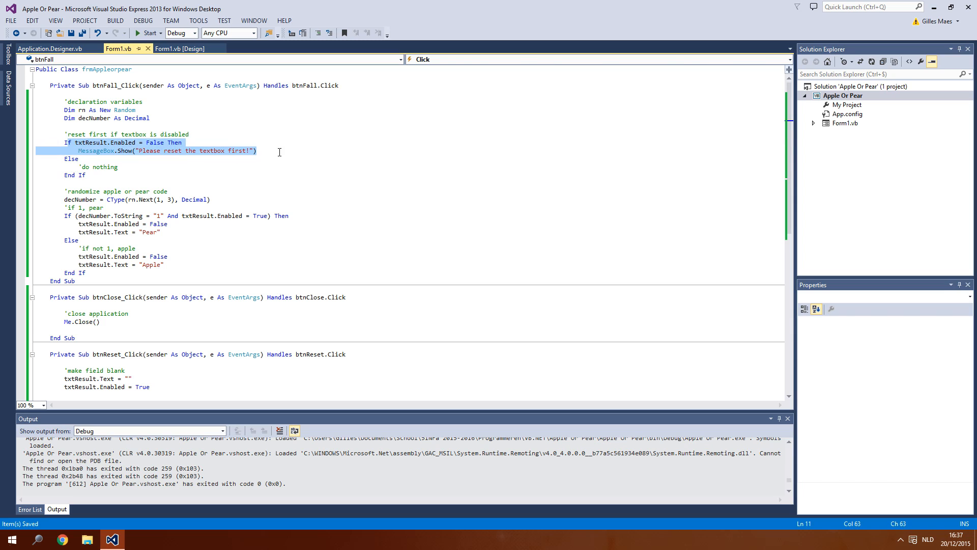
{"action": "left_click", "coordinate": [72, 158]}
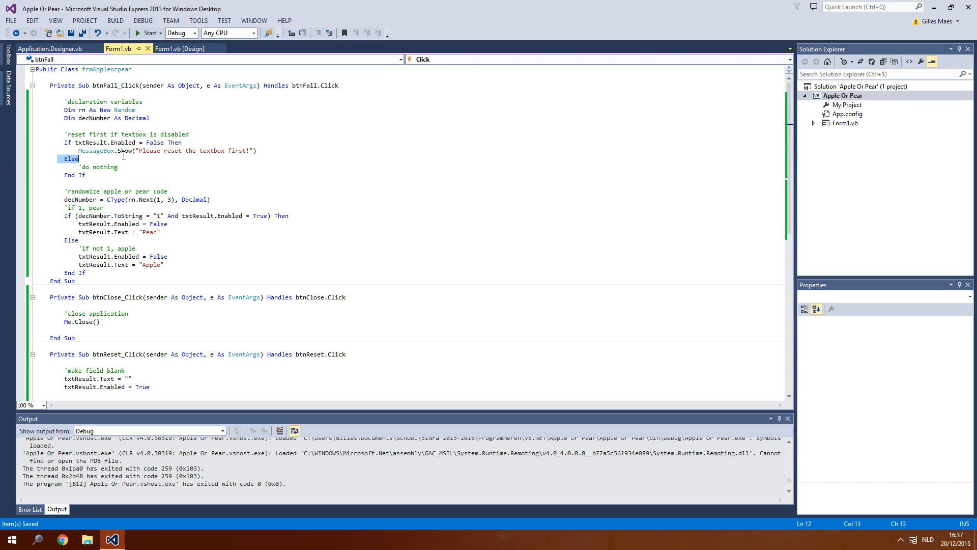
{"action": "left_click", "coordinate": [90, 216]}
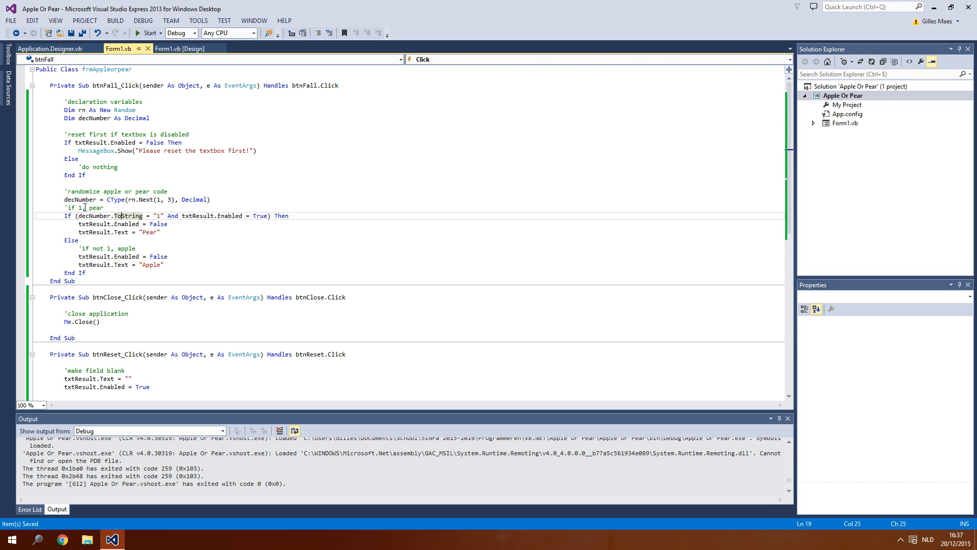
{"action": "mouse_move", "coordinate": [114, 224]}
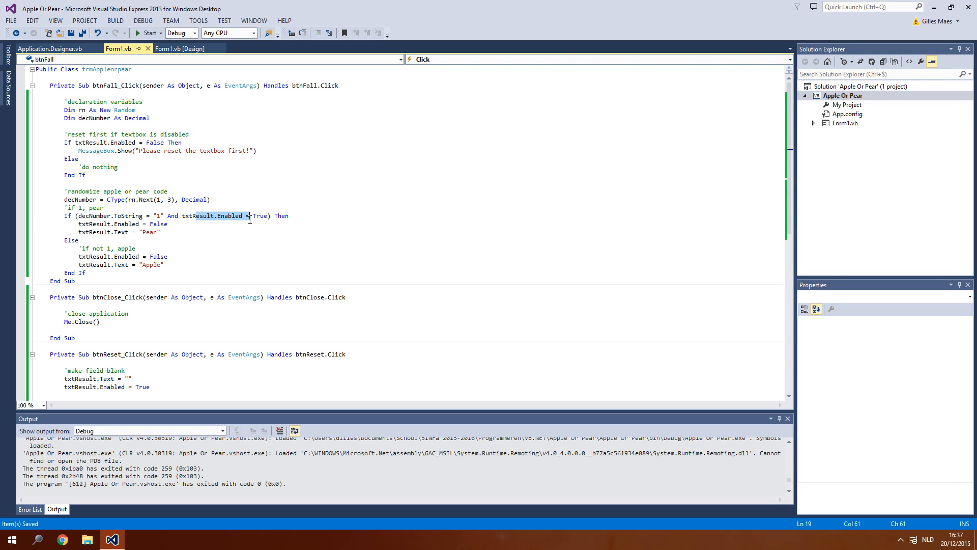
{"action": "left_click", "coordinate": [177, 224]}
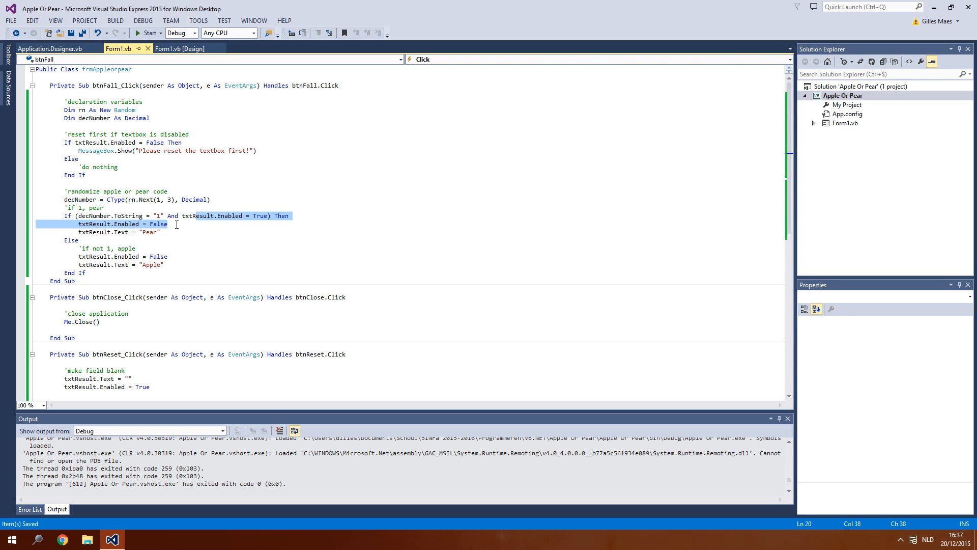
{"action": "left_click", "coordinate": [90, 232]}
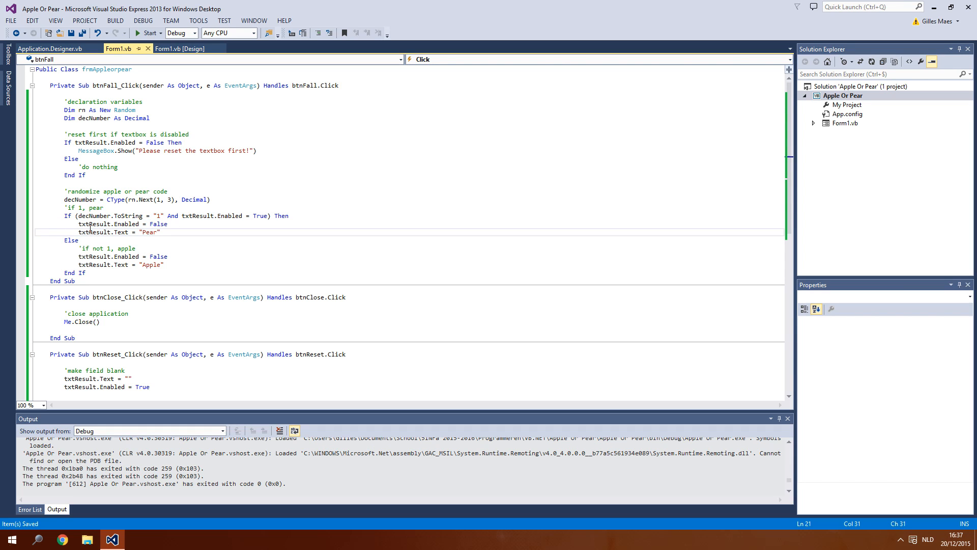
{"action": "double_click", "coordinate": [125, 223]}
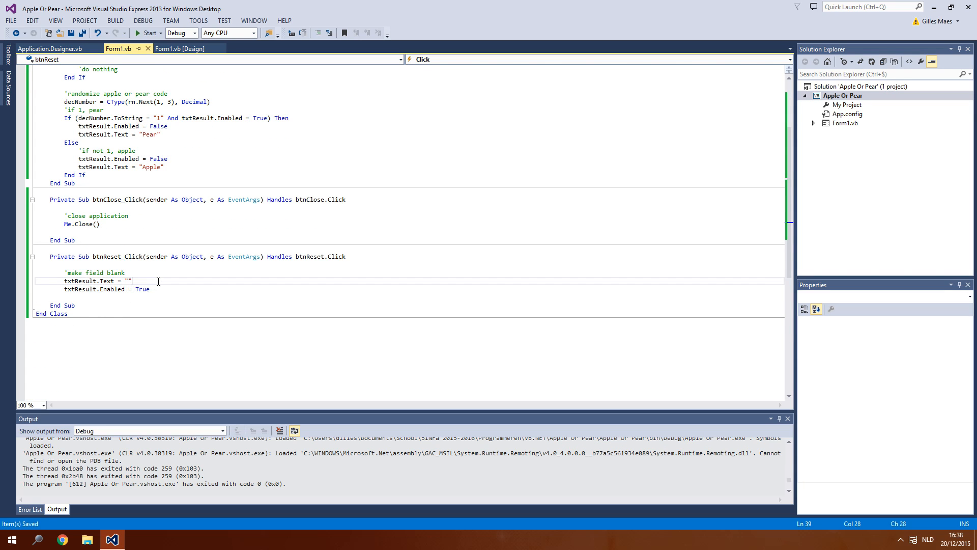
{"action": "left_click", "coordinate": [146, 34]}
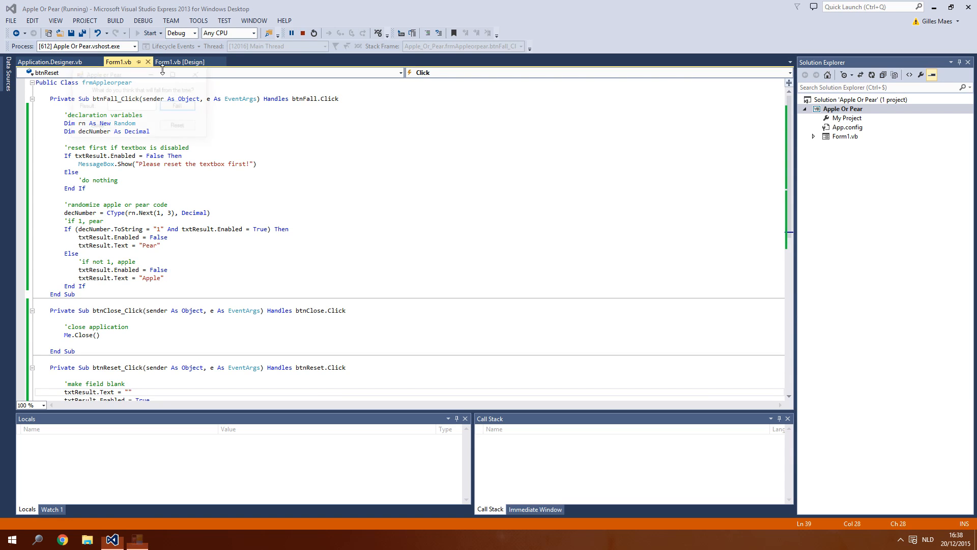
{"action": "left_click", "coordinate": [154, 33]}
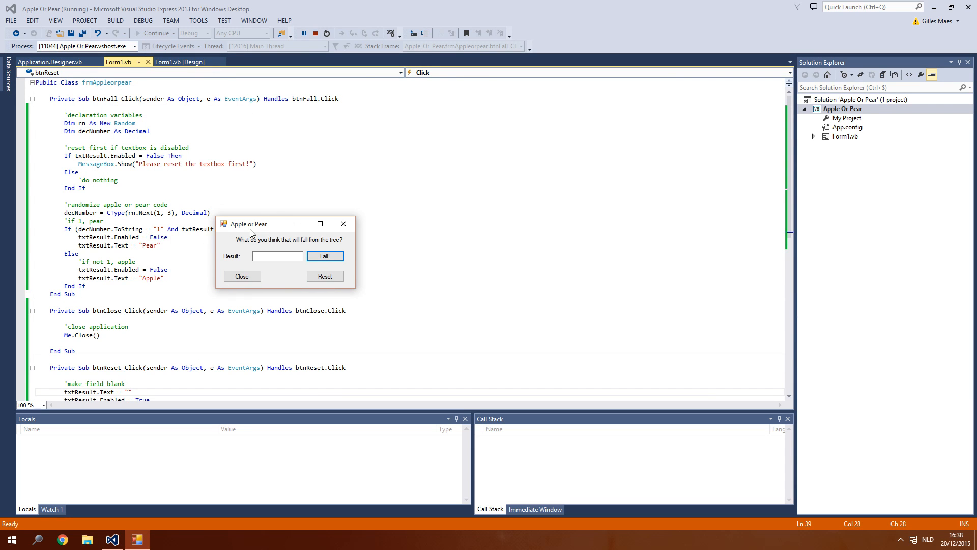
{"action": "left_click_drag", "start_coordinate": [286, 224], "coordinate": [230, 153]}
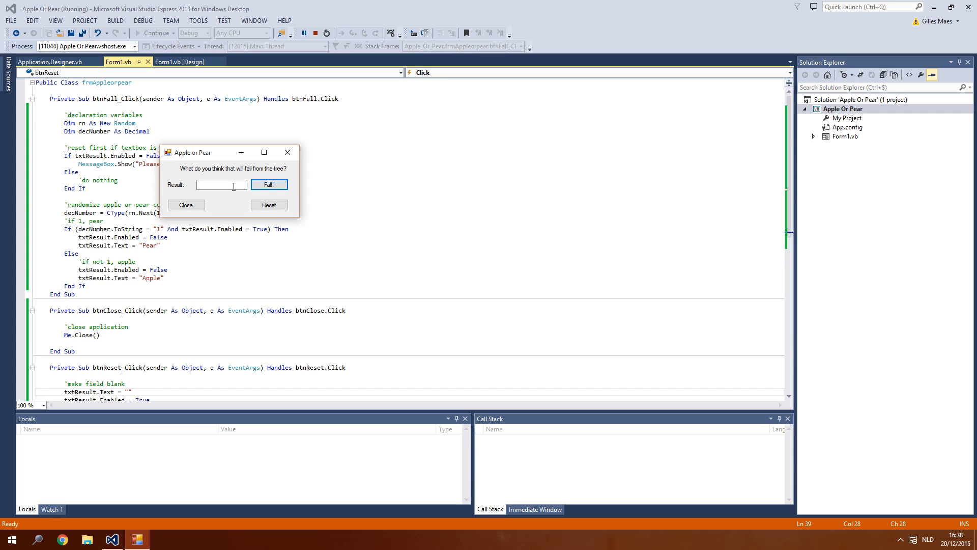
{"action": "mouse_move", "coordinate": [264, 194]}
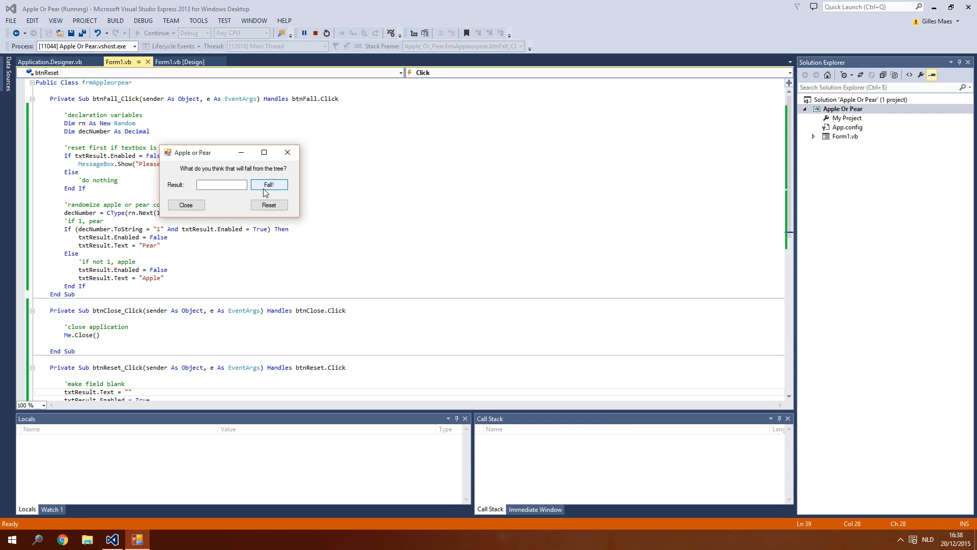
{"action": "left_click", "coordinate": [269, 184]}
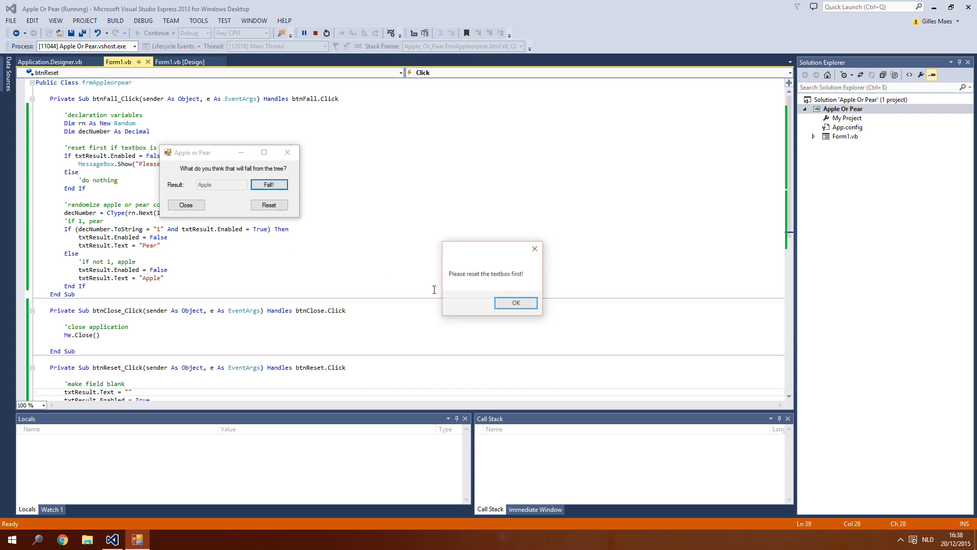
{"action": "left_click", "coordinate": [516, 303]}
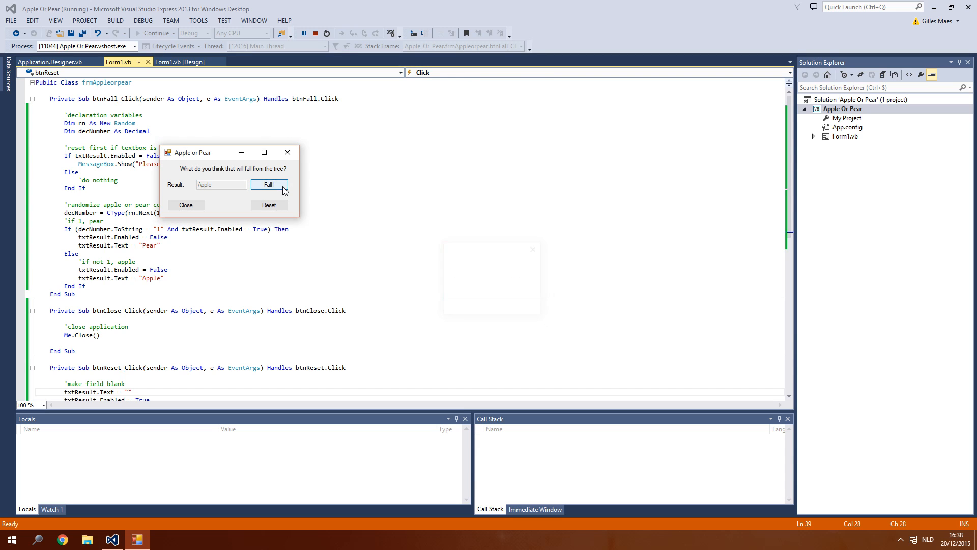
{"action": "left_click", "coordinate": [269, 184]}
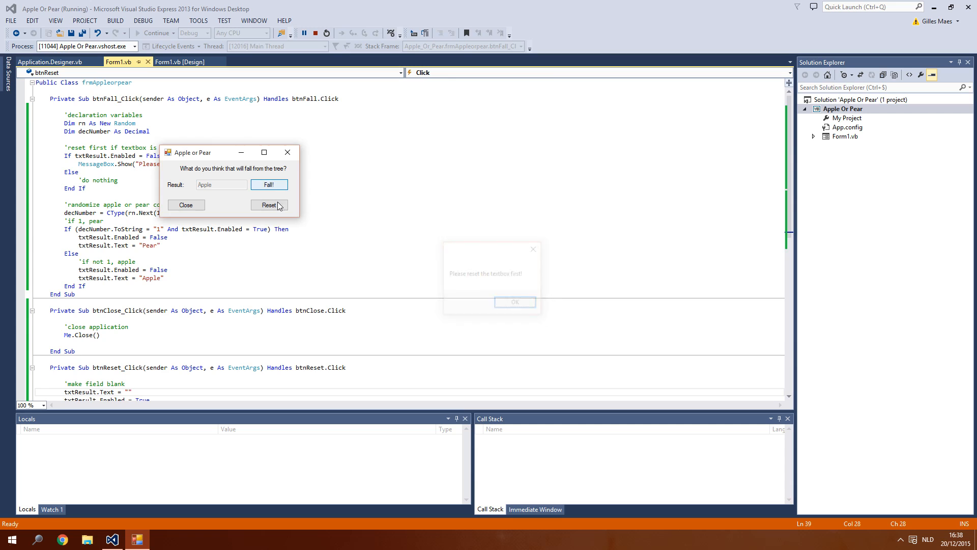
{"action": "left_click", "coordinate": [514, 302]}
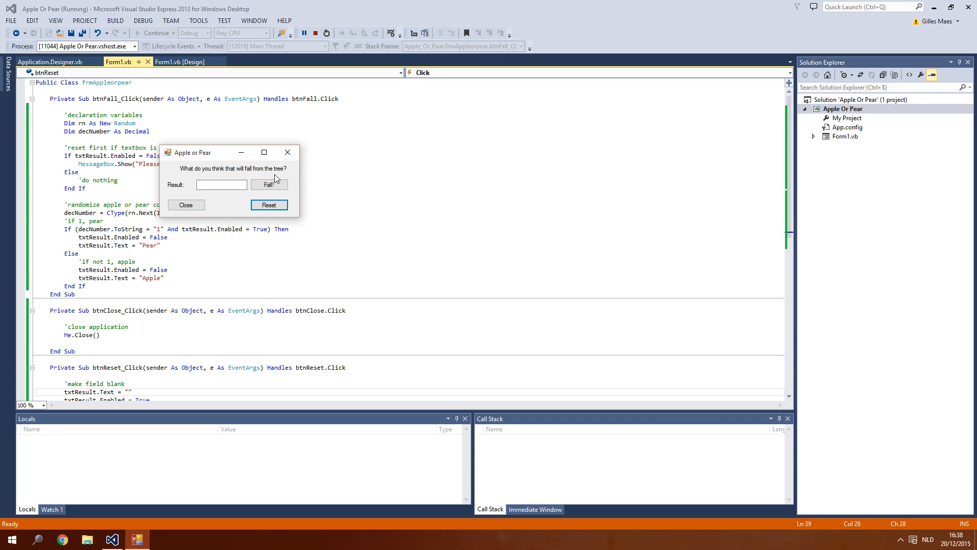
{"action": "left_click", "coordinate": [269, 184]}
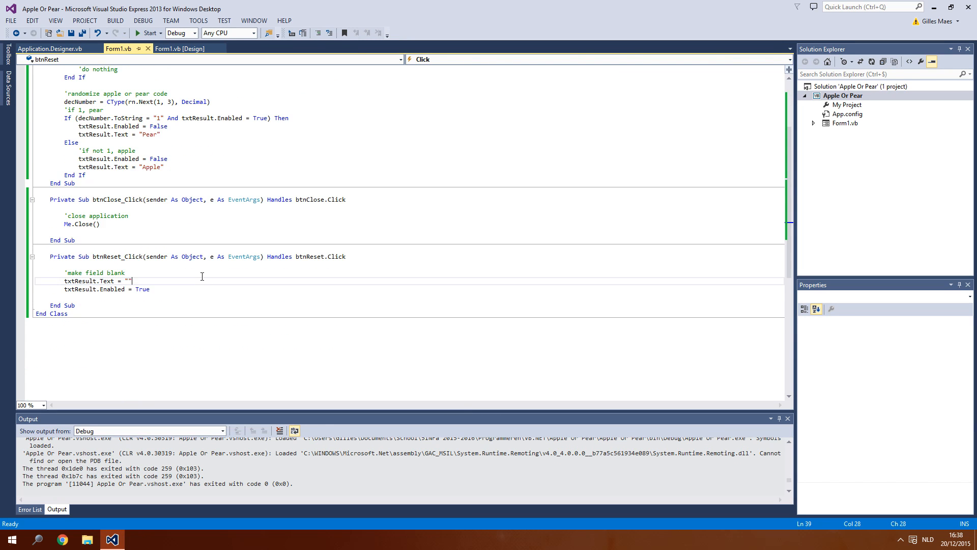
{"action": "left_click", "coordinate": [180, 49]}
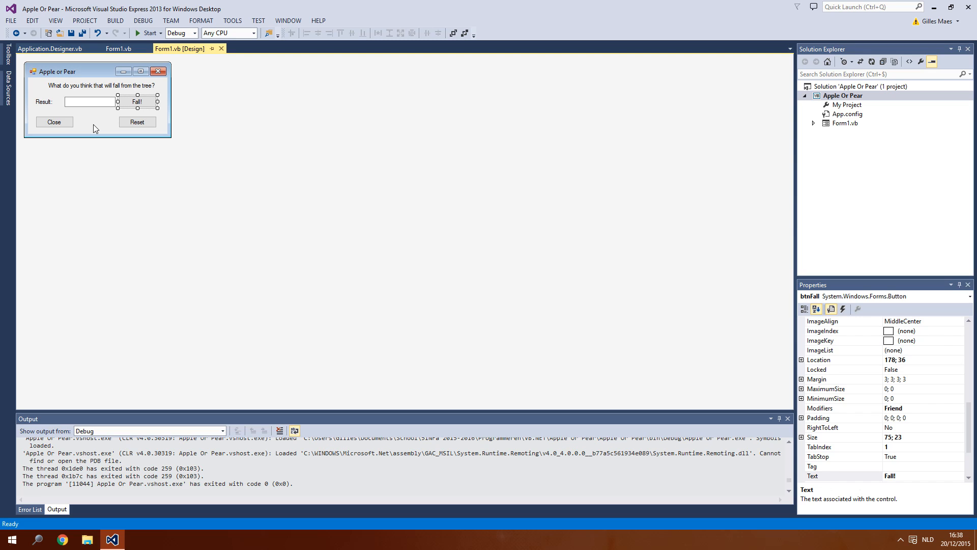
{"action": "mouse_move", "coordinate": [121, 141]}
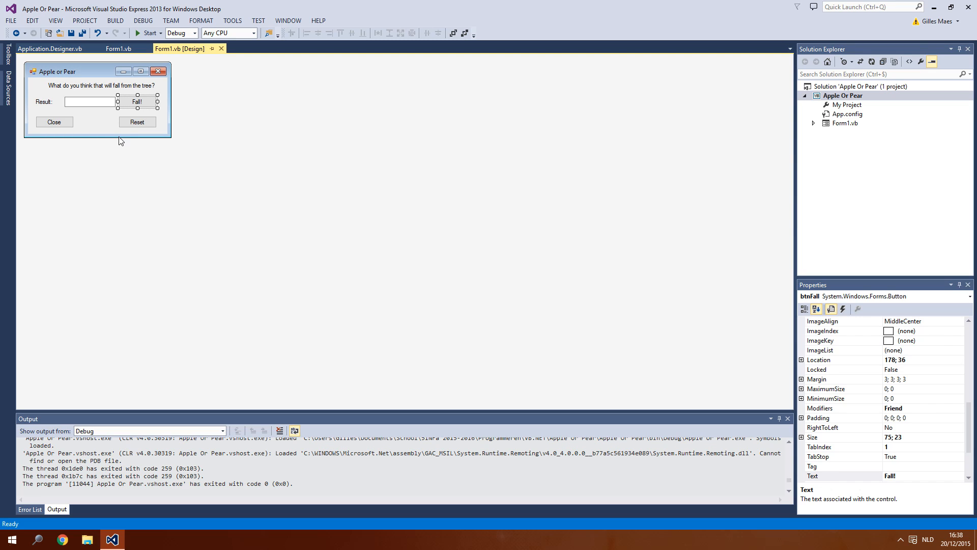
{"action": "left_click", "coordinate": [98, 112]}
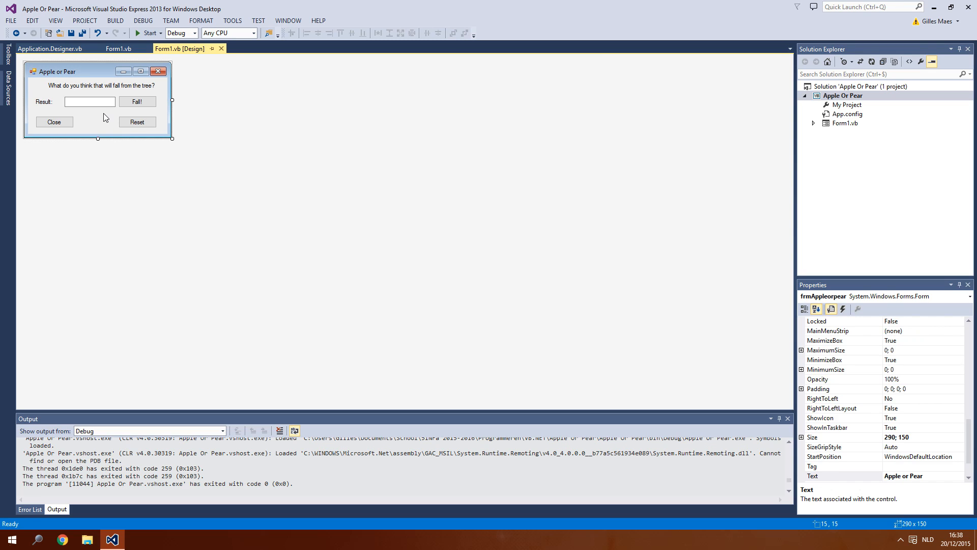
{"action": "mouse_move", "coordinate": [121, 134]}
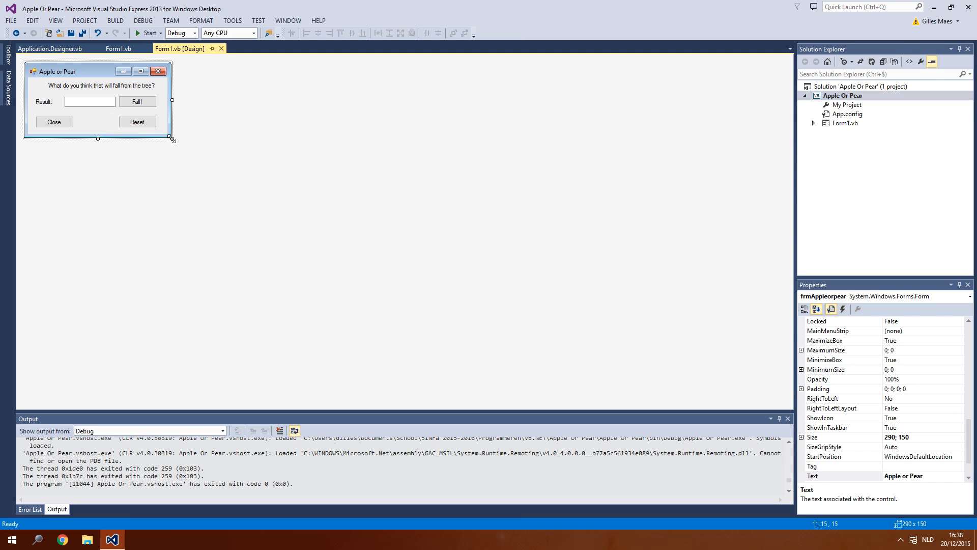
{"action": "mouse_move", "coordinate": [175, 170]}
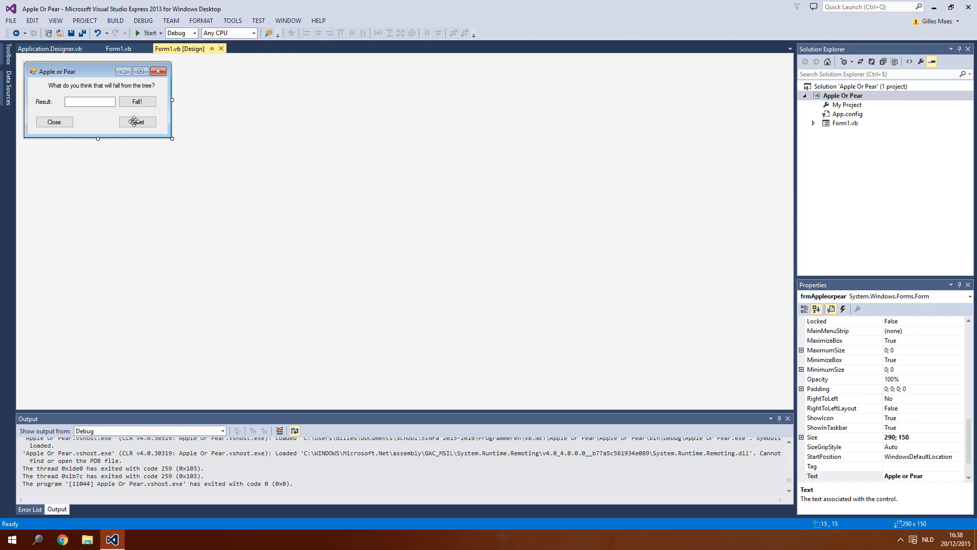
{"action": "left_click", "coordinate": [119, 48]}
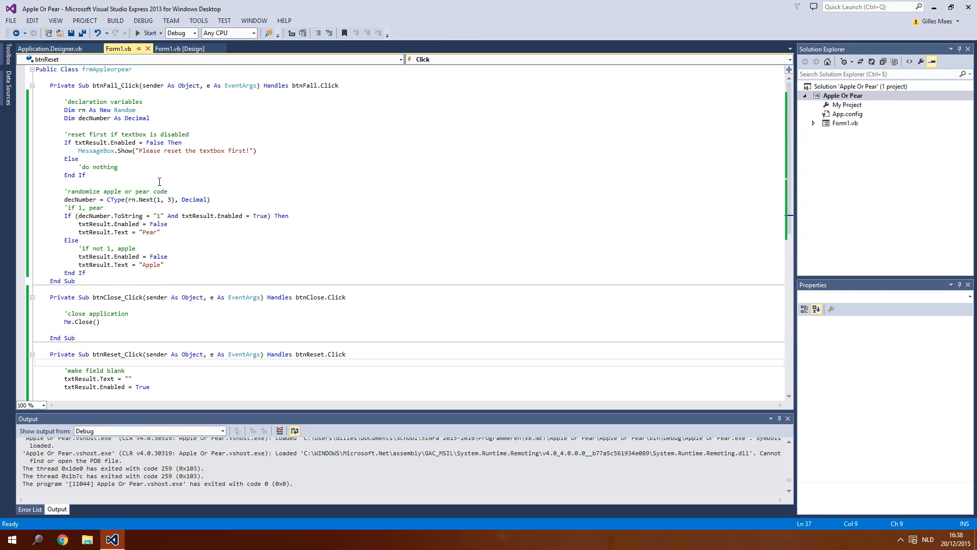
{"action": "mouse_move", "coordinate": [352, 186]}
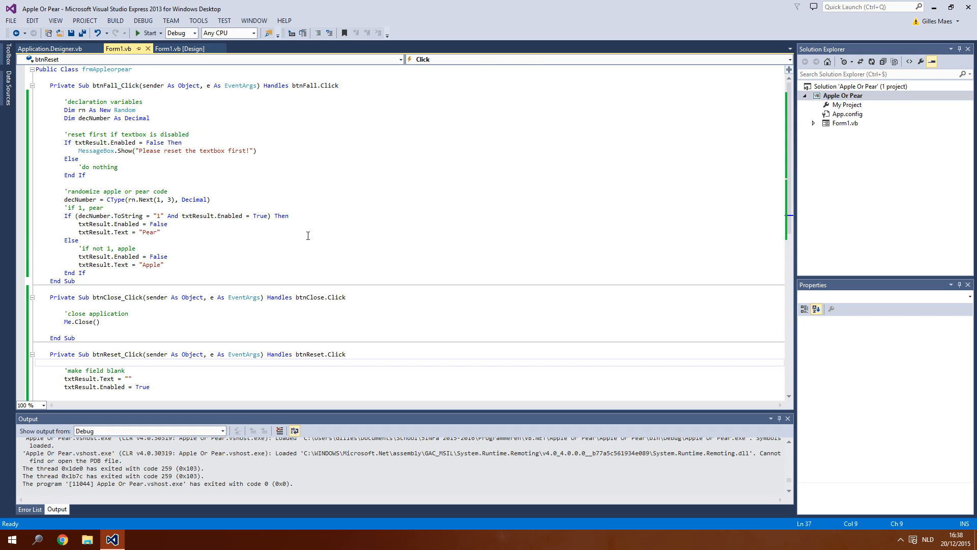
{"action": "mouse_move", "coordinate": [253, 237]}
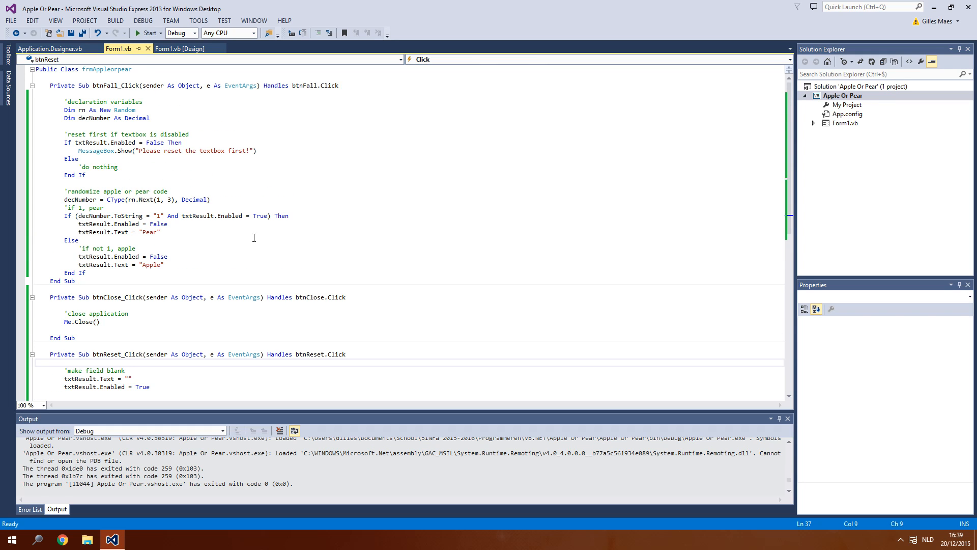
{"action": "mouse_move", "coordinate": [222, 240]}
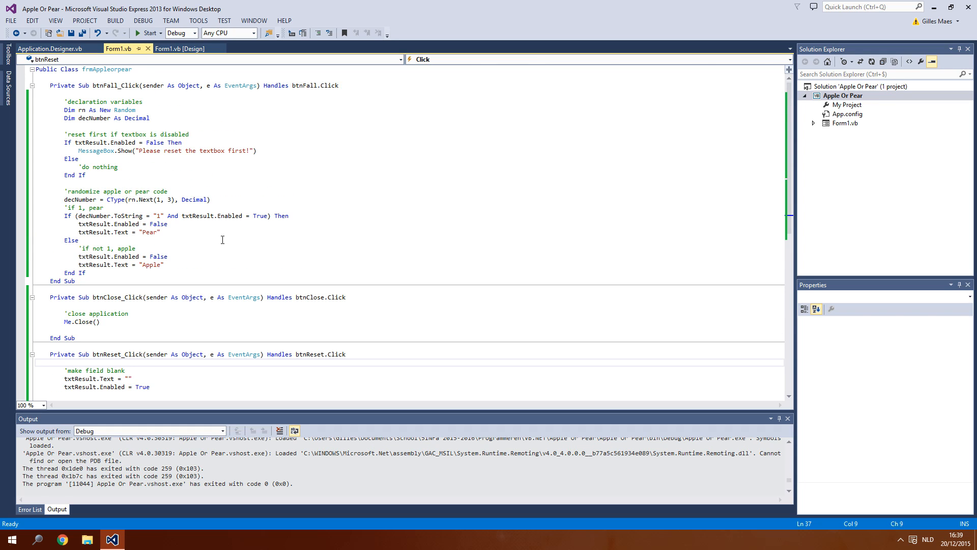